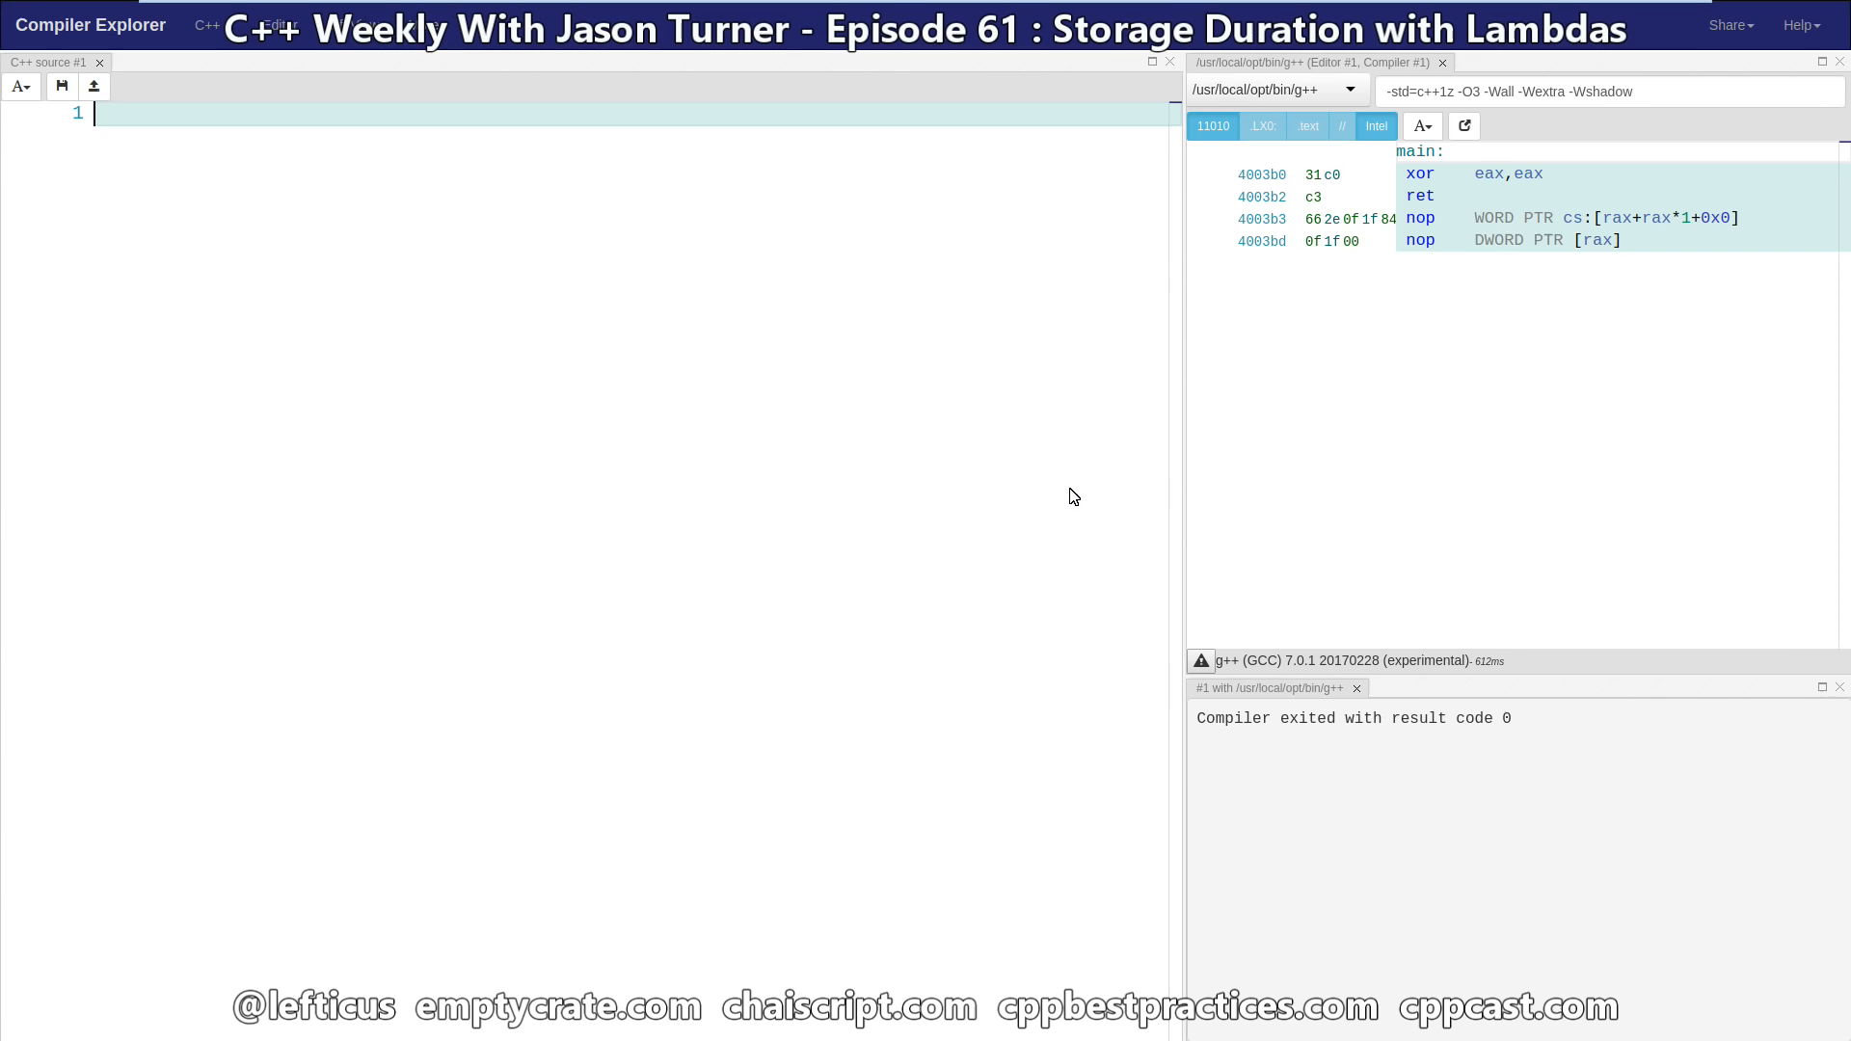
# Step: Write int main() with auto l = [val = 0]() mutable { return val++; }; returning l()
pyautogui.write('int main()')
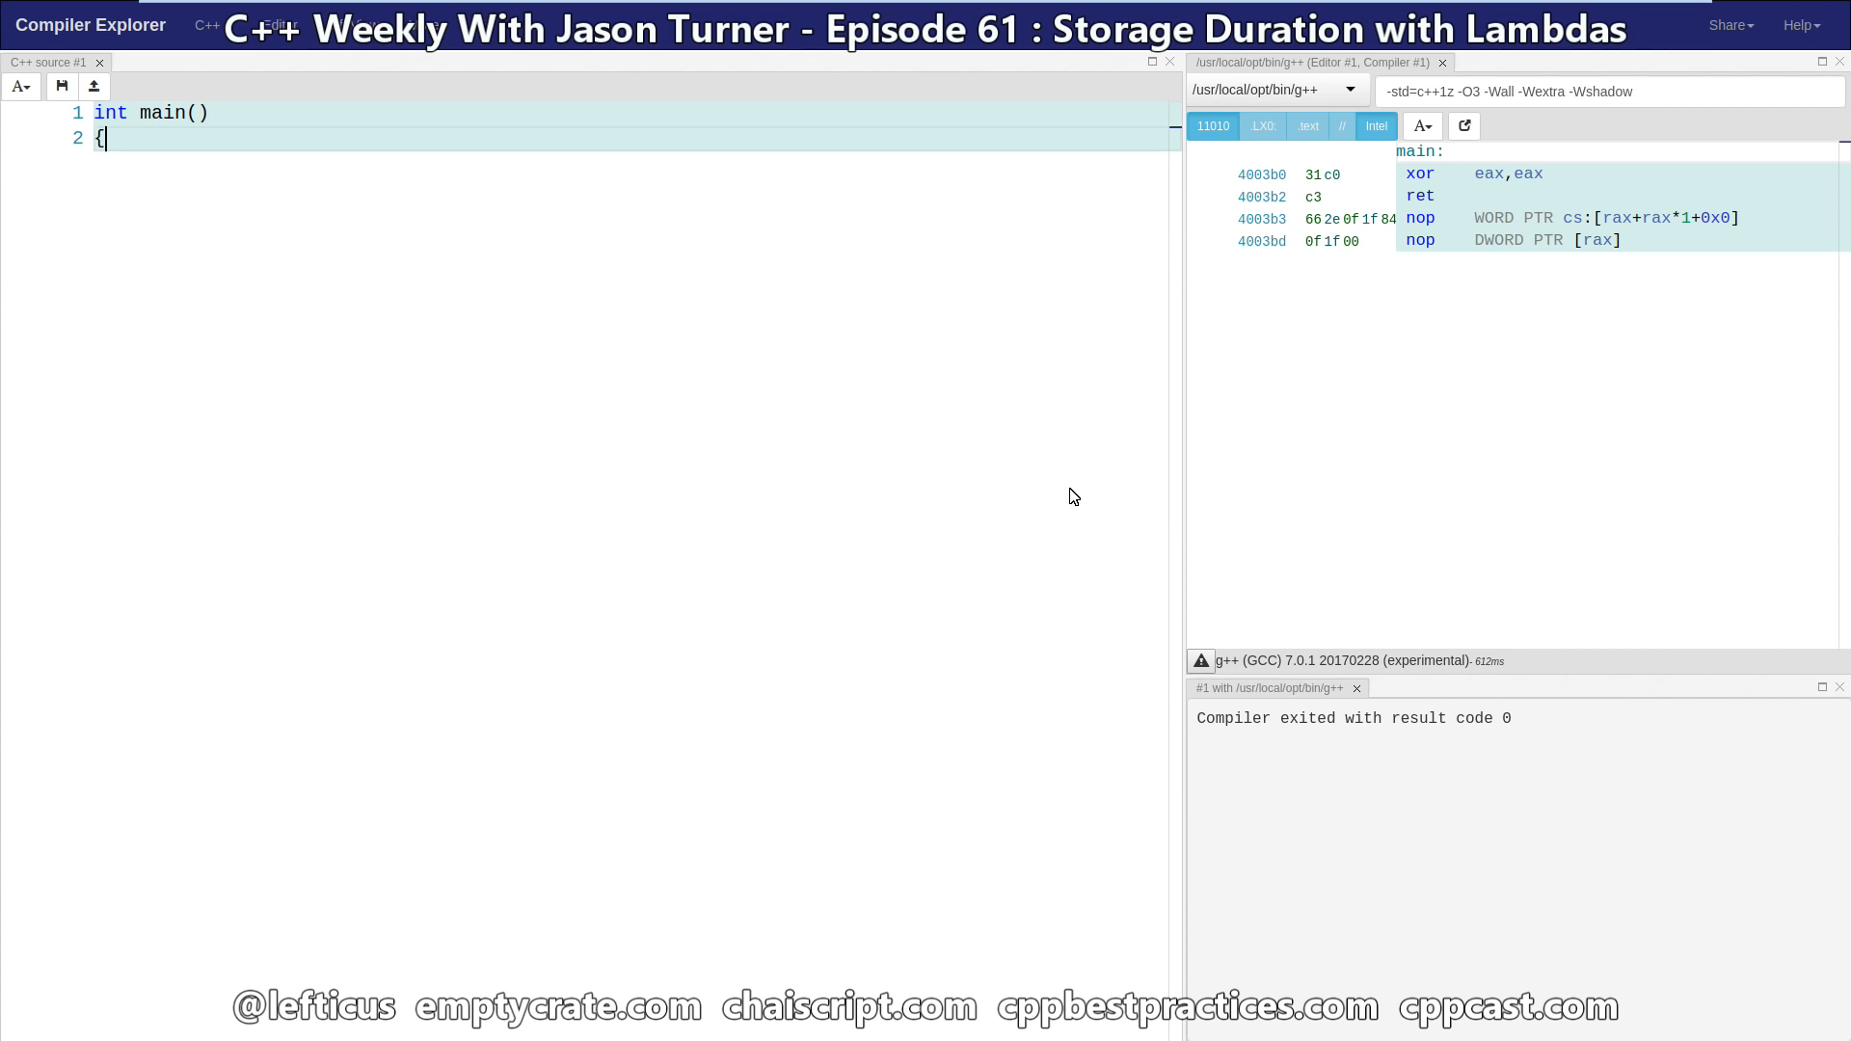
pyautogui.write('auto l [')
pyautogui.write('return')
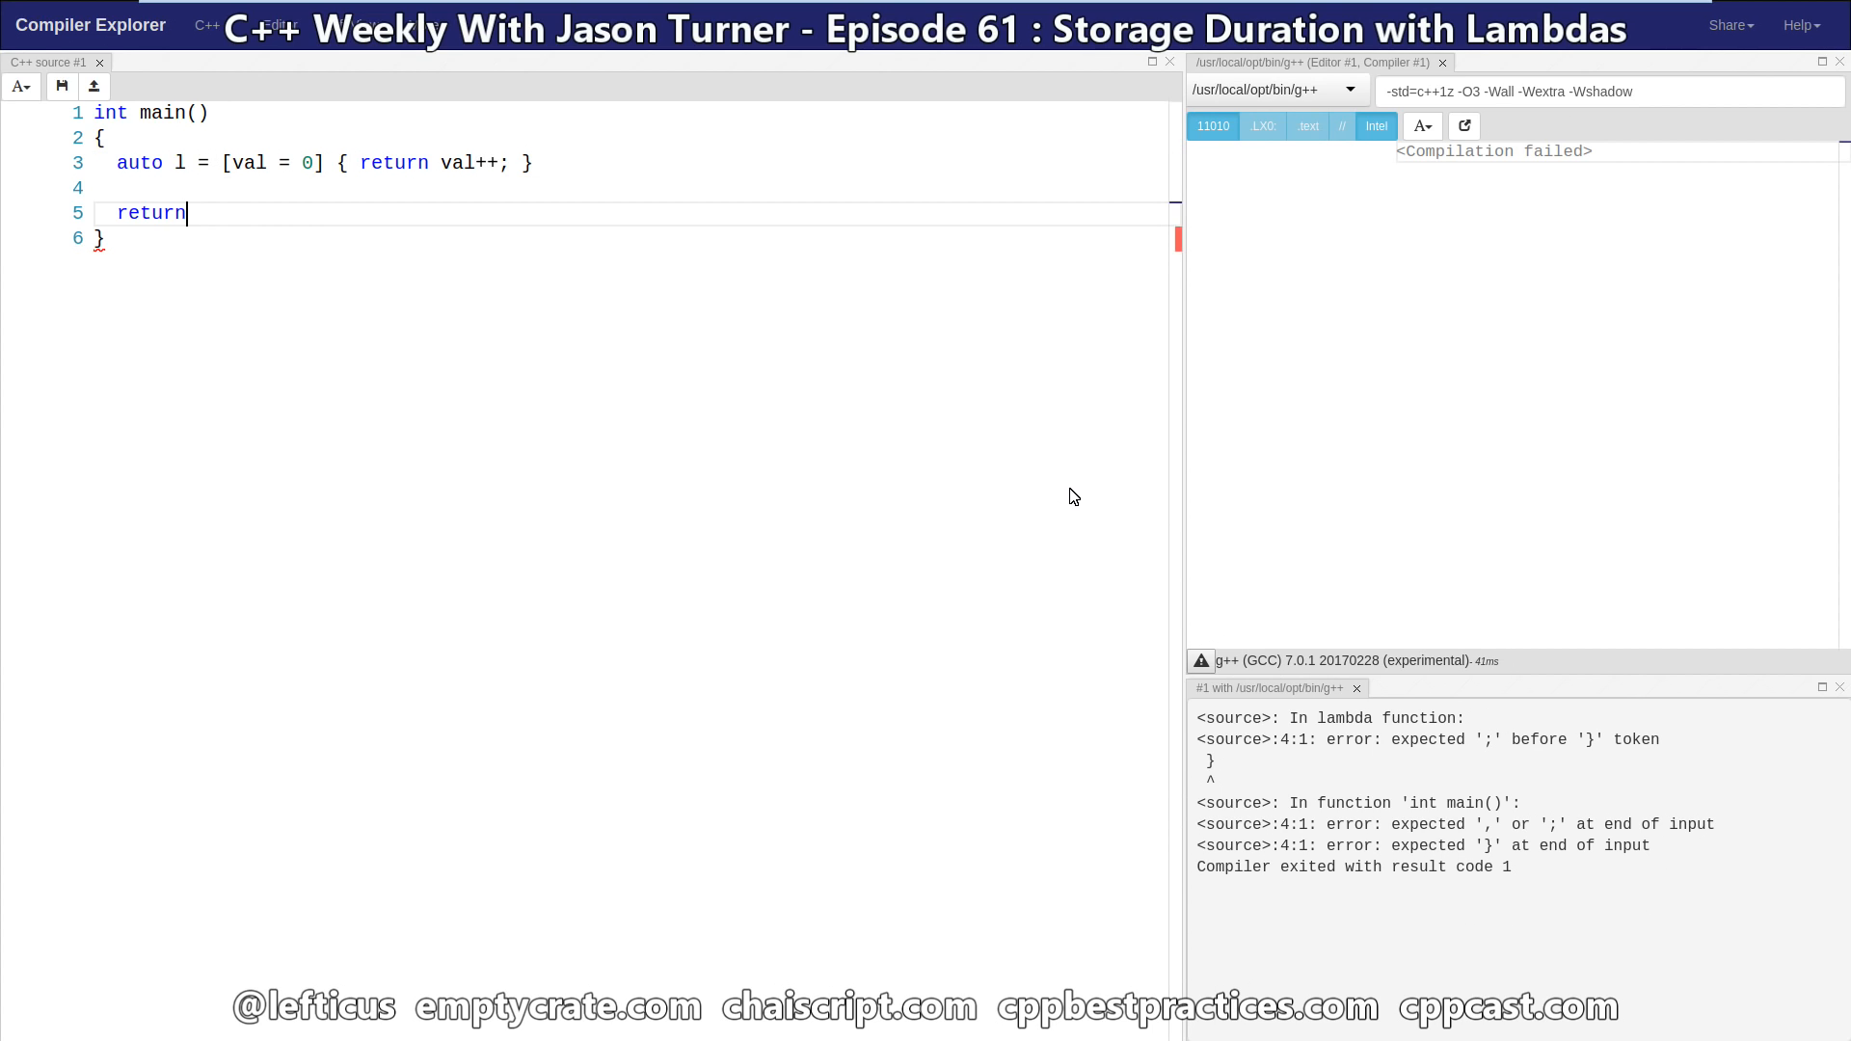
pyautogui.write('l();')
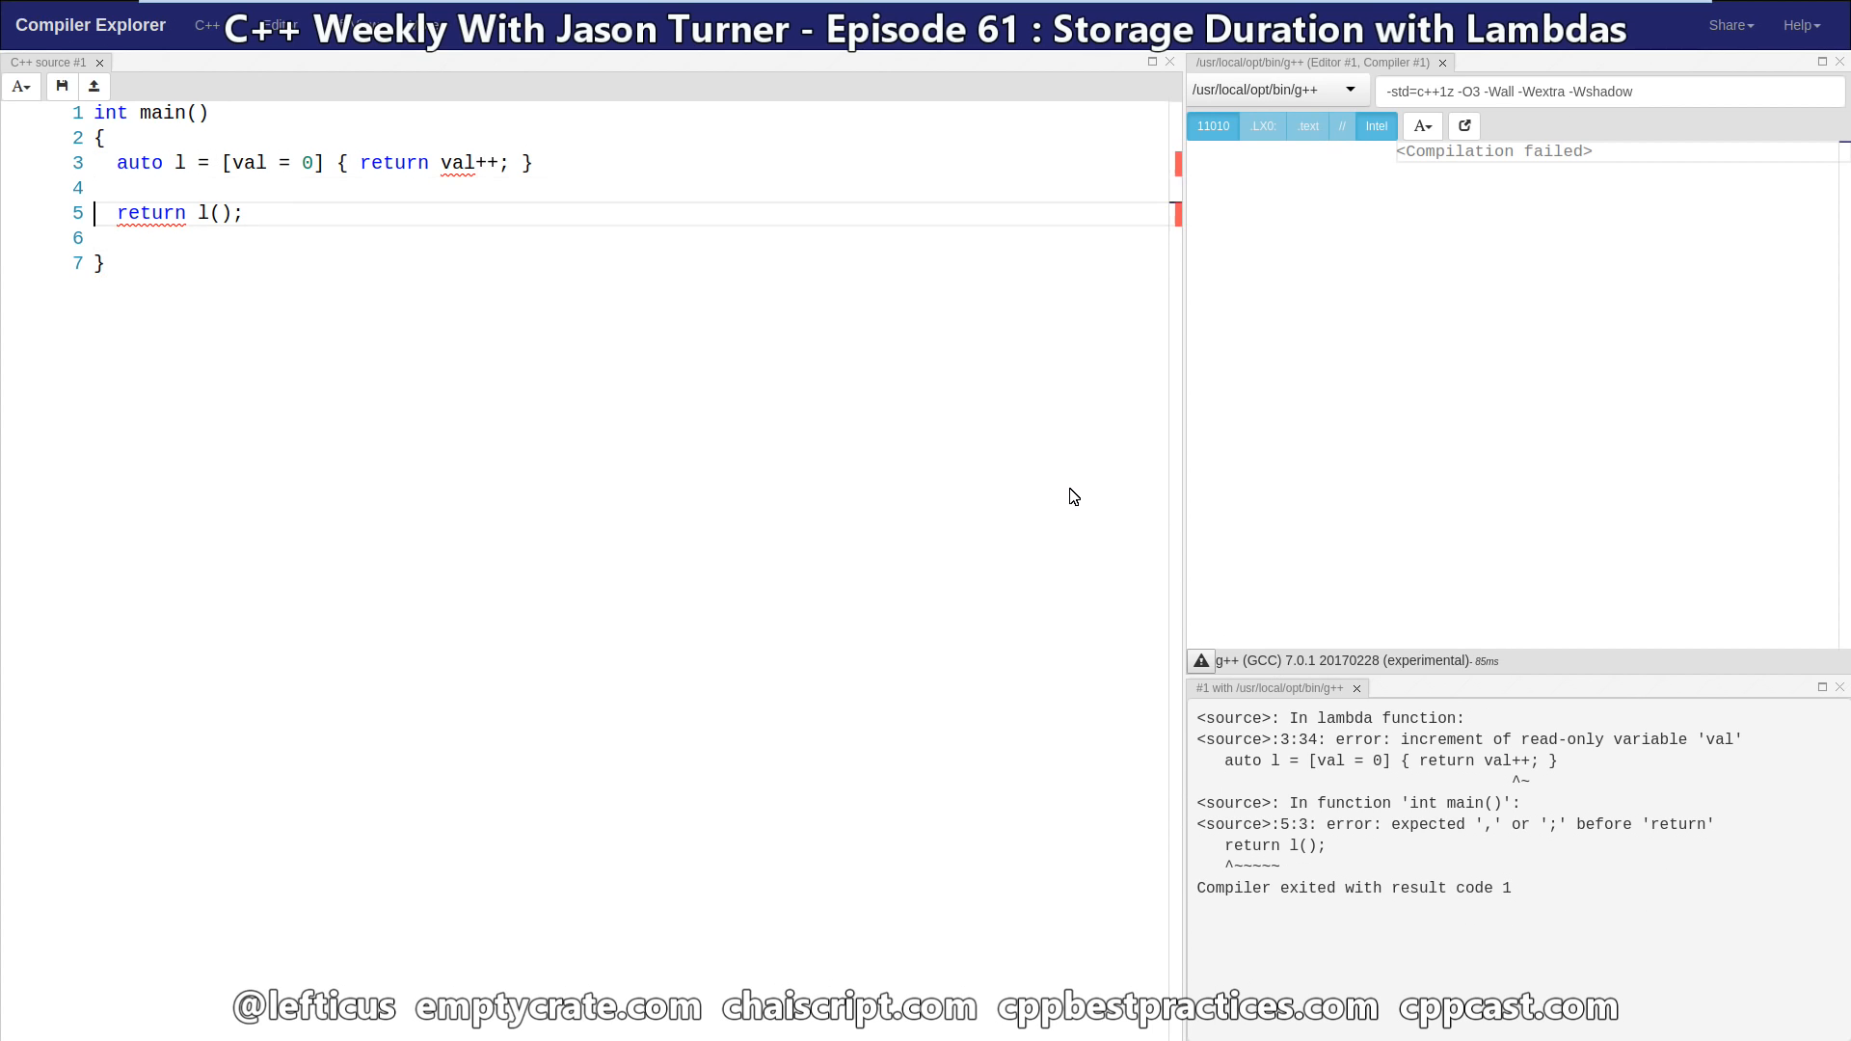
pyautogui.write('()m')
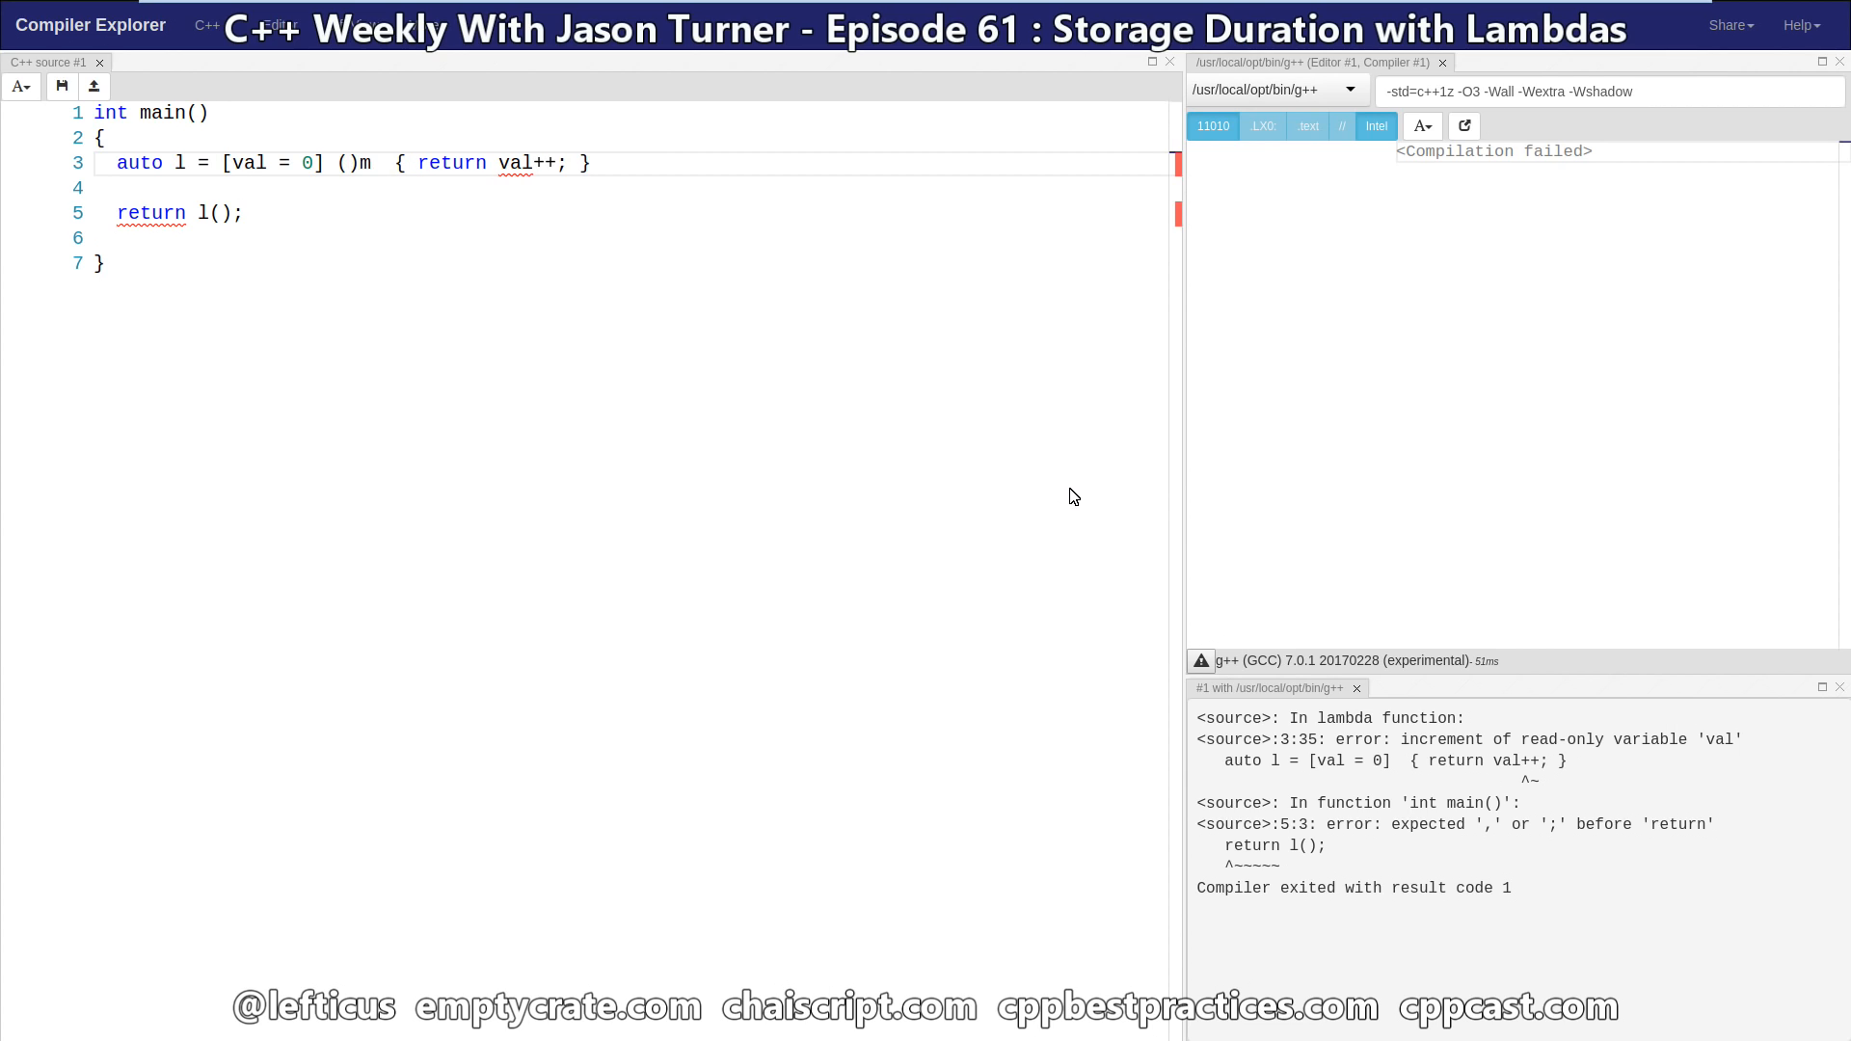
pyautogui.write('utable')
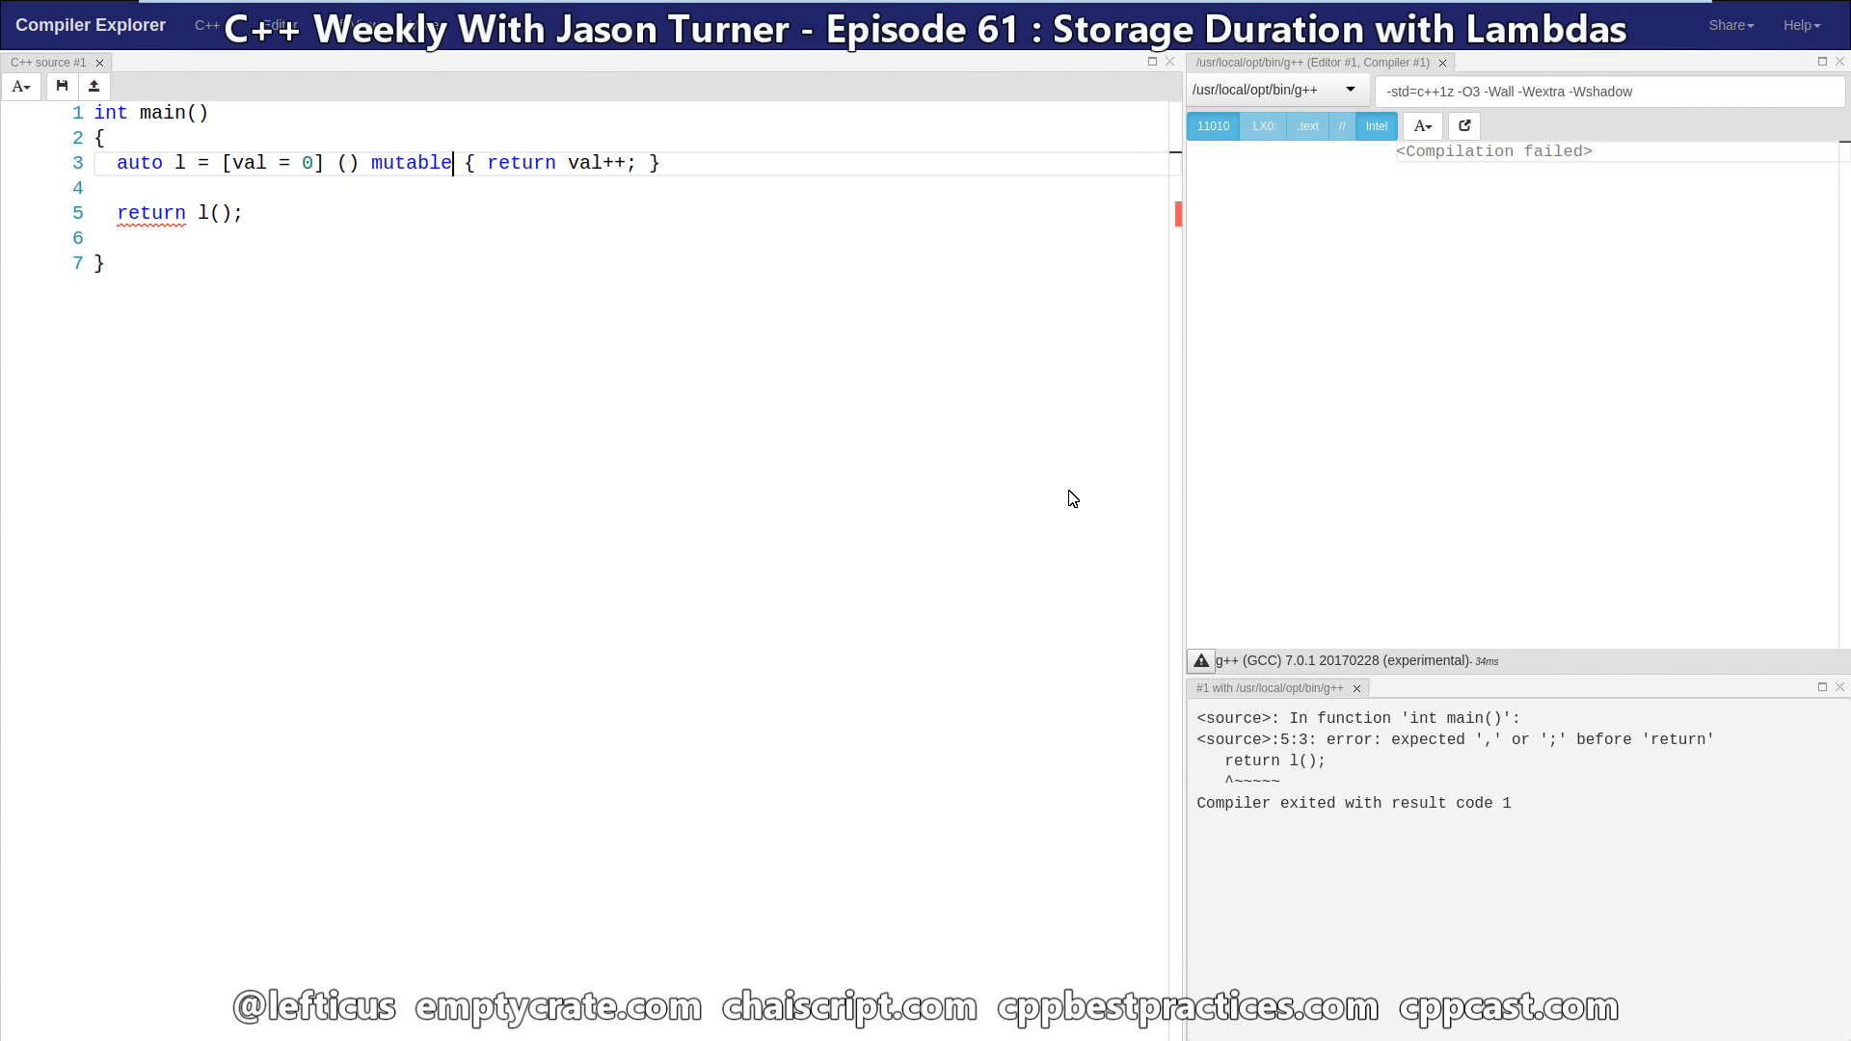
pyautogui.write(';')
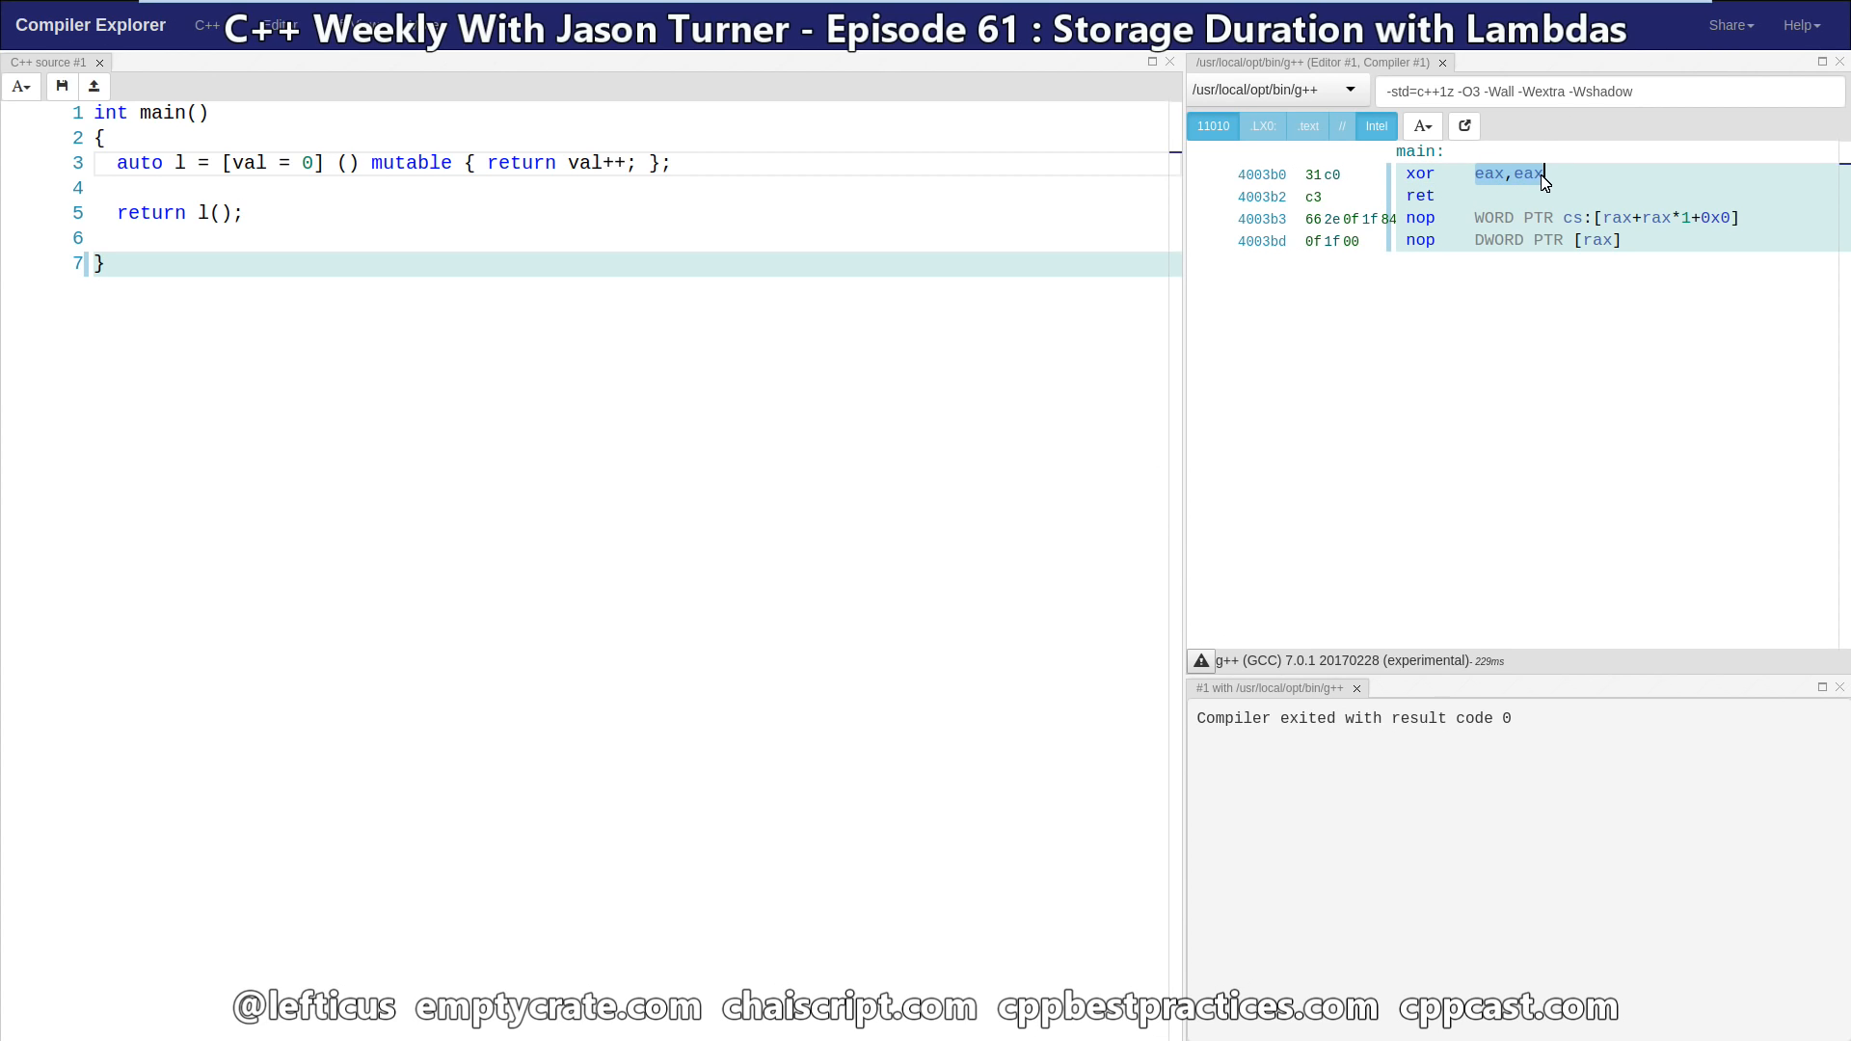
pyautogui.moveTo(1359, 143)
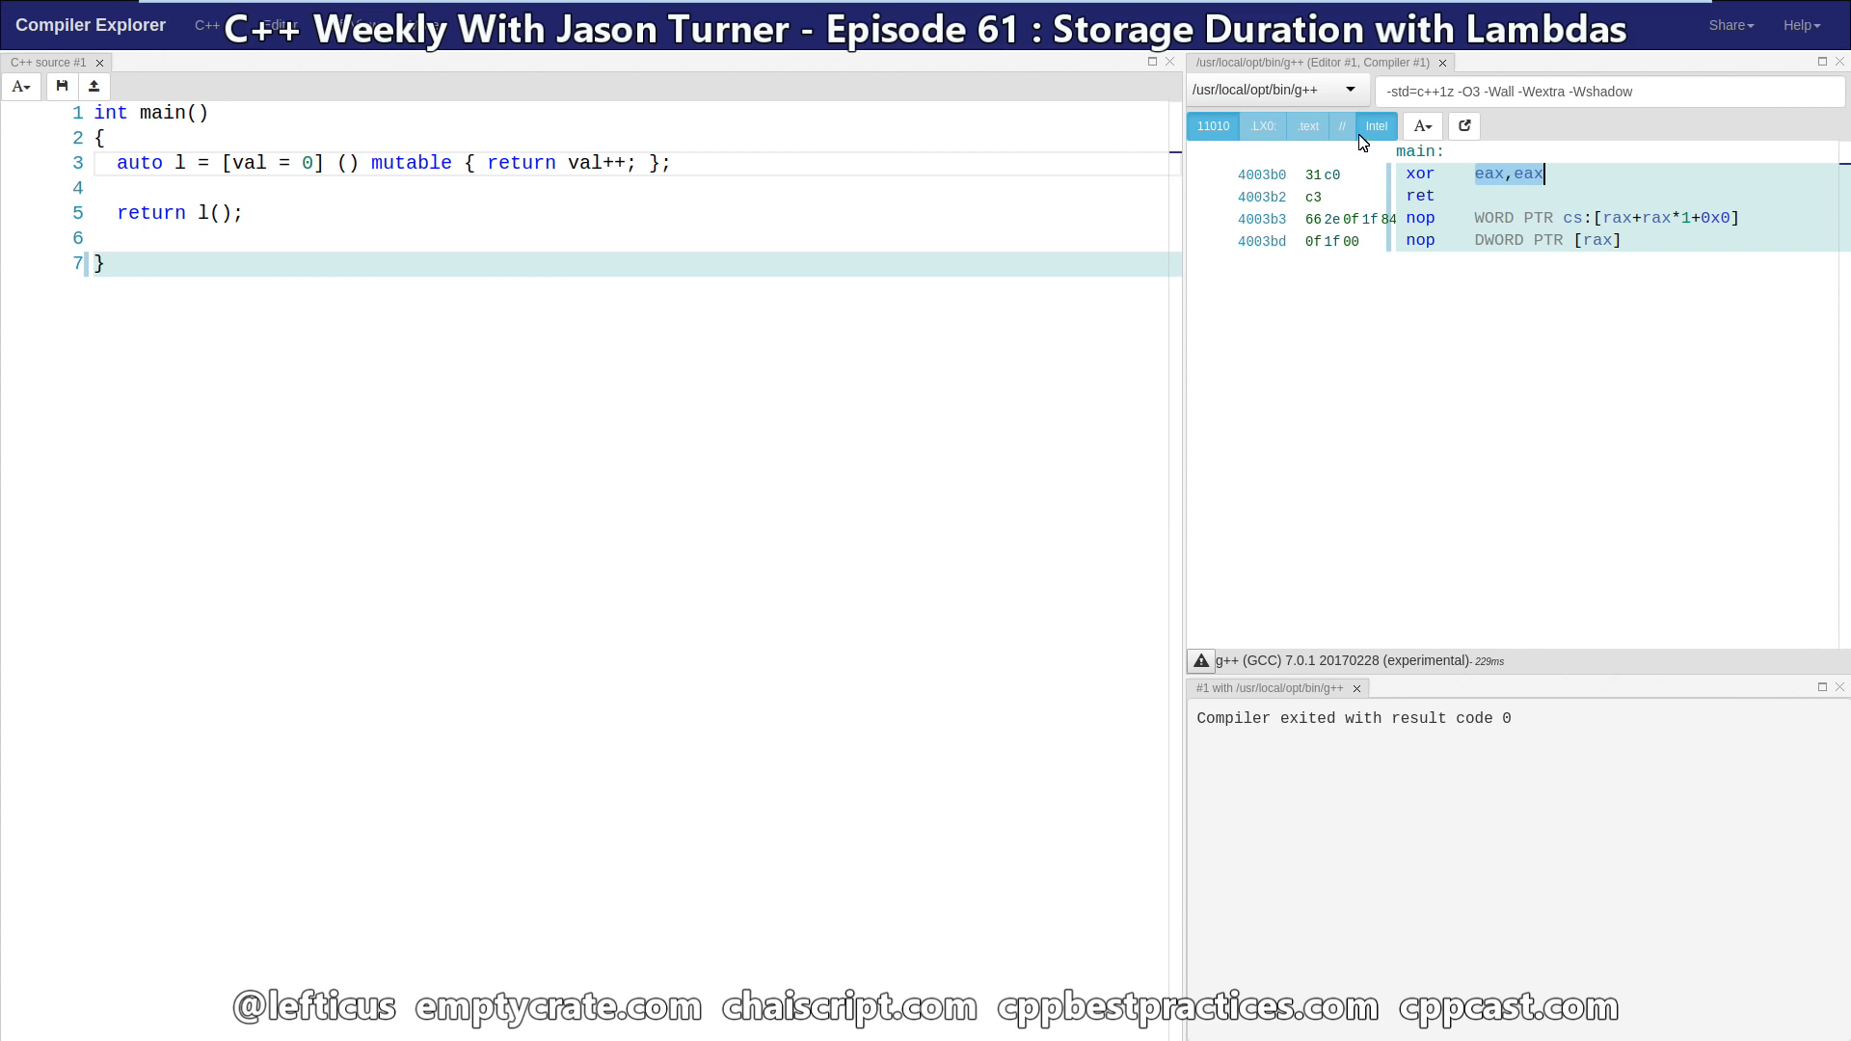
# Step: Choose a larger font size for the assembly output pane
pyautogui.click(1423, 127)
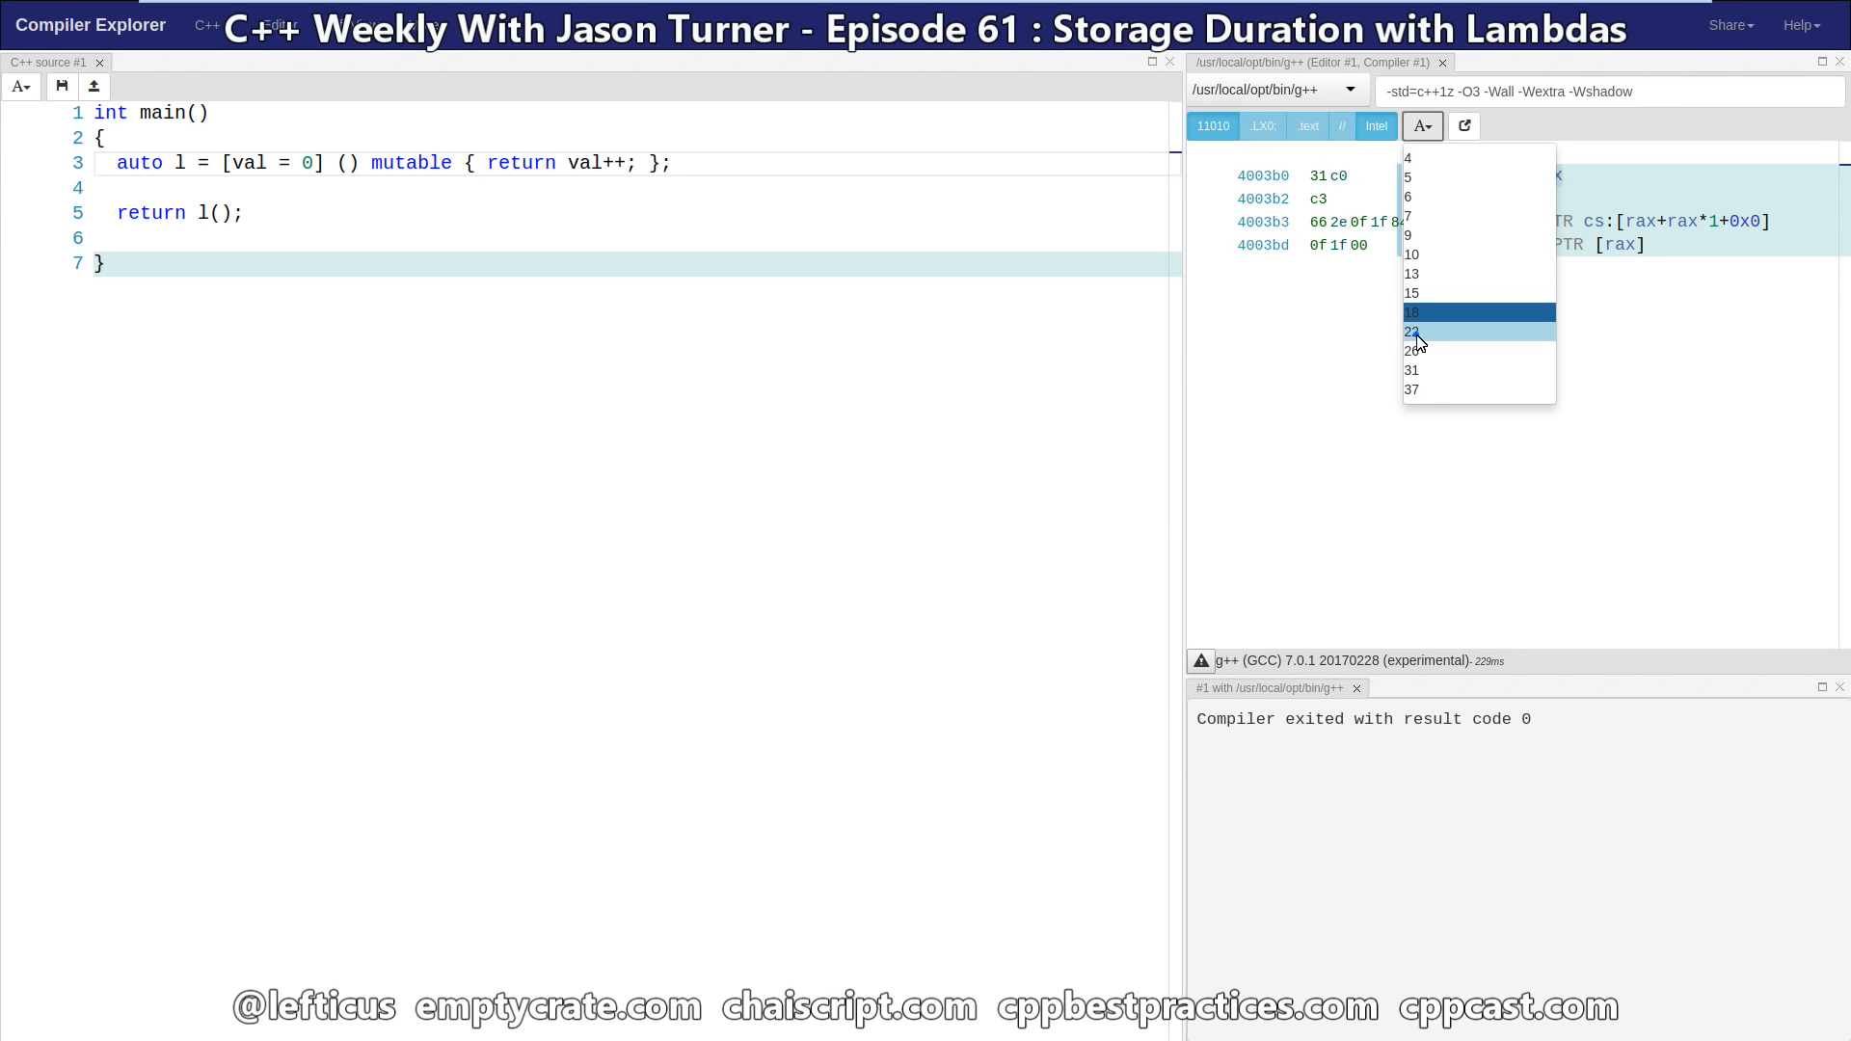
pyautogui.click(1411, 330)
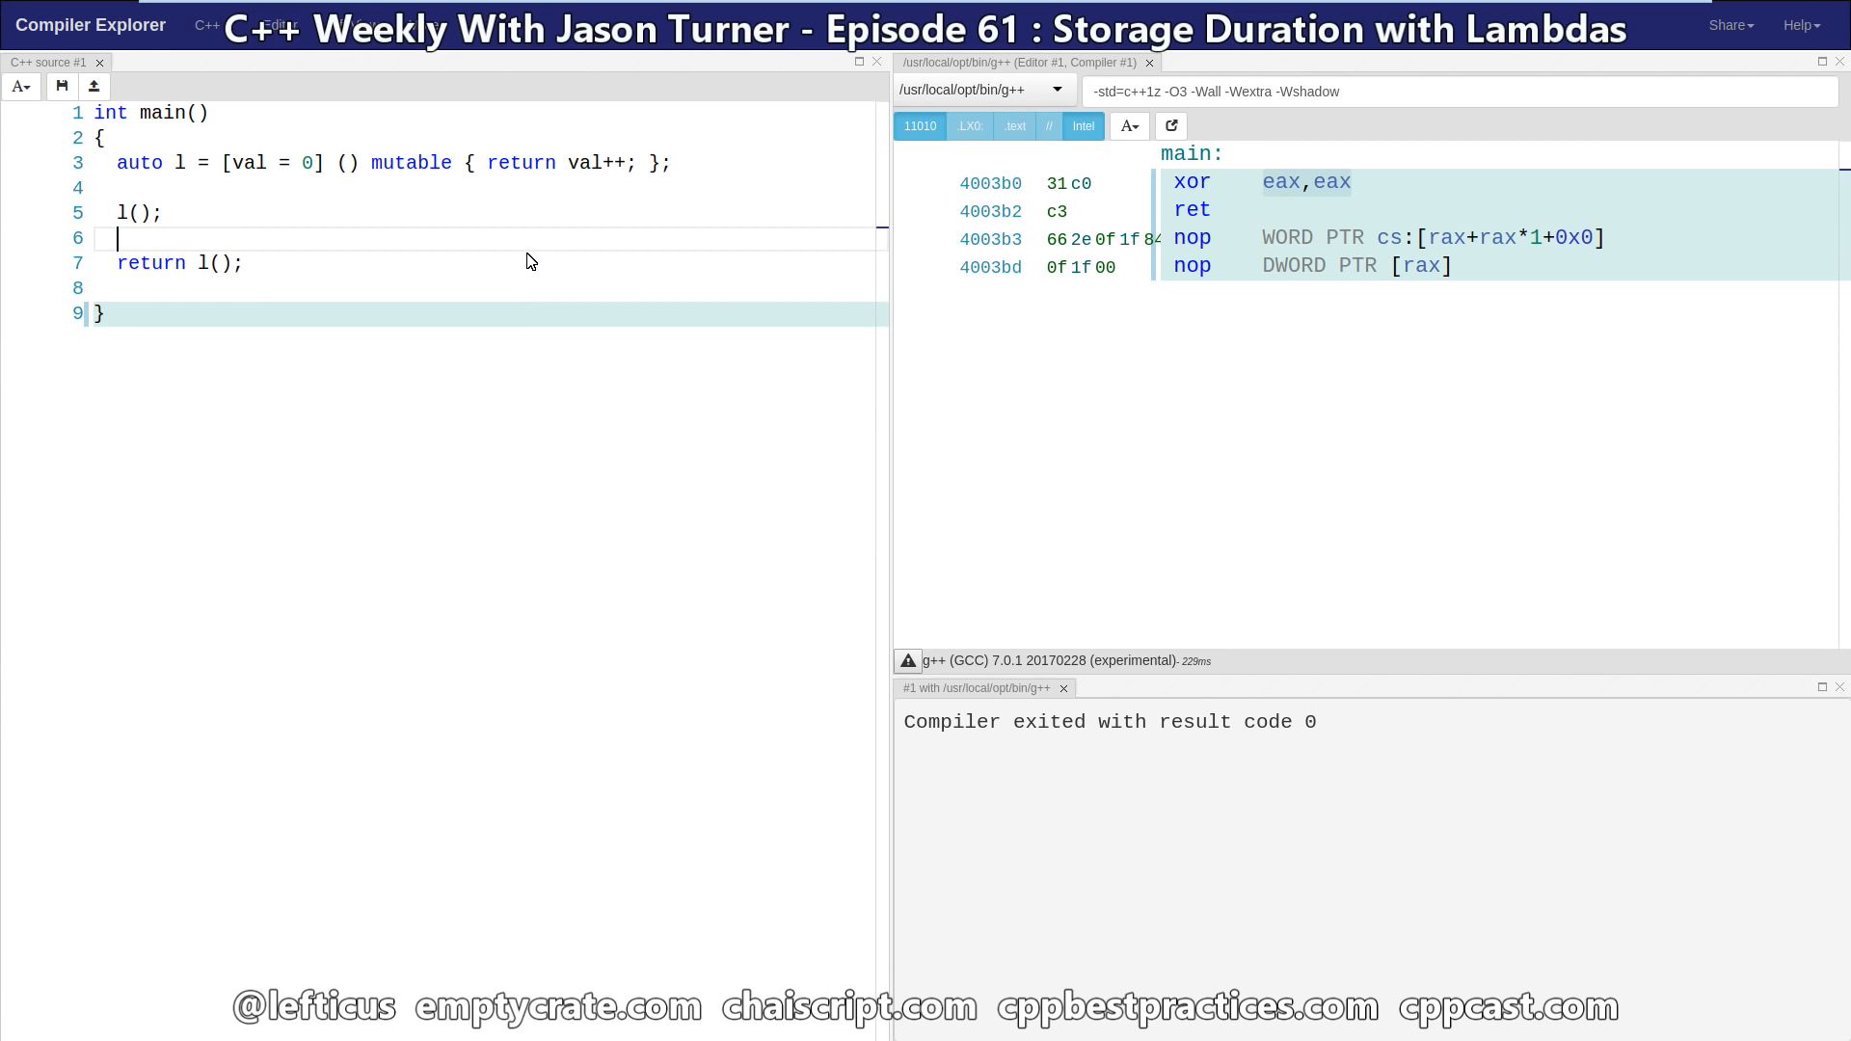
# Step: Add a second l(); call before return l() and put the lambda body on its own lines
pyautogui.write('l();')
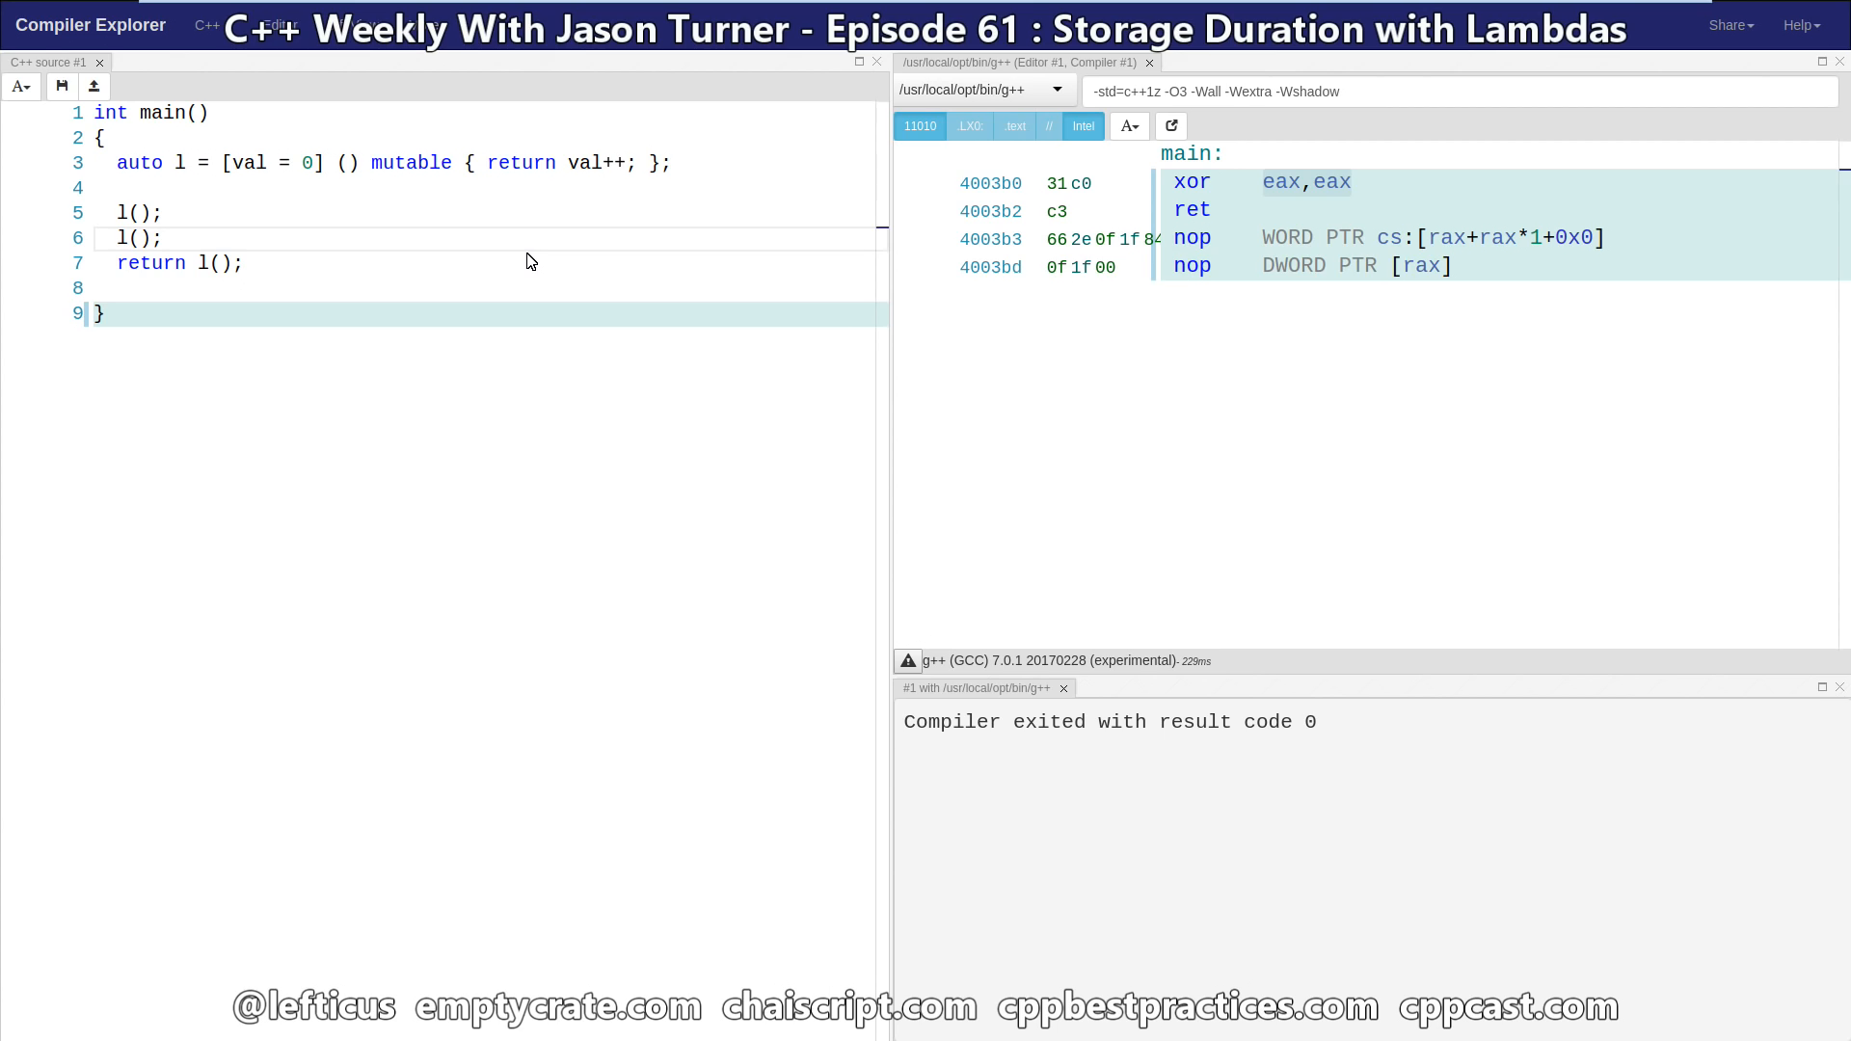
pyautogui.write(';')
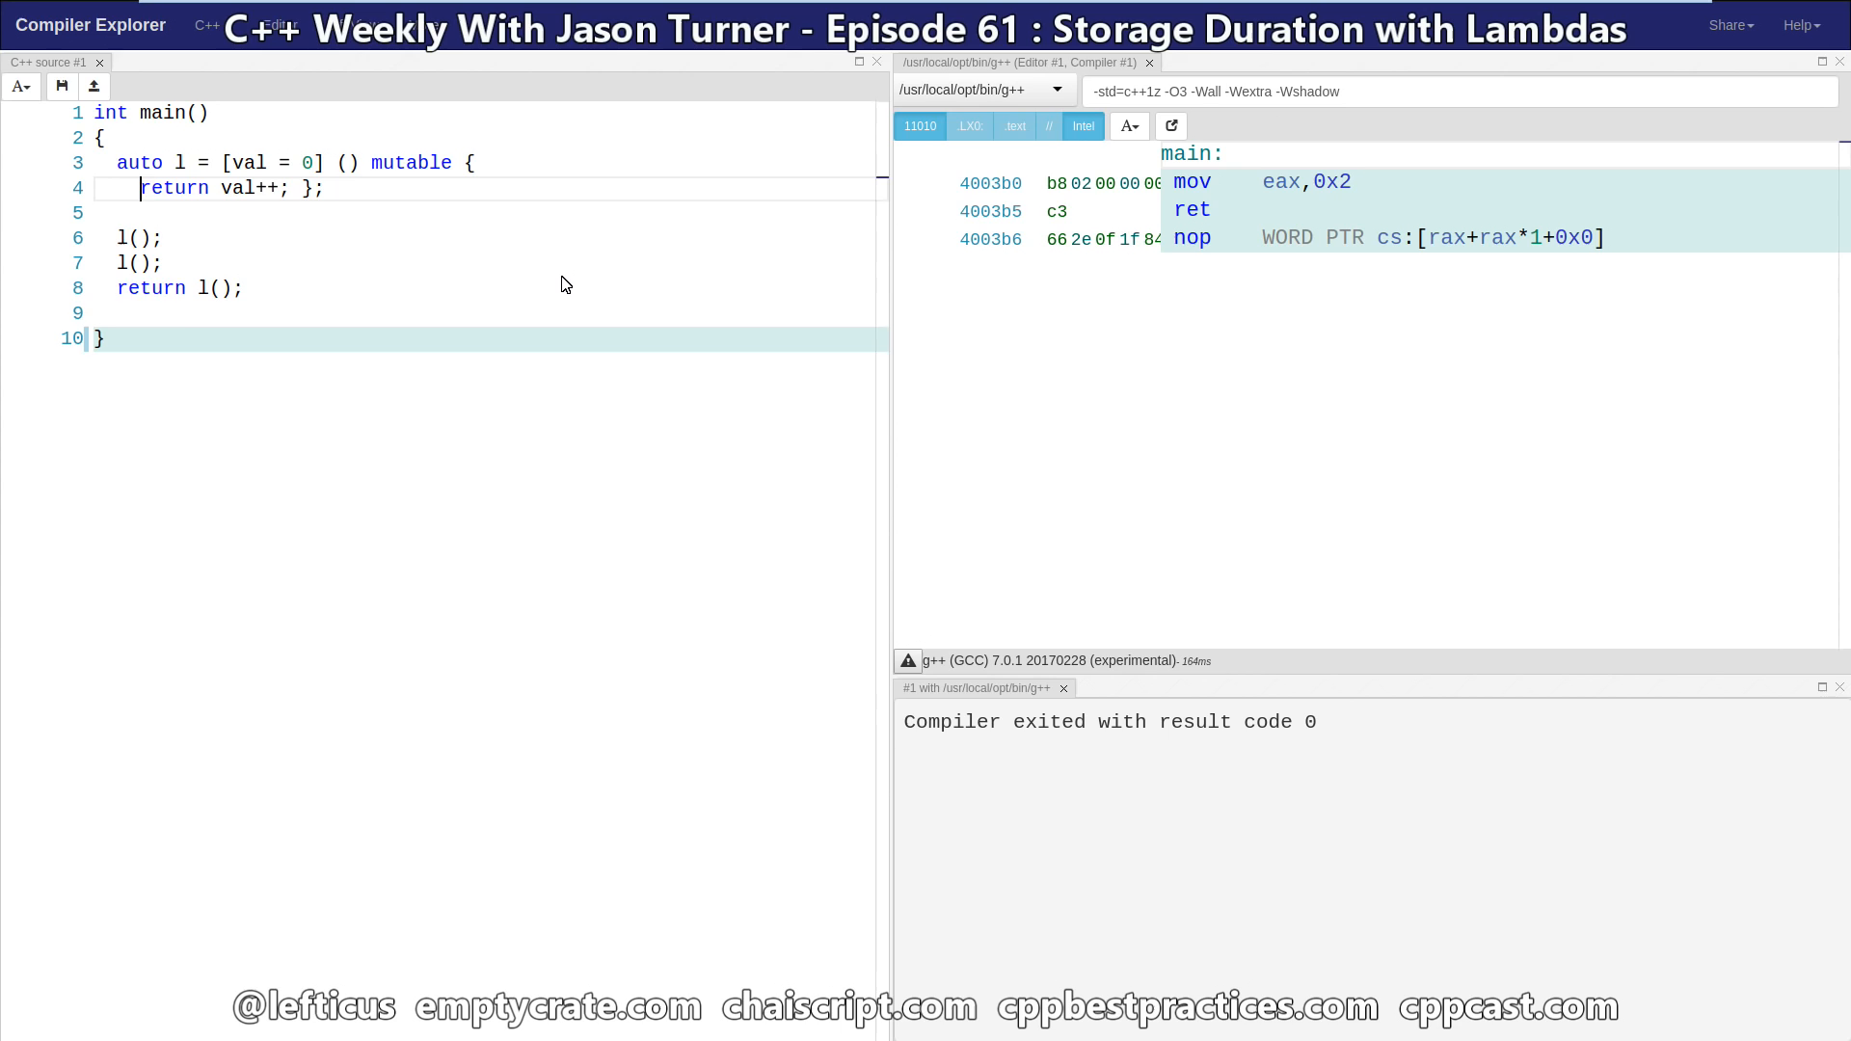
pyautogui.press('Enter')
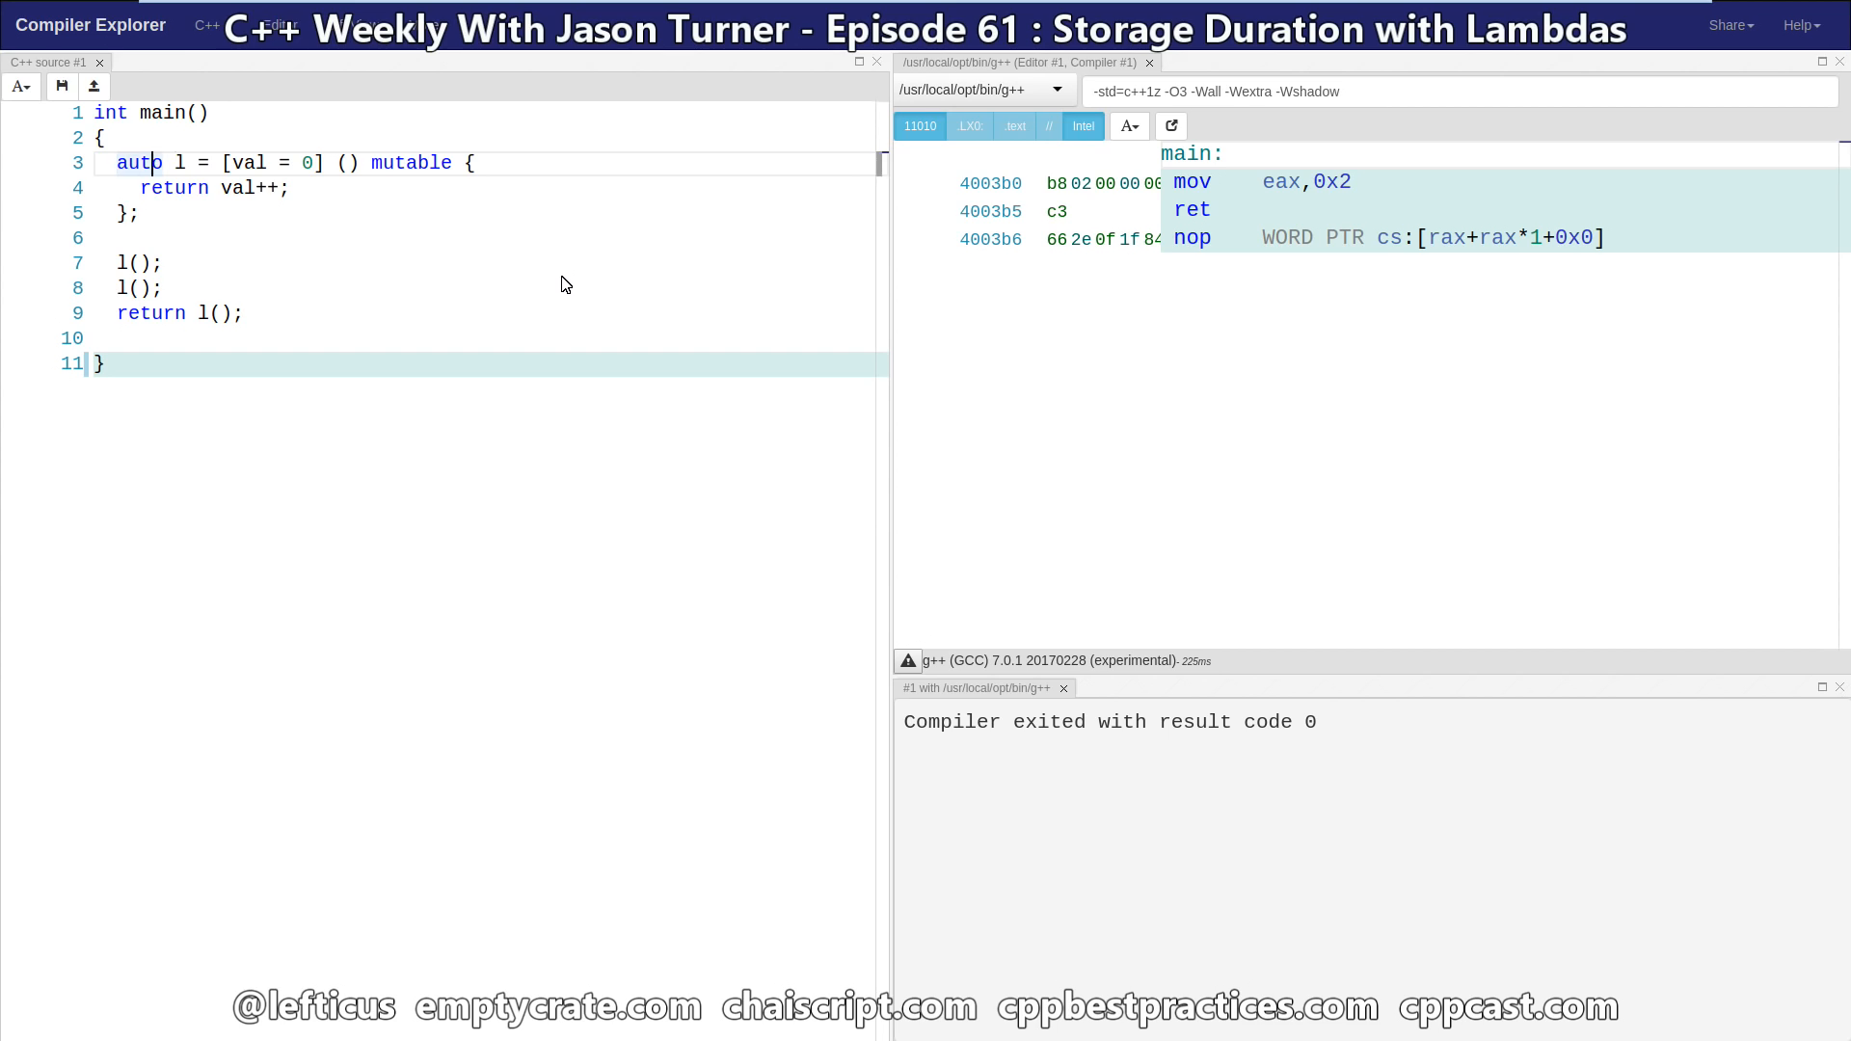
# Step: Drop the capture and mutable, declare static auto val = 0; in the body, and inspect add eax,0x2
pyautogui.doubleClick(266, 162)
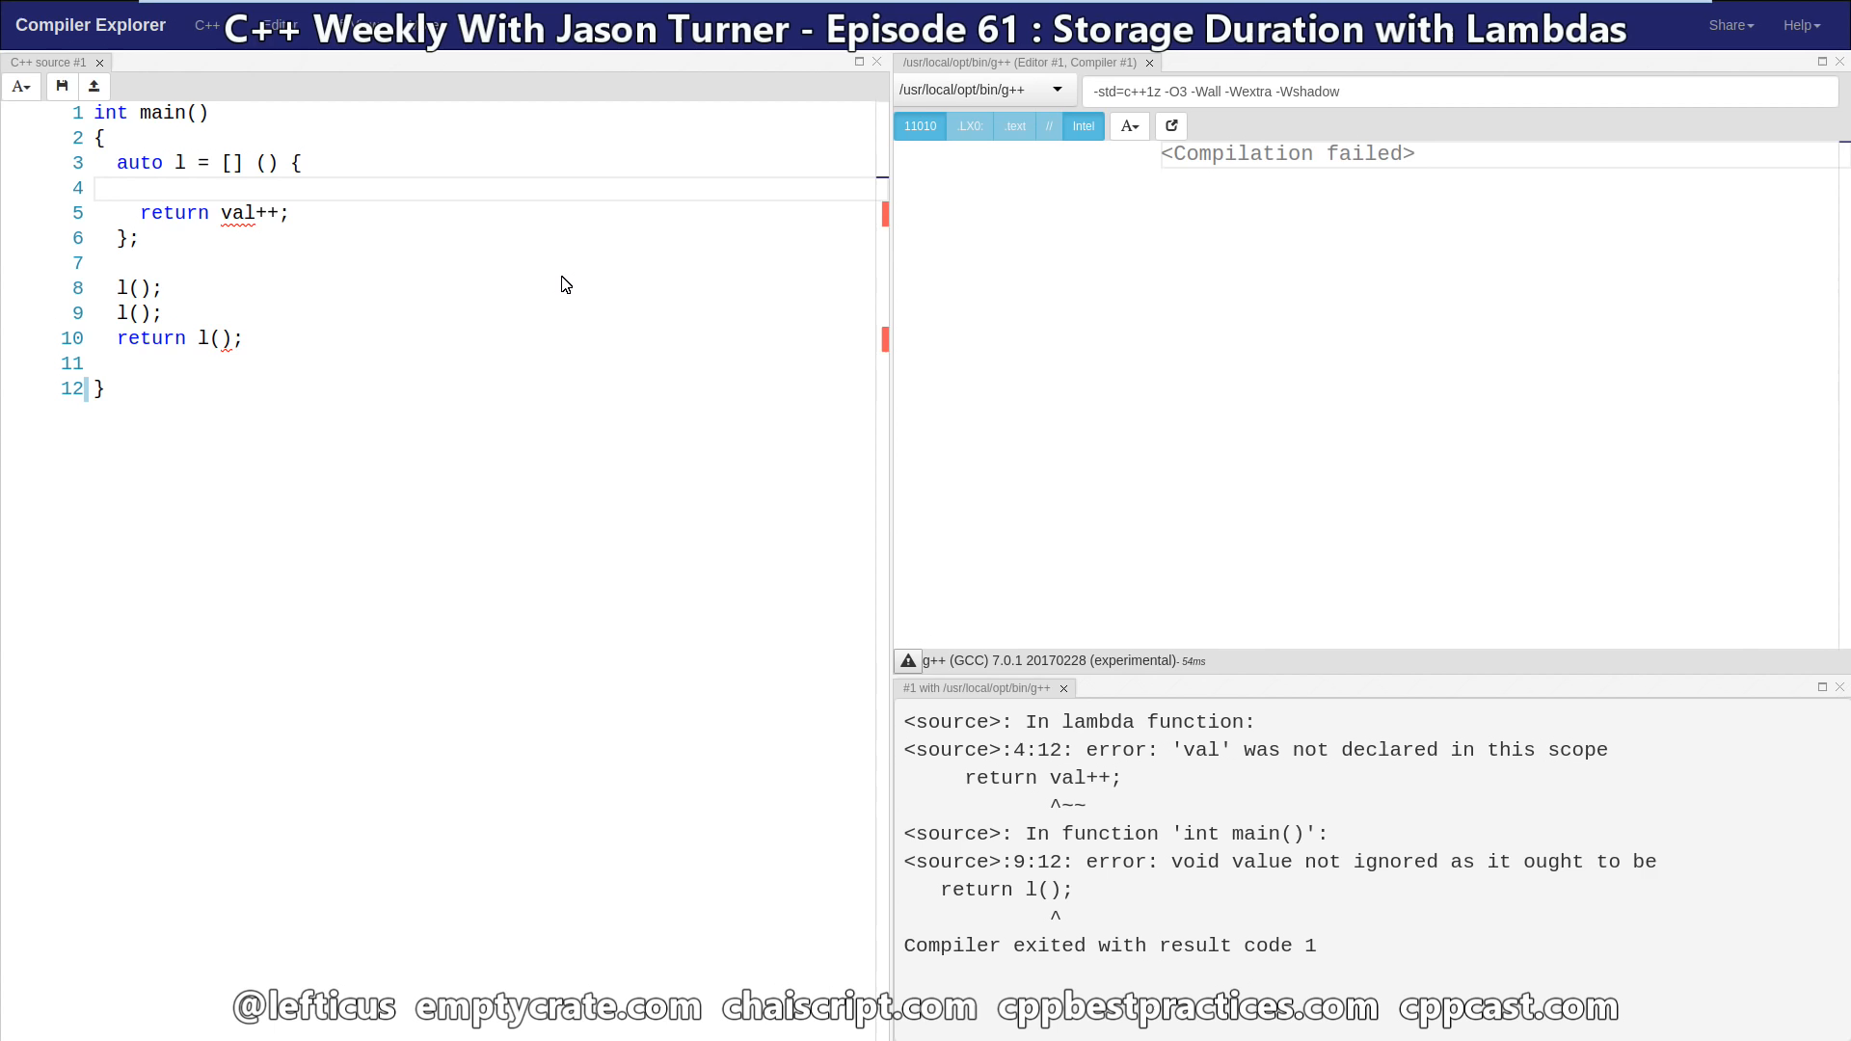
pyautogui.write('static val')
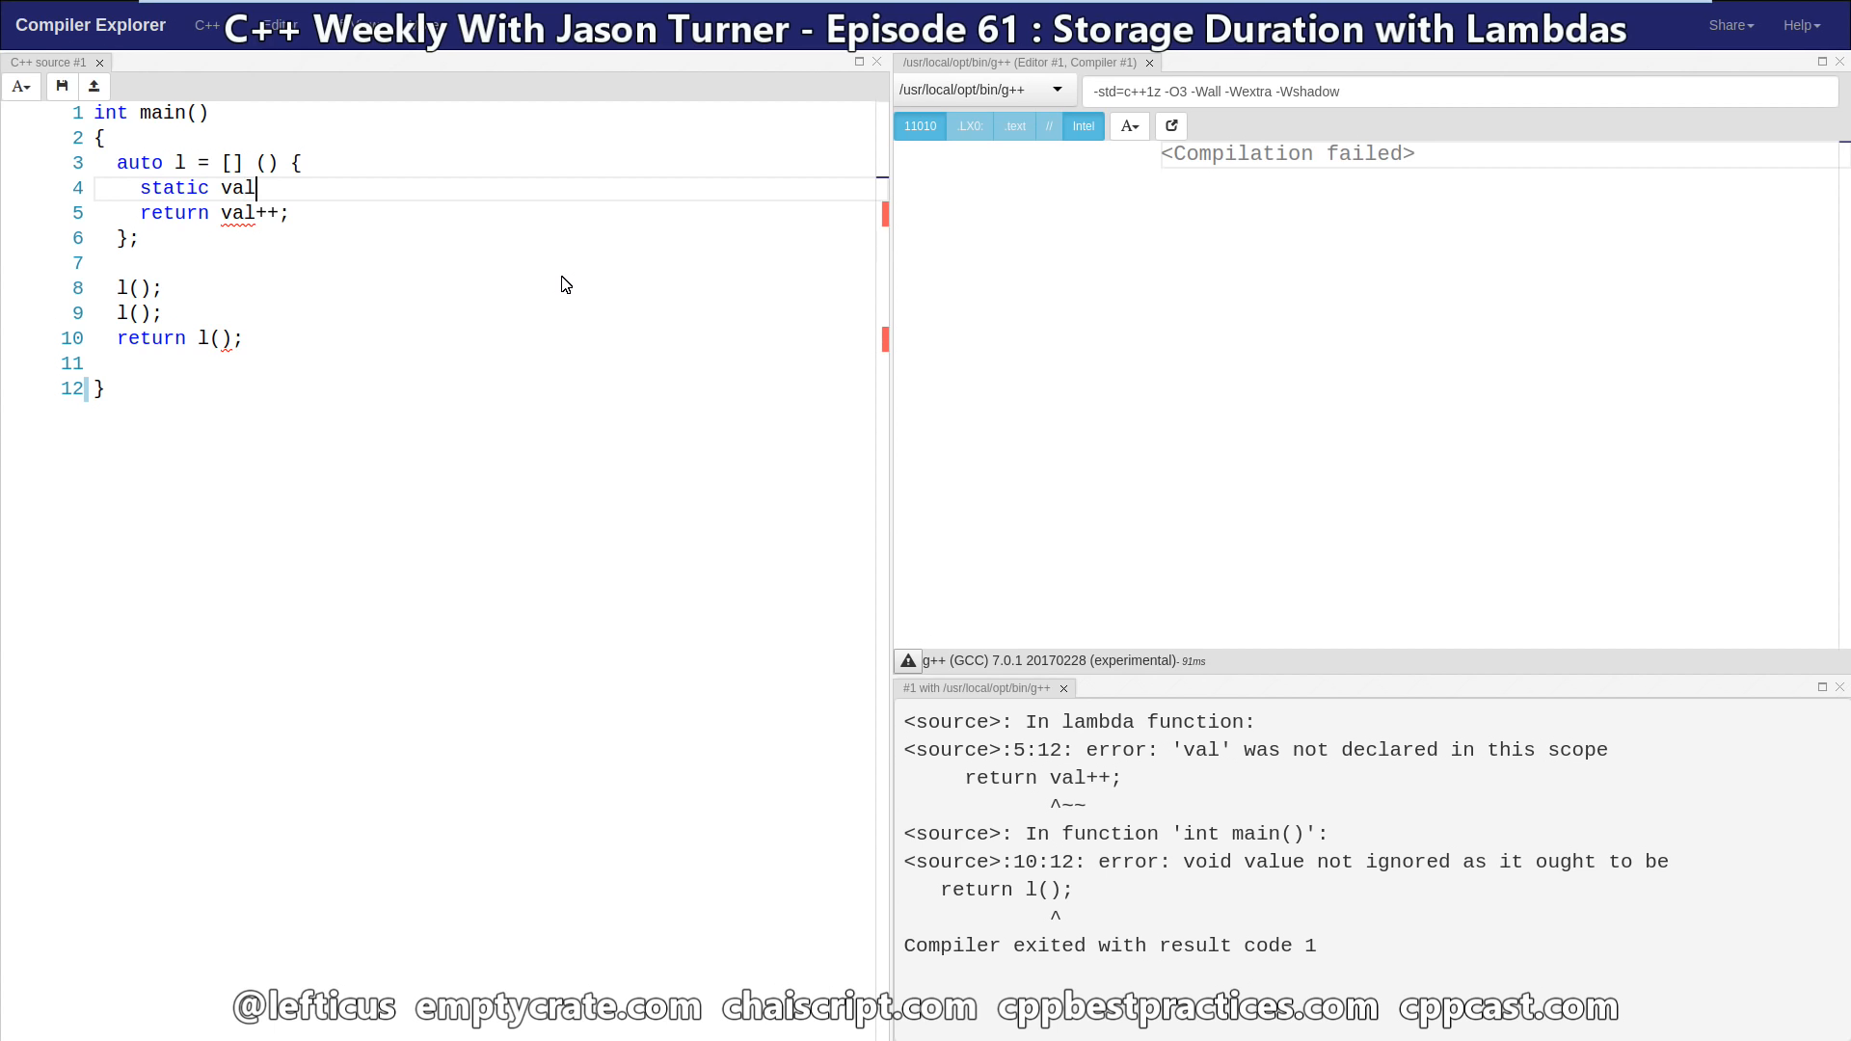
pyautogui.write('= 0;')
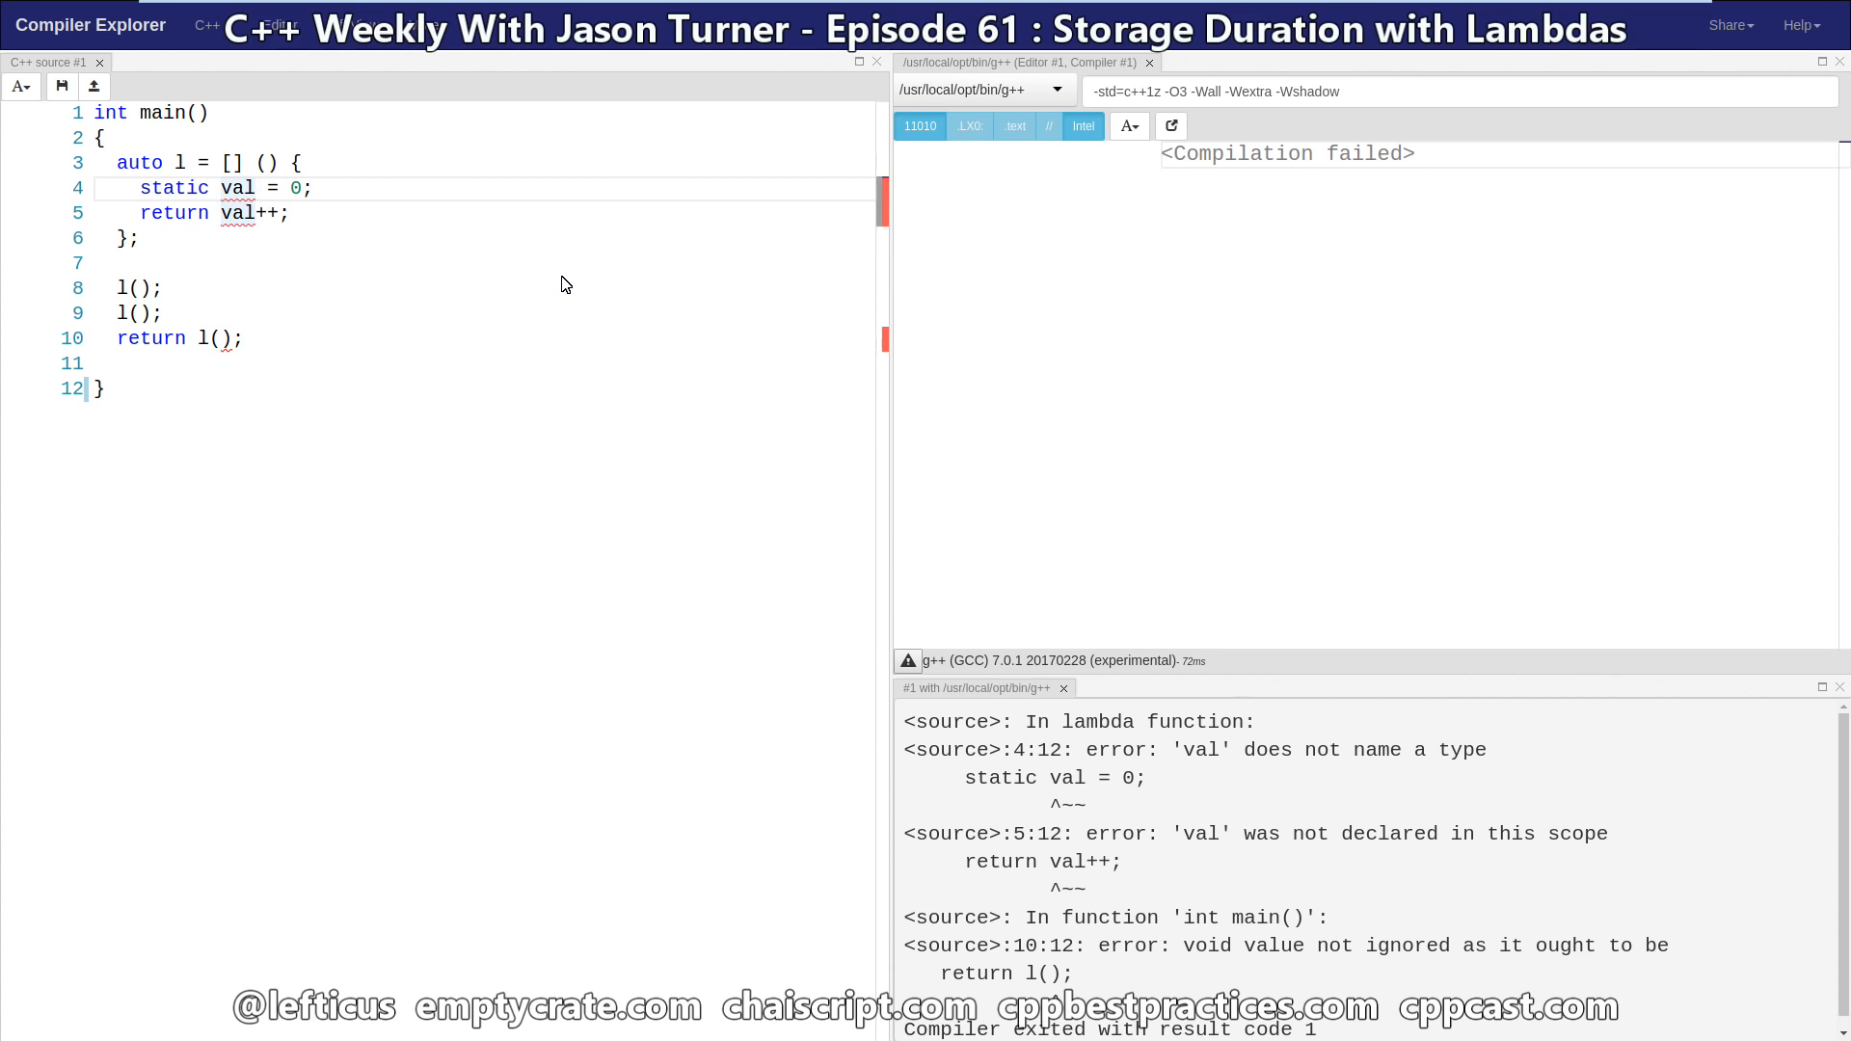
pyautogui.write('auto')
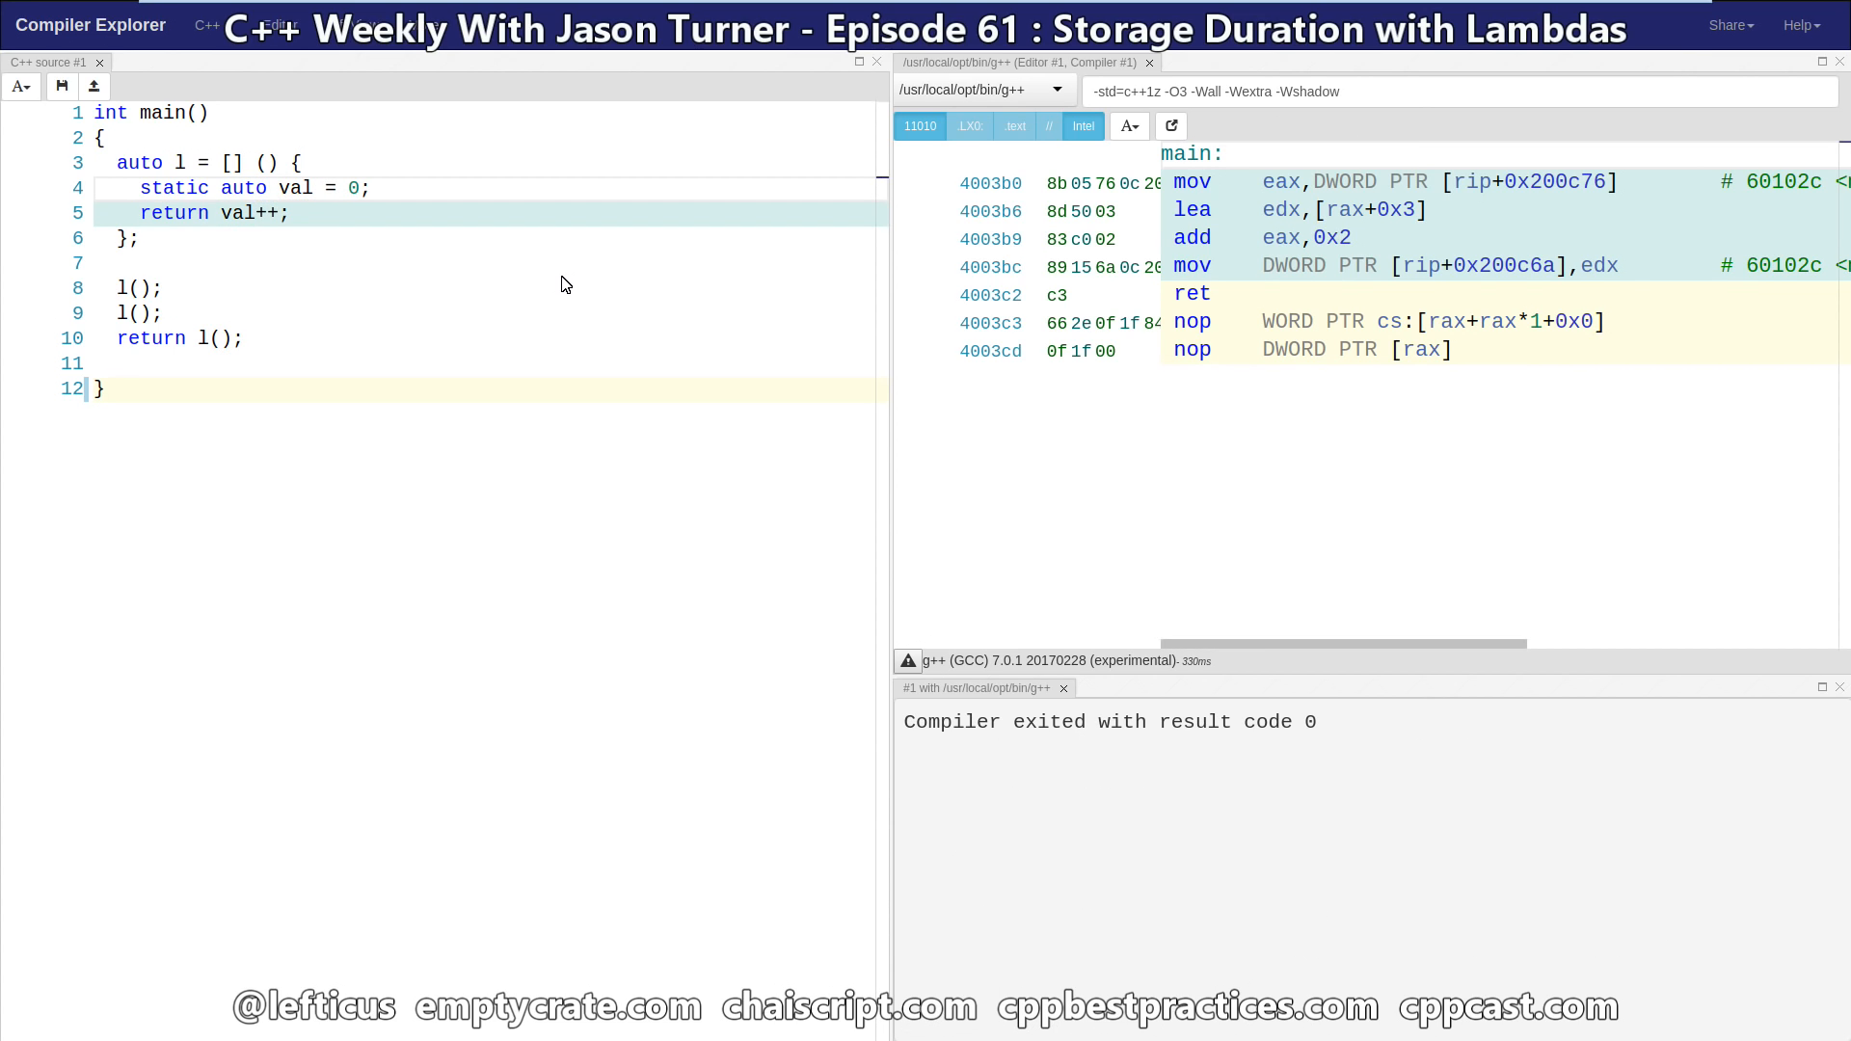
pyautogui.click(279, 187)
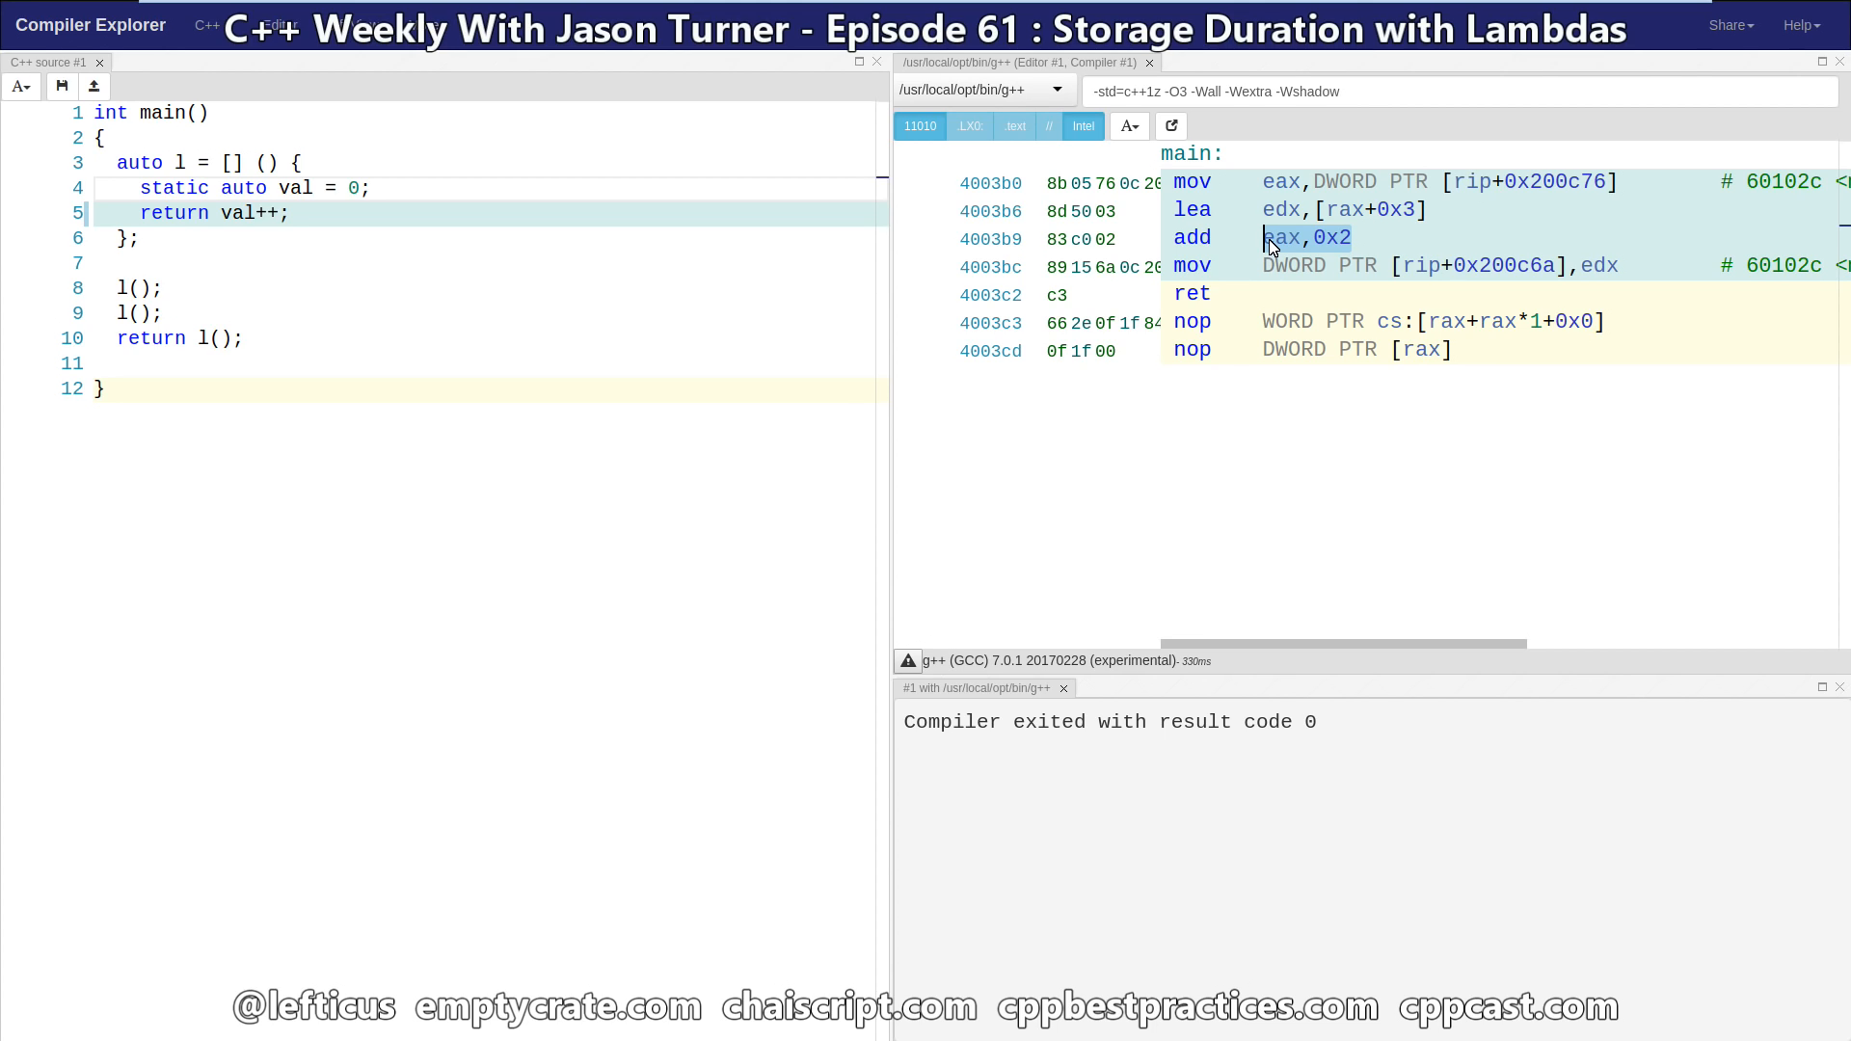
pyautogui.moveTo(478, 295)
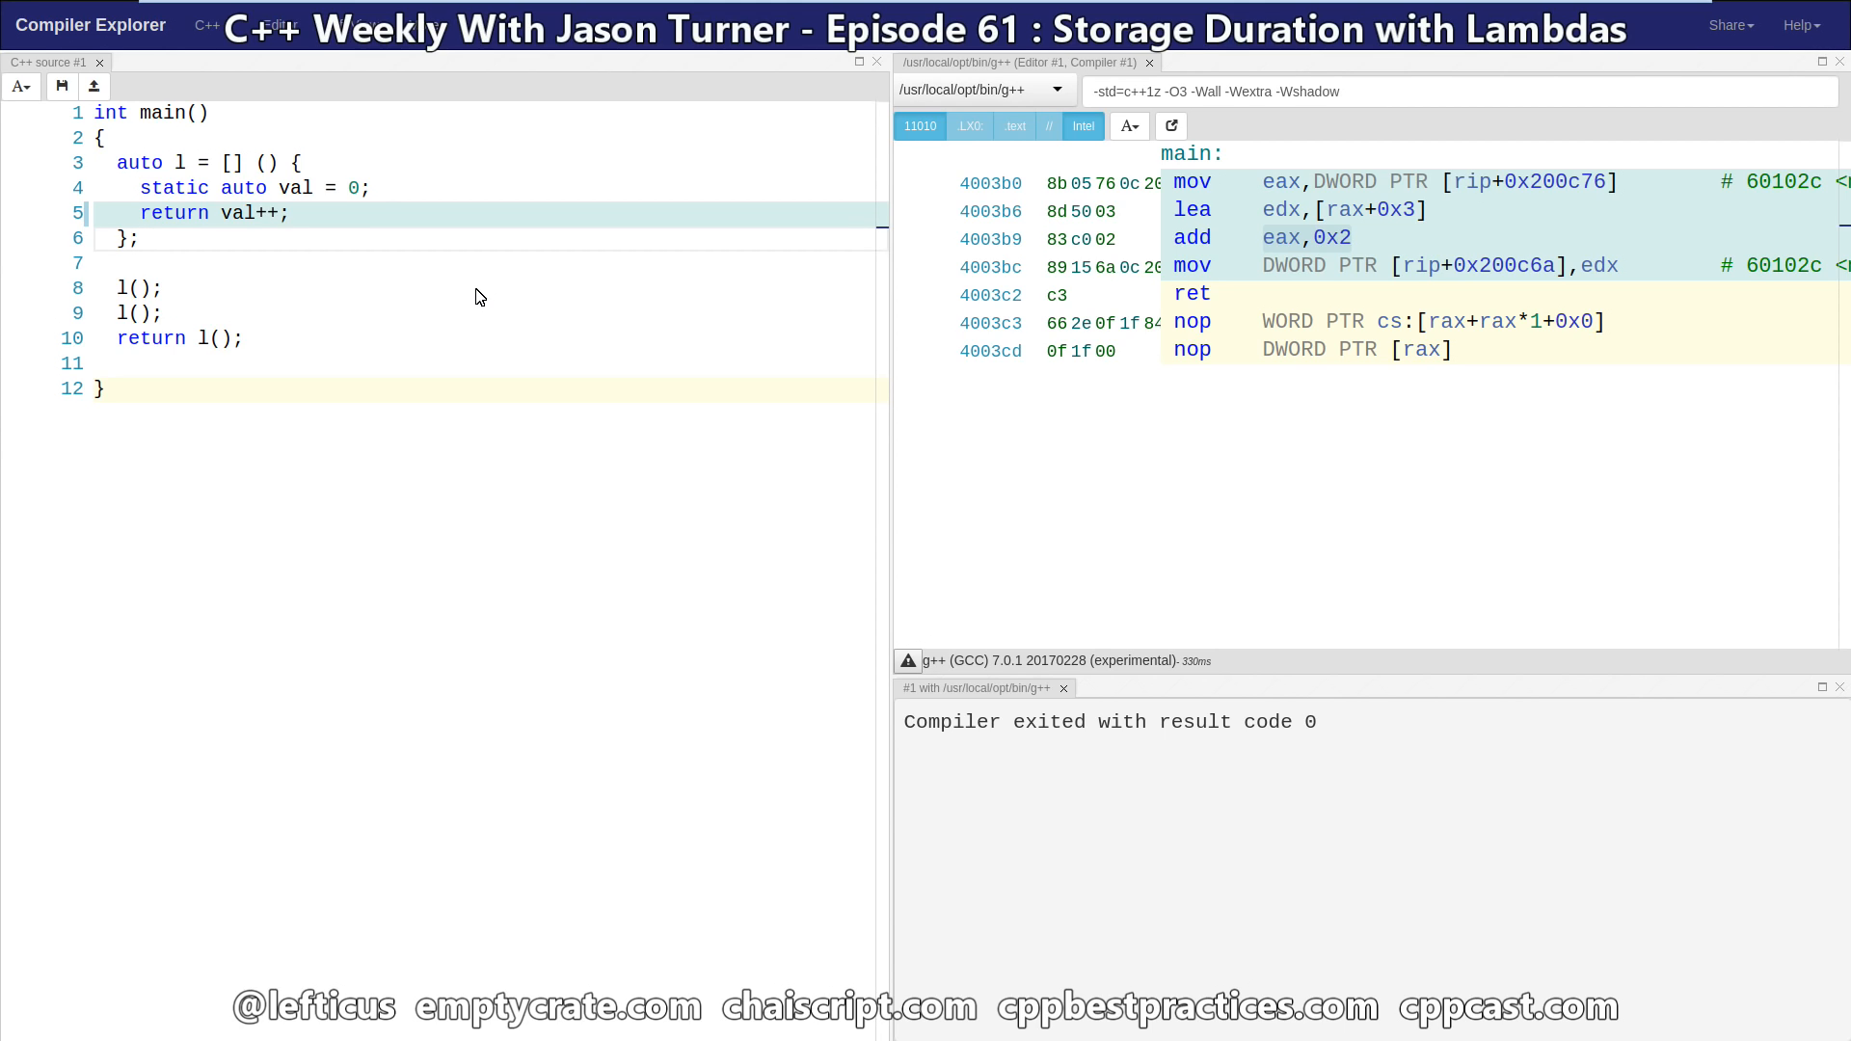
# Step: Add auto l2 = l; and call l2(); twice above the l() calls, leaving a blank line after it
pyautogui.write('autl')
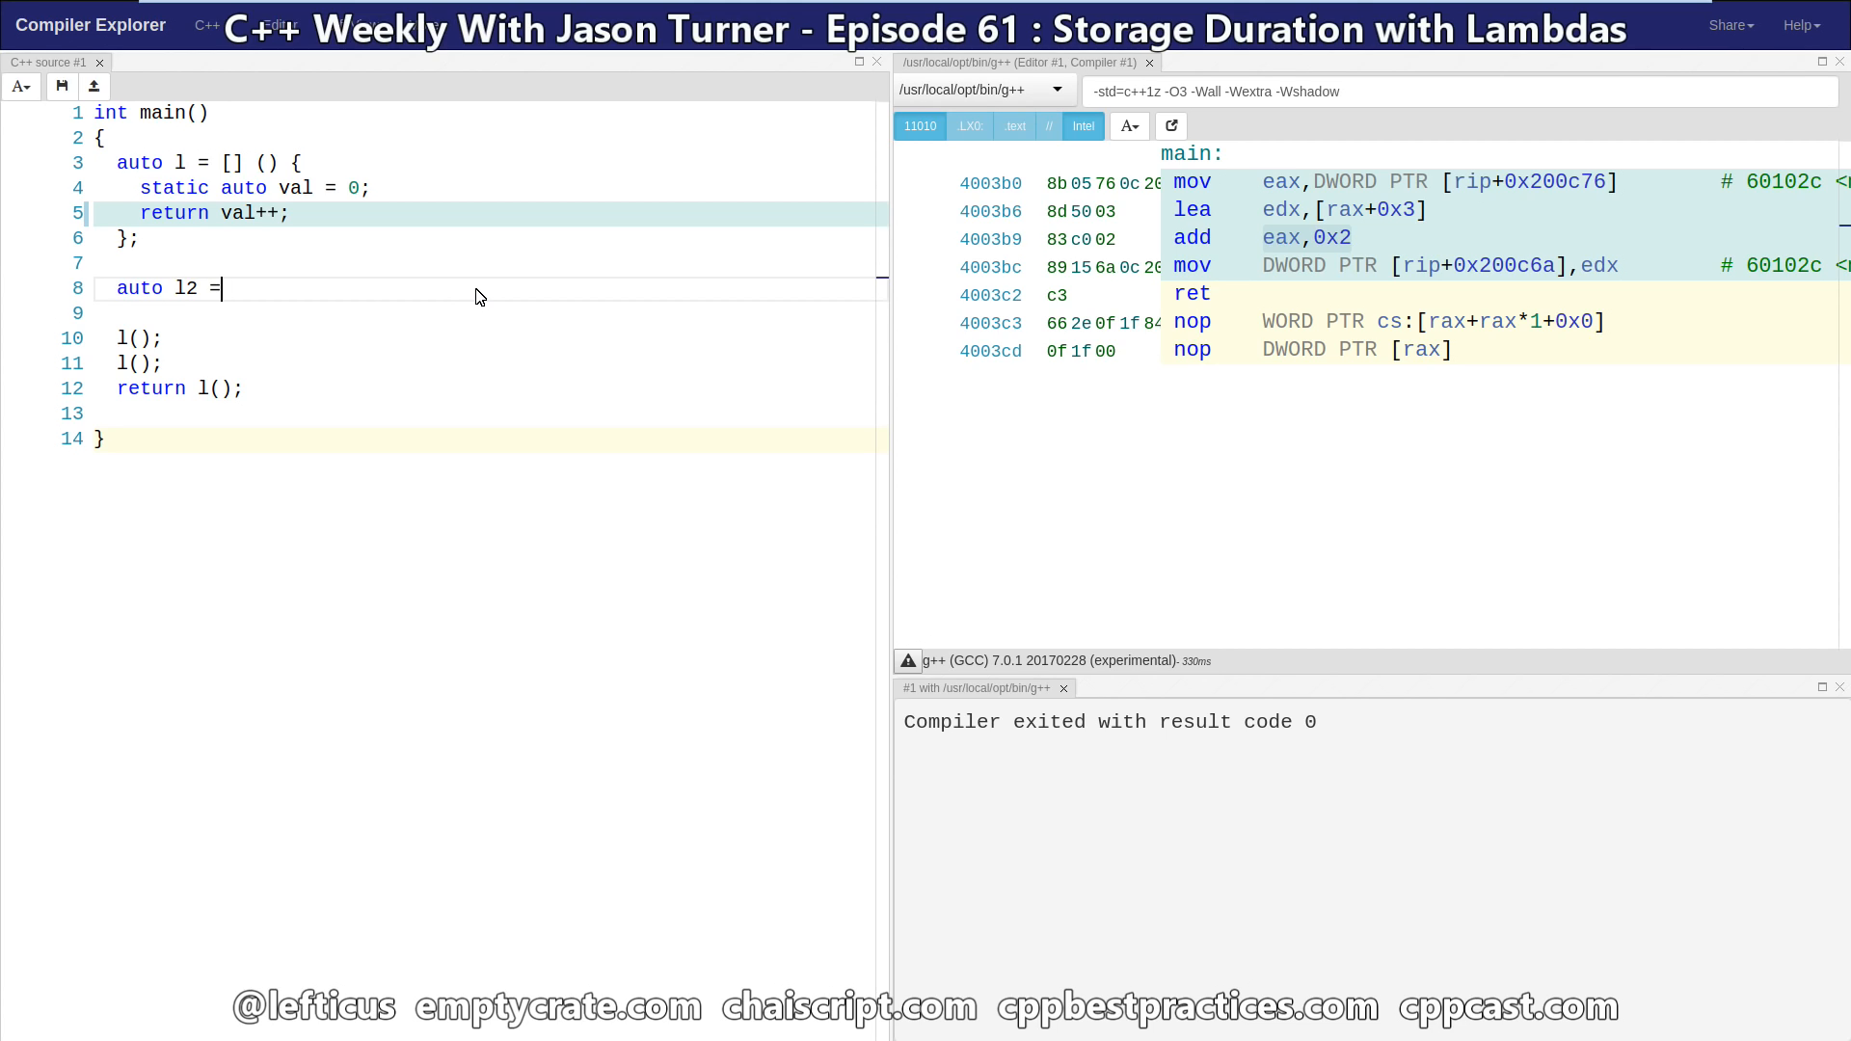
pyautogui.write('l;')
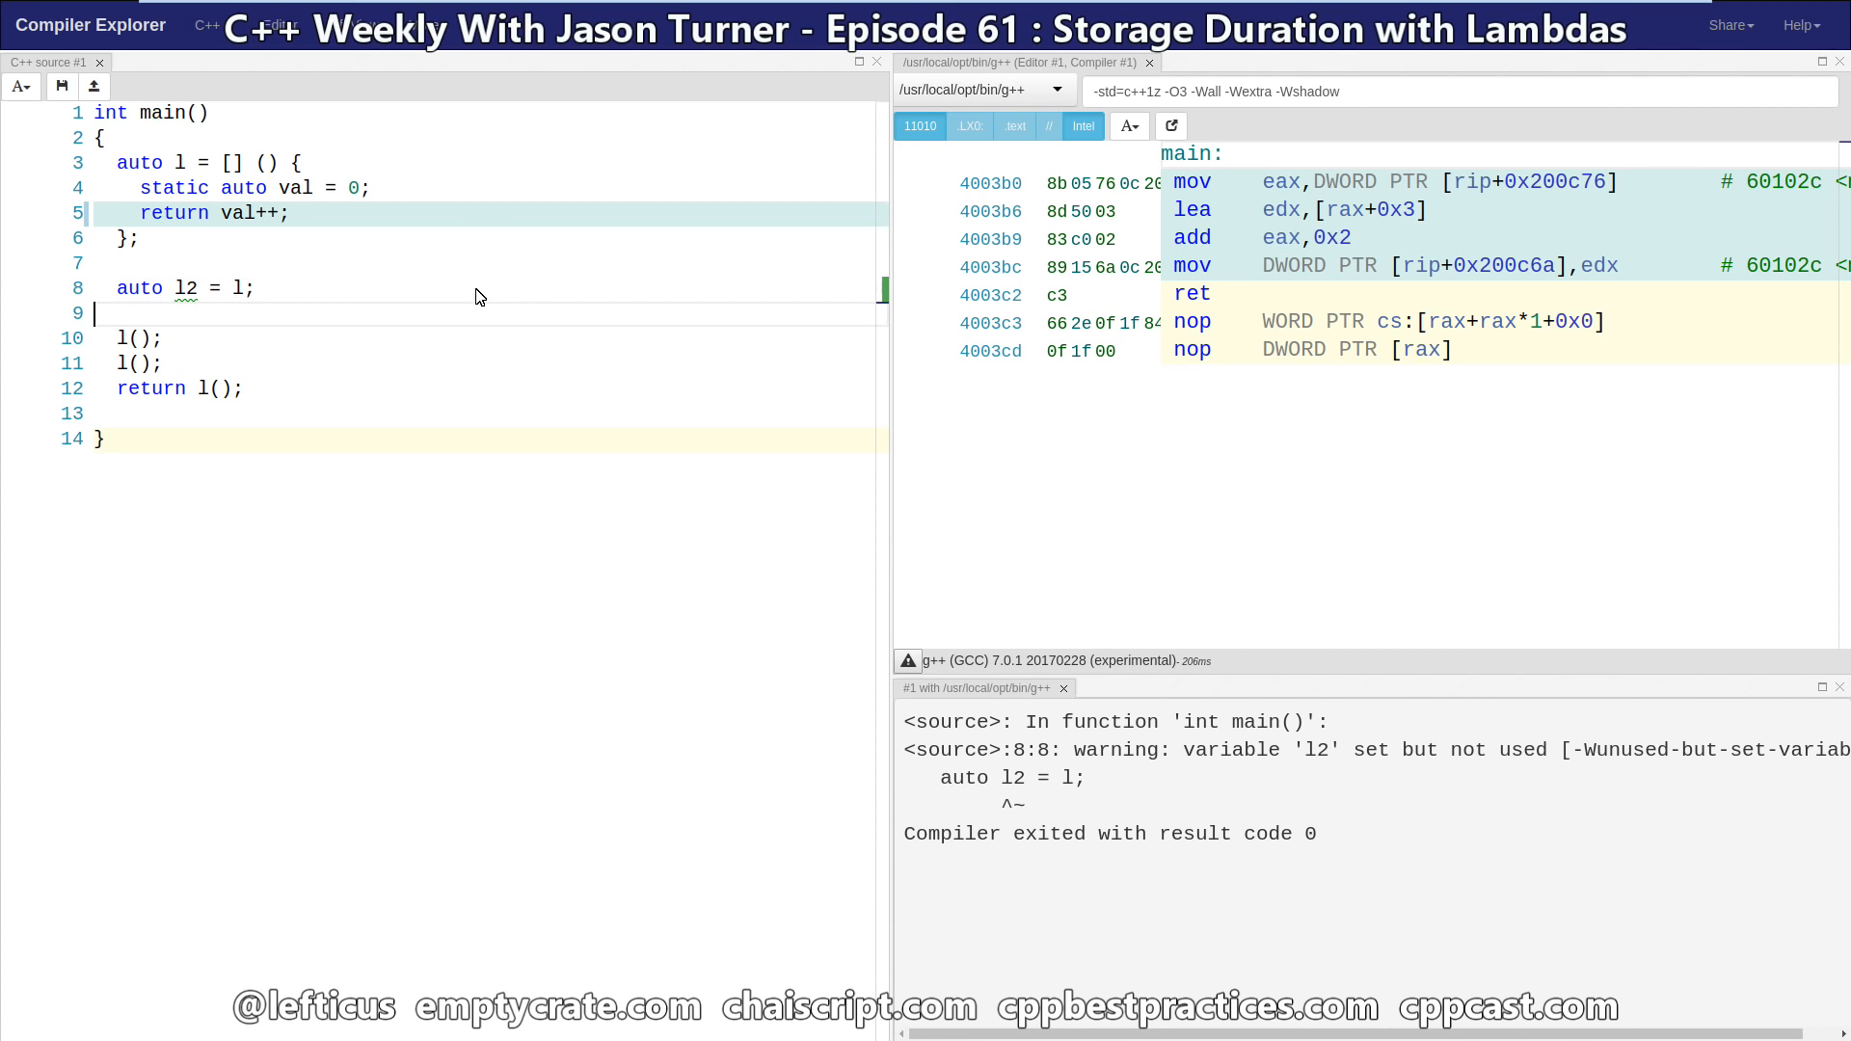
pyautogui.write('l2')
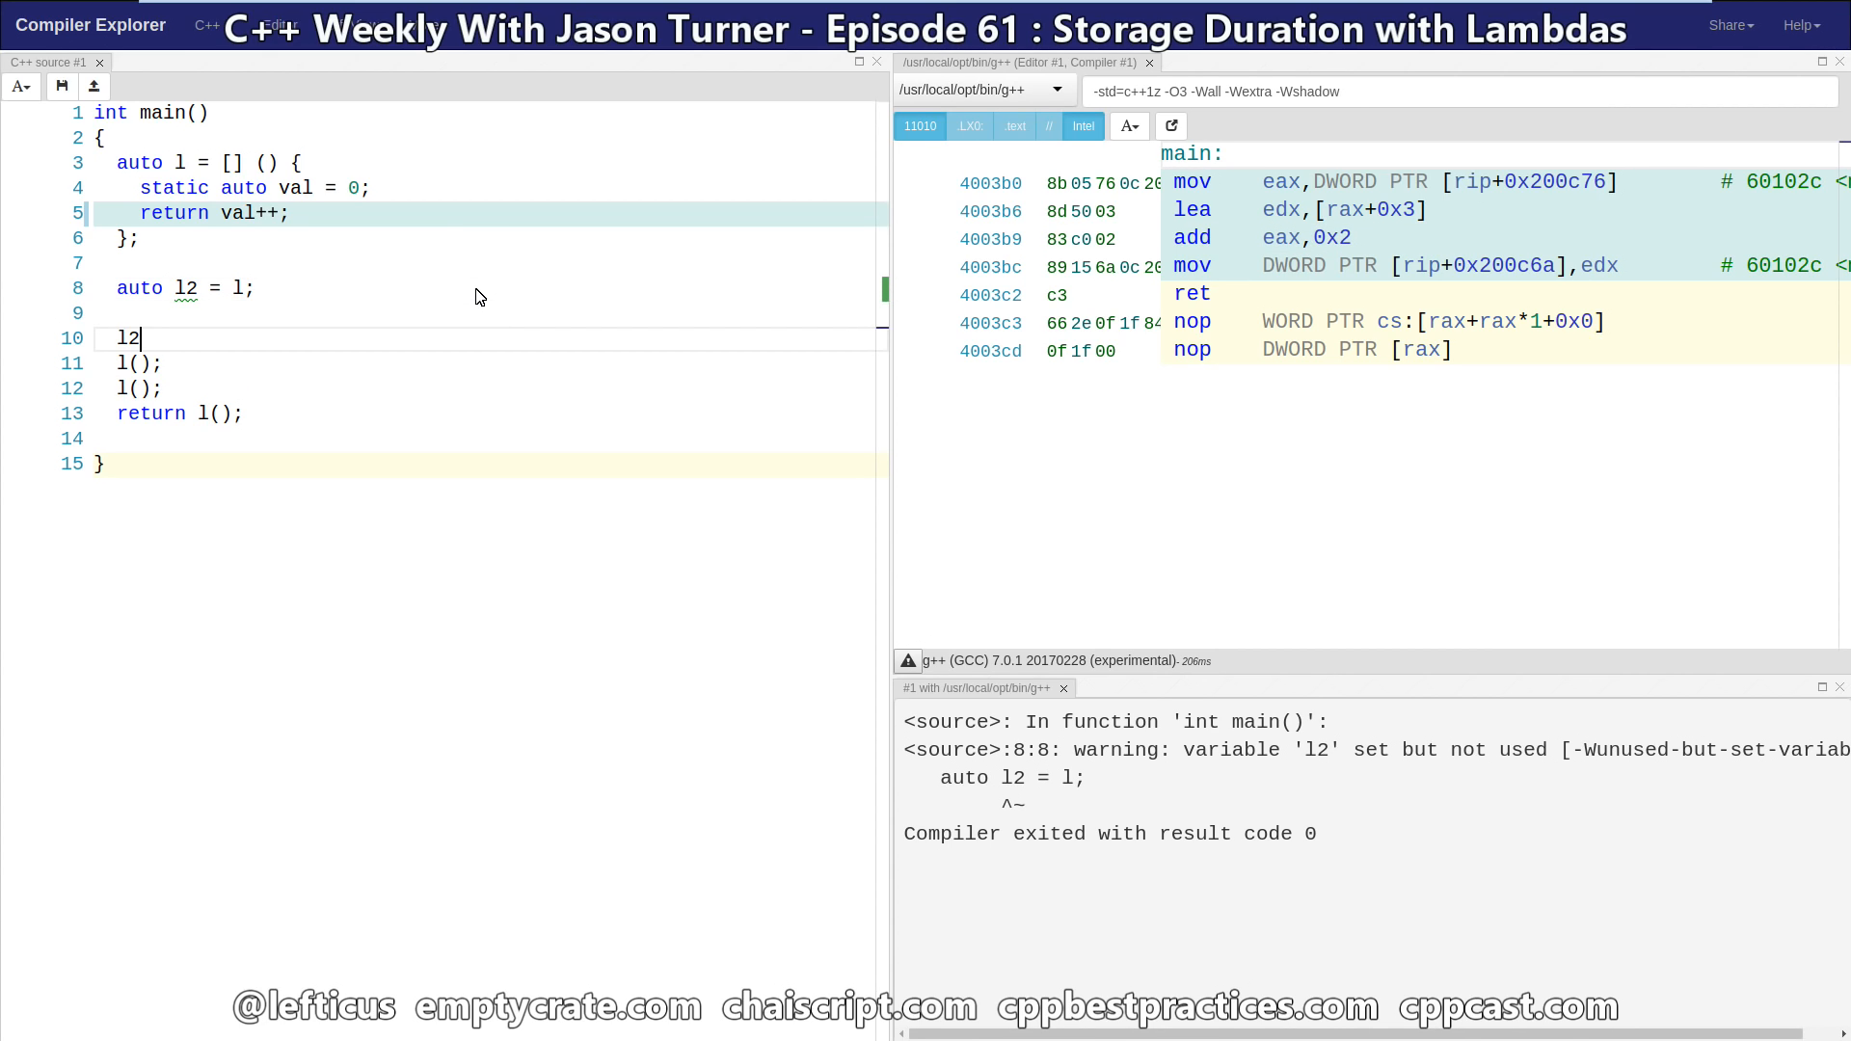
pyautogui.write('();')
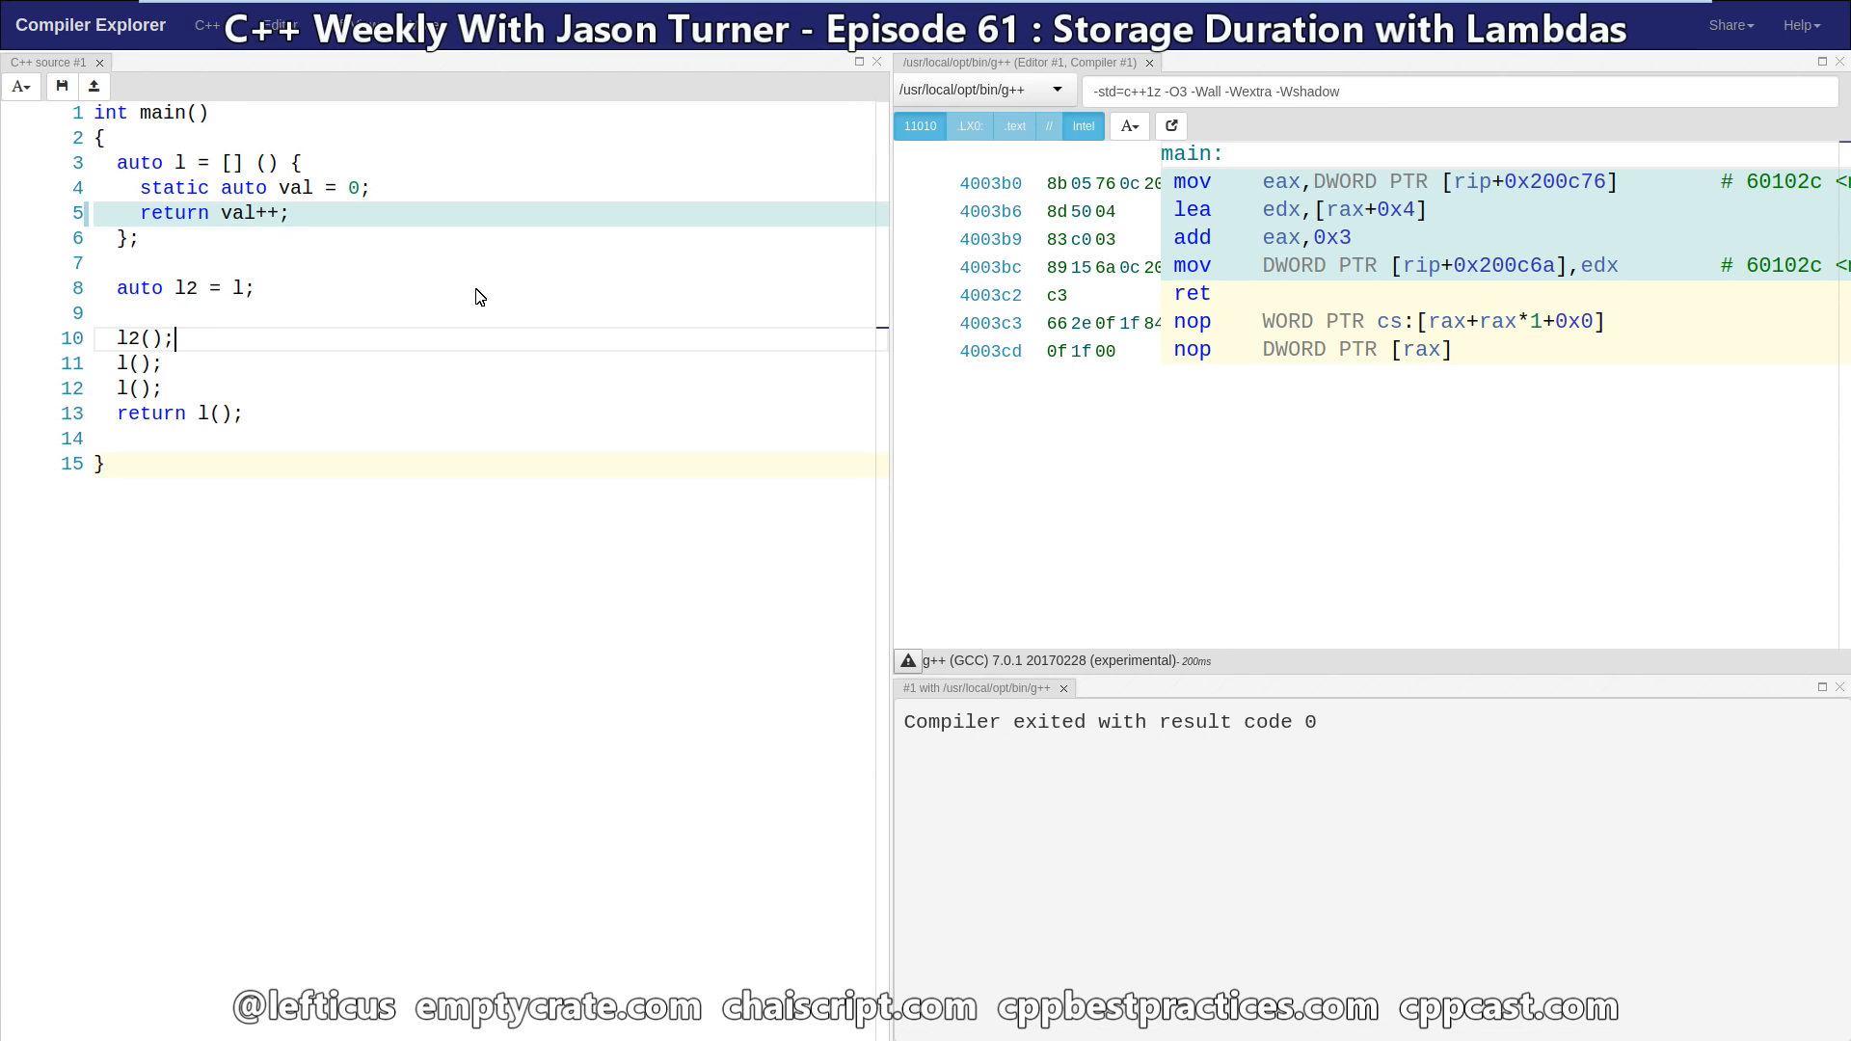
pyautogui.write('l2')
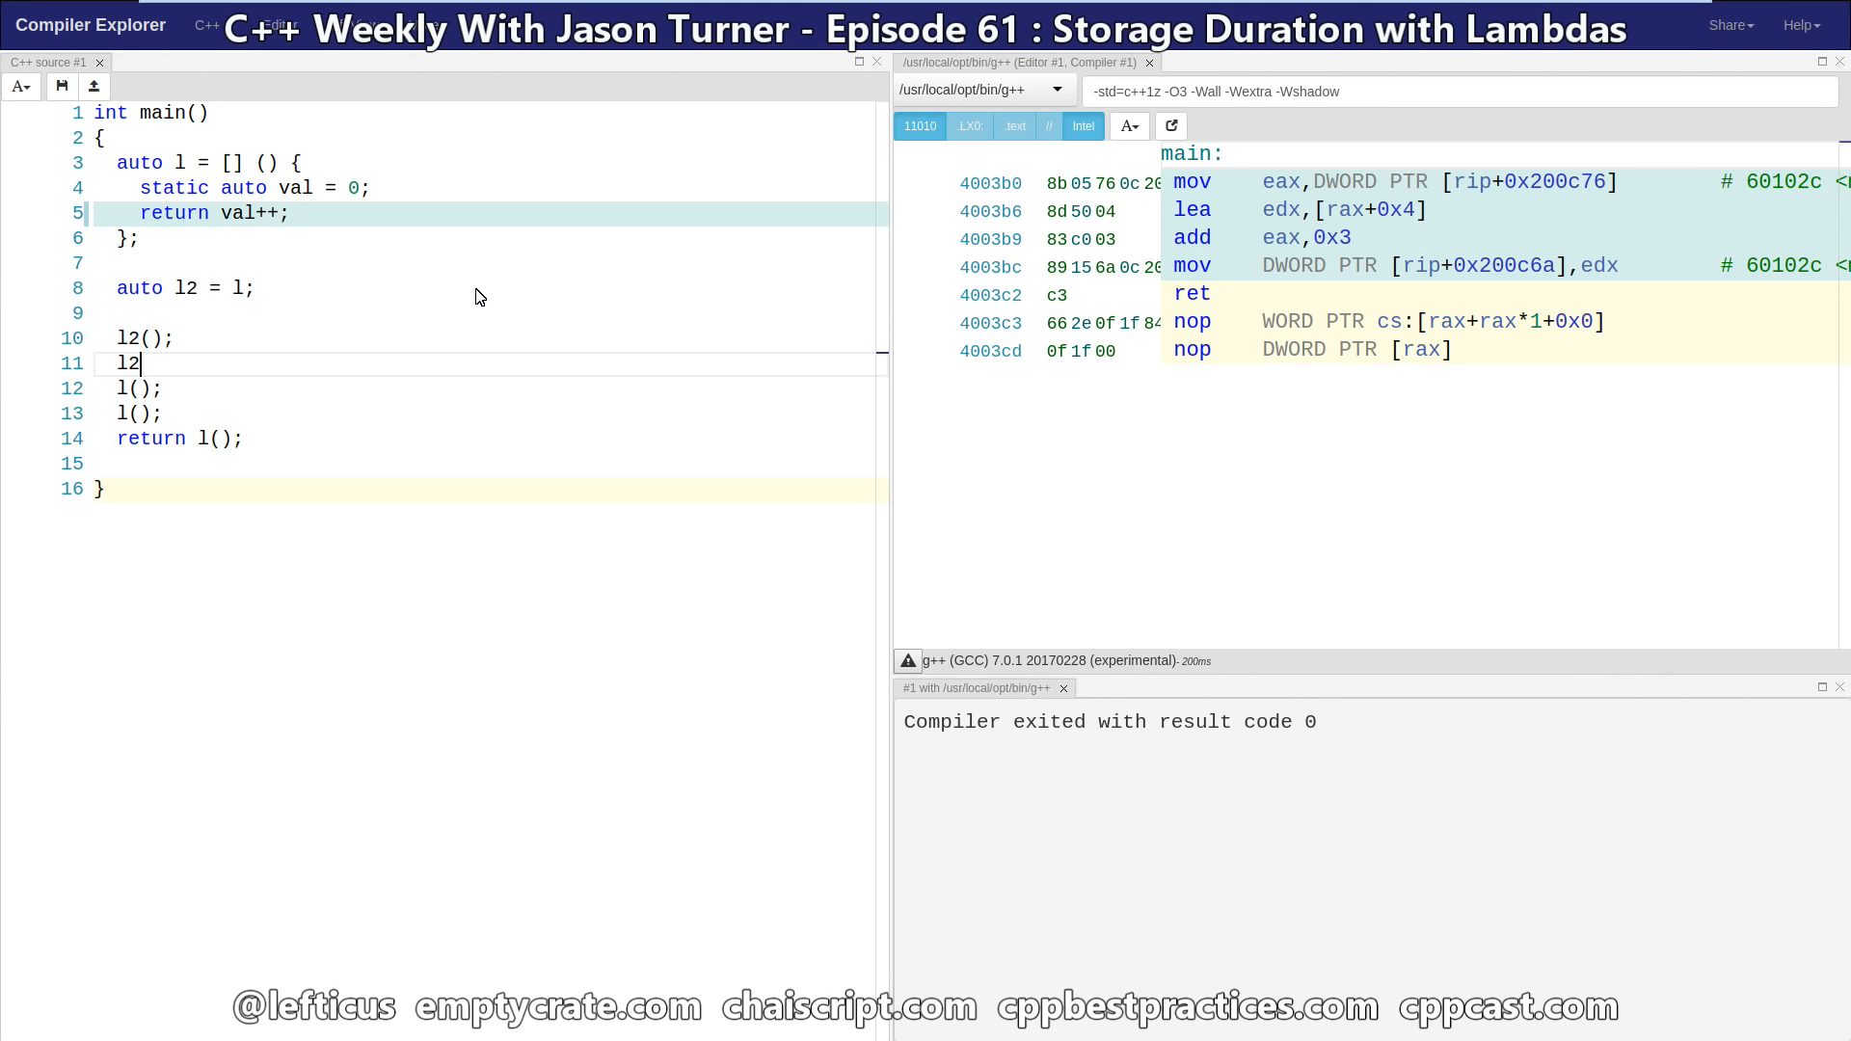
pyautogui.write('();')
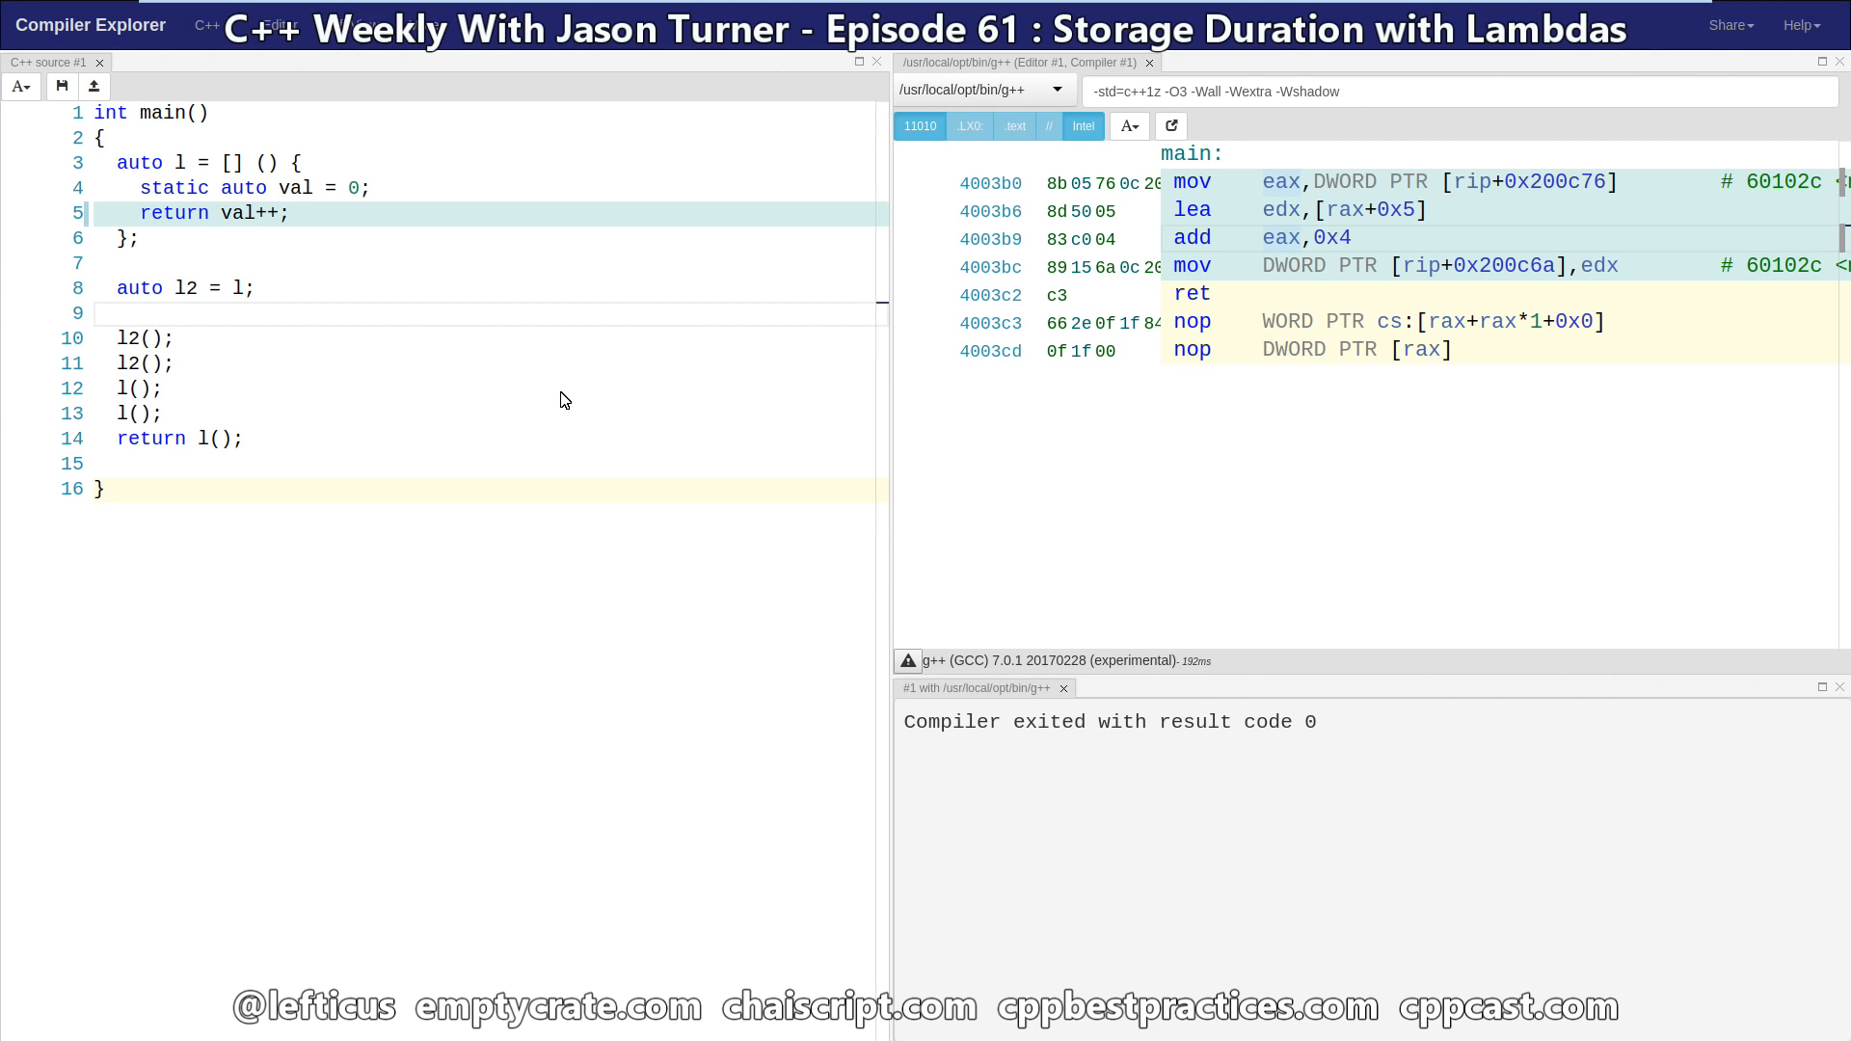
pyautogui.press('enter')
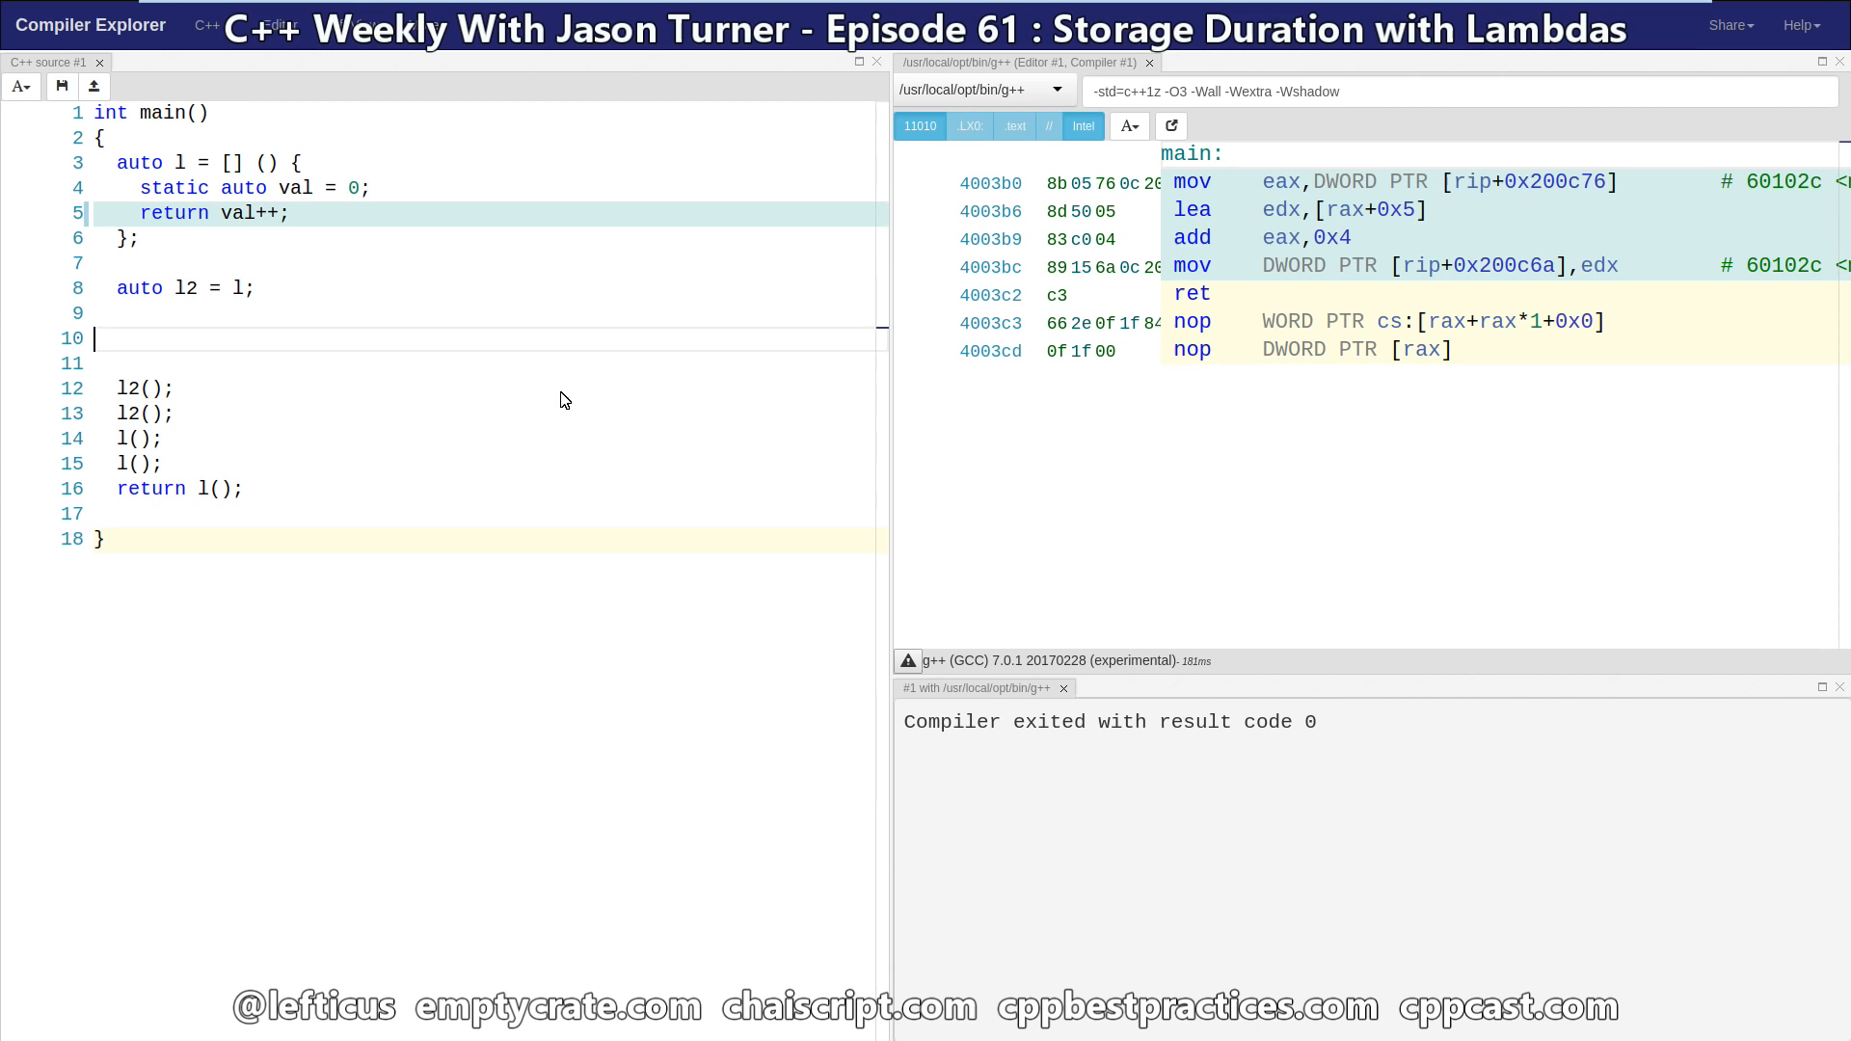
# Step: Add auto f = std::async(l); to launch the lambda asynchronously
pyautogui.write('auto f')
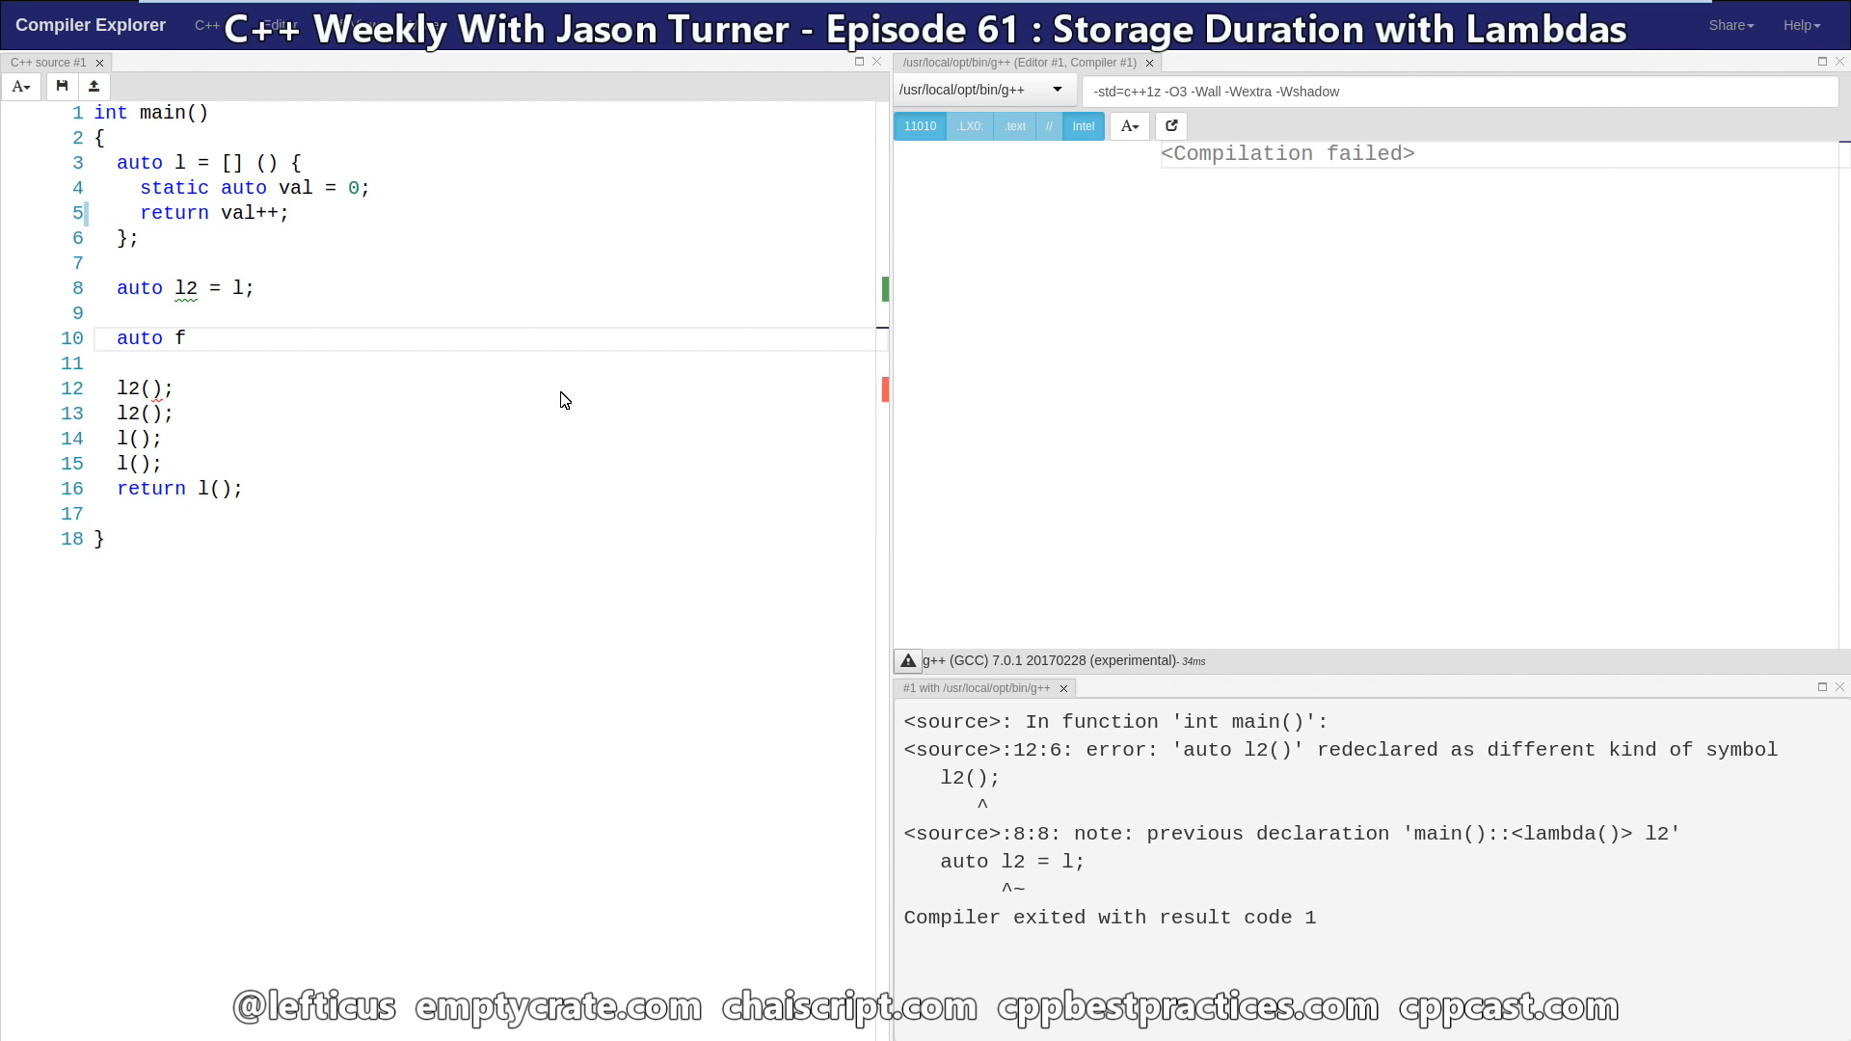
pyautogui.write('=')
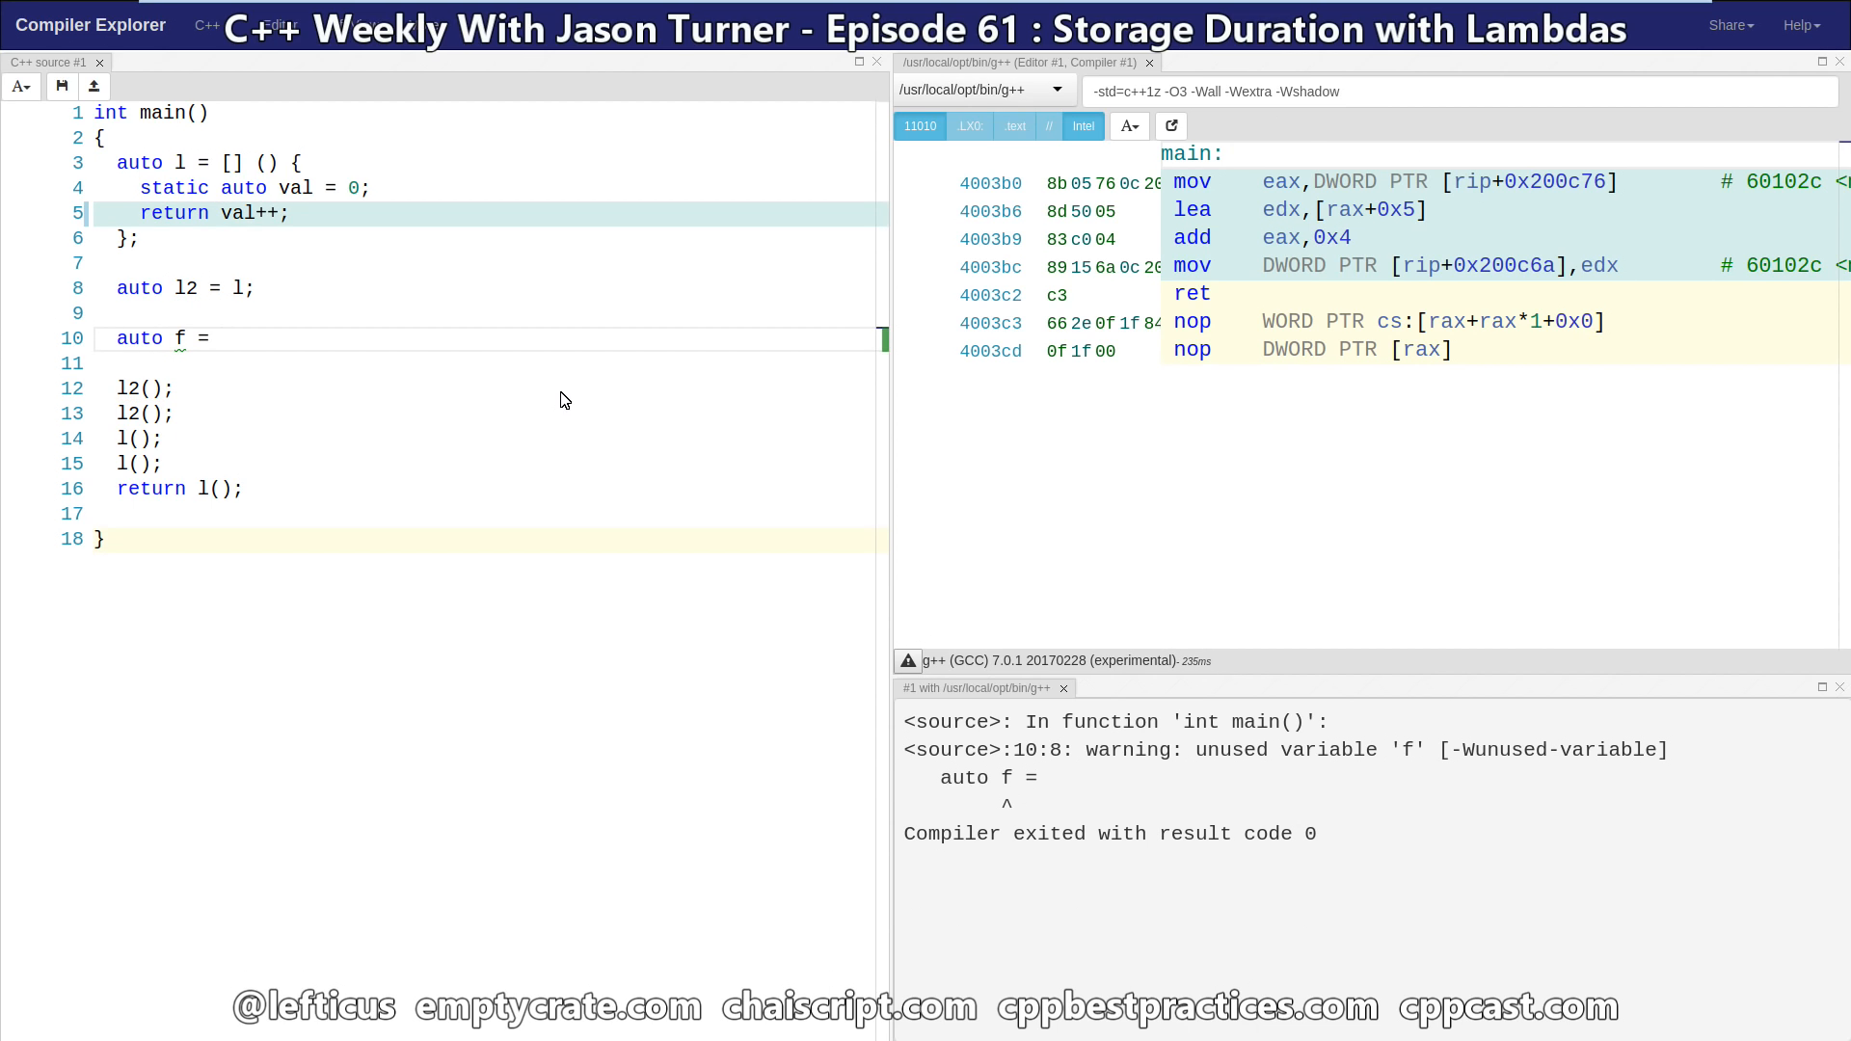
pyautogui.write('std::async()')
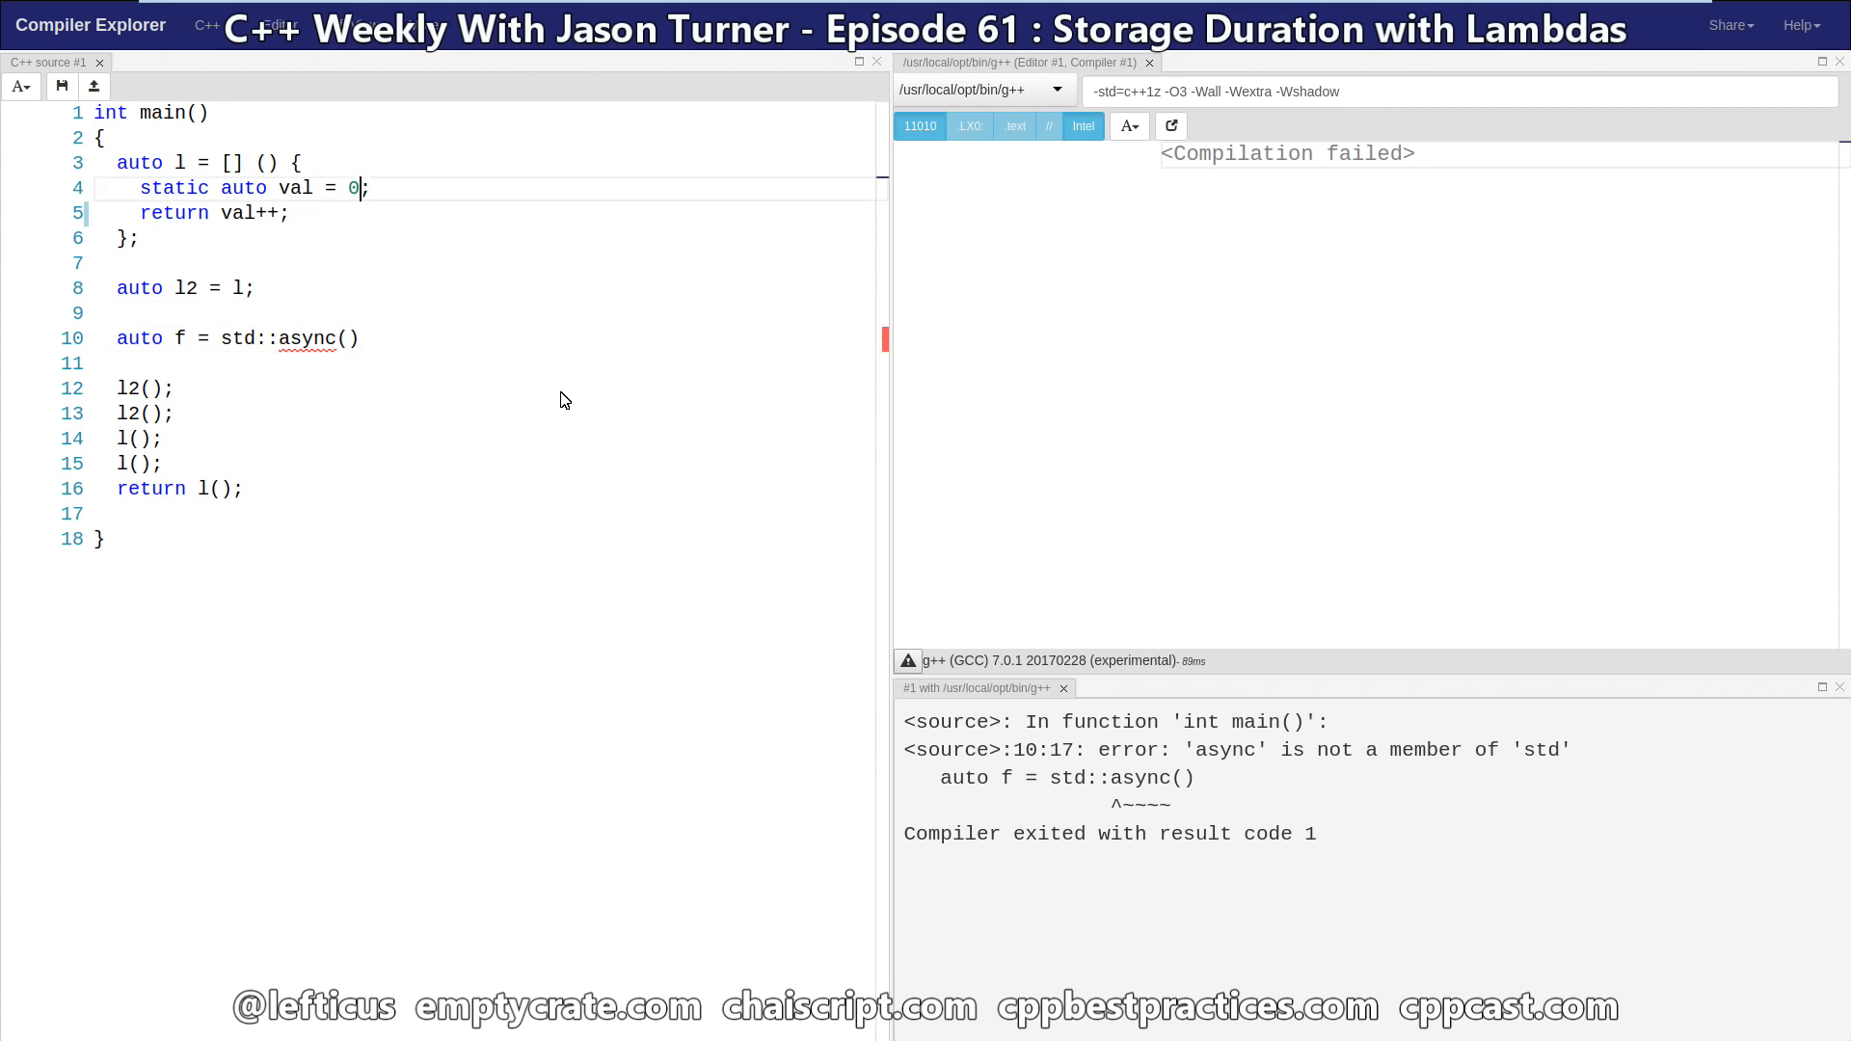
# Step: Include <thread> and <future> and add -pthread to the compiler options
pyautogui.write('#include <thread>')
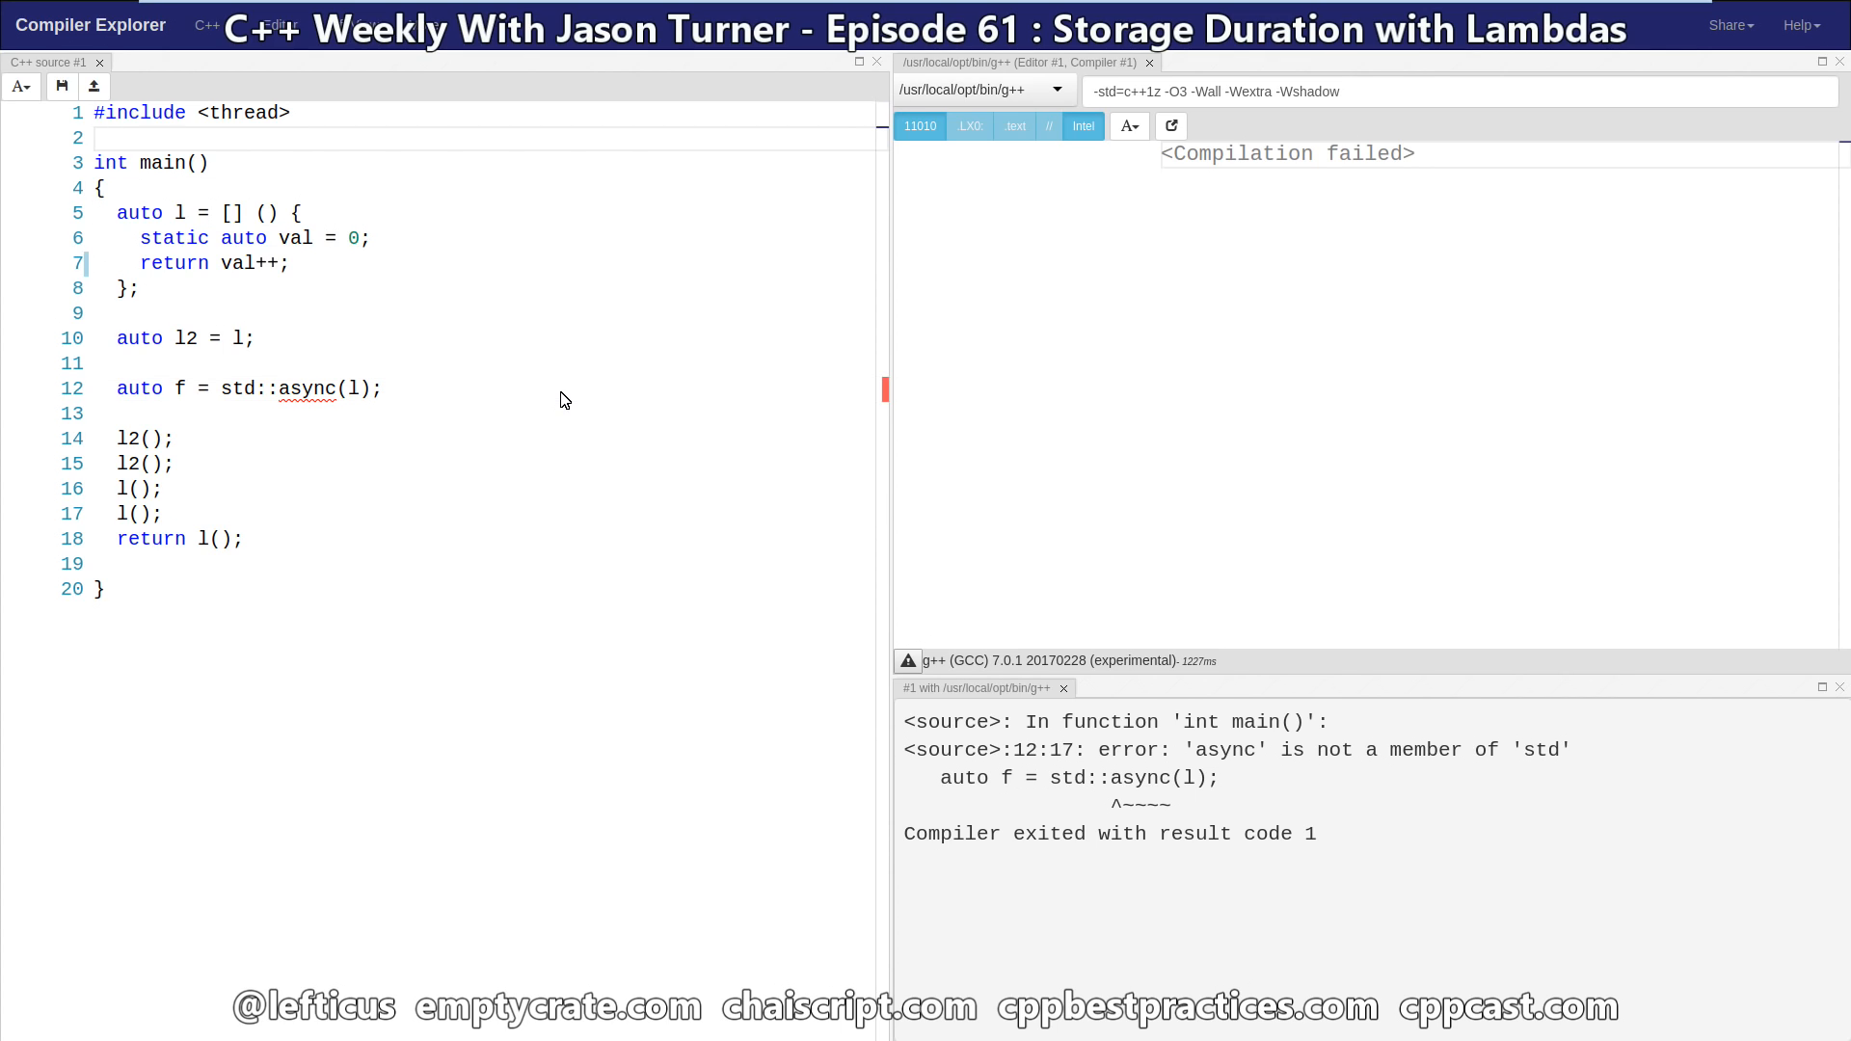
pyautogui.write('#include <future>')
pyautogui.click(1457, 91)
pyautogui.write(' -')
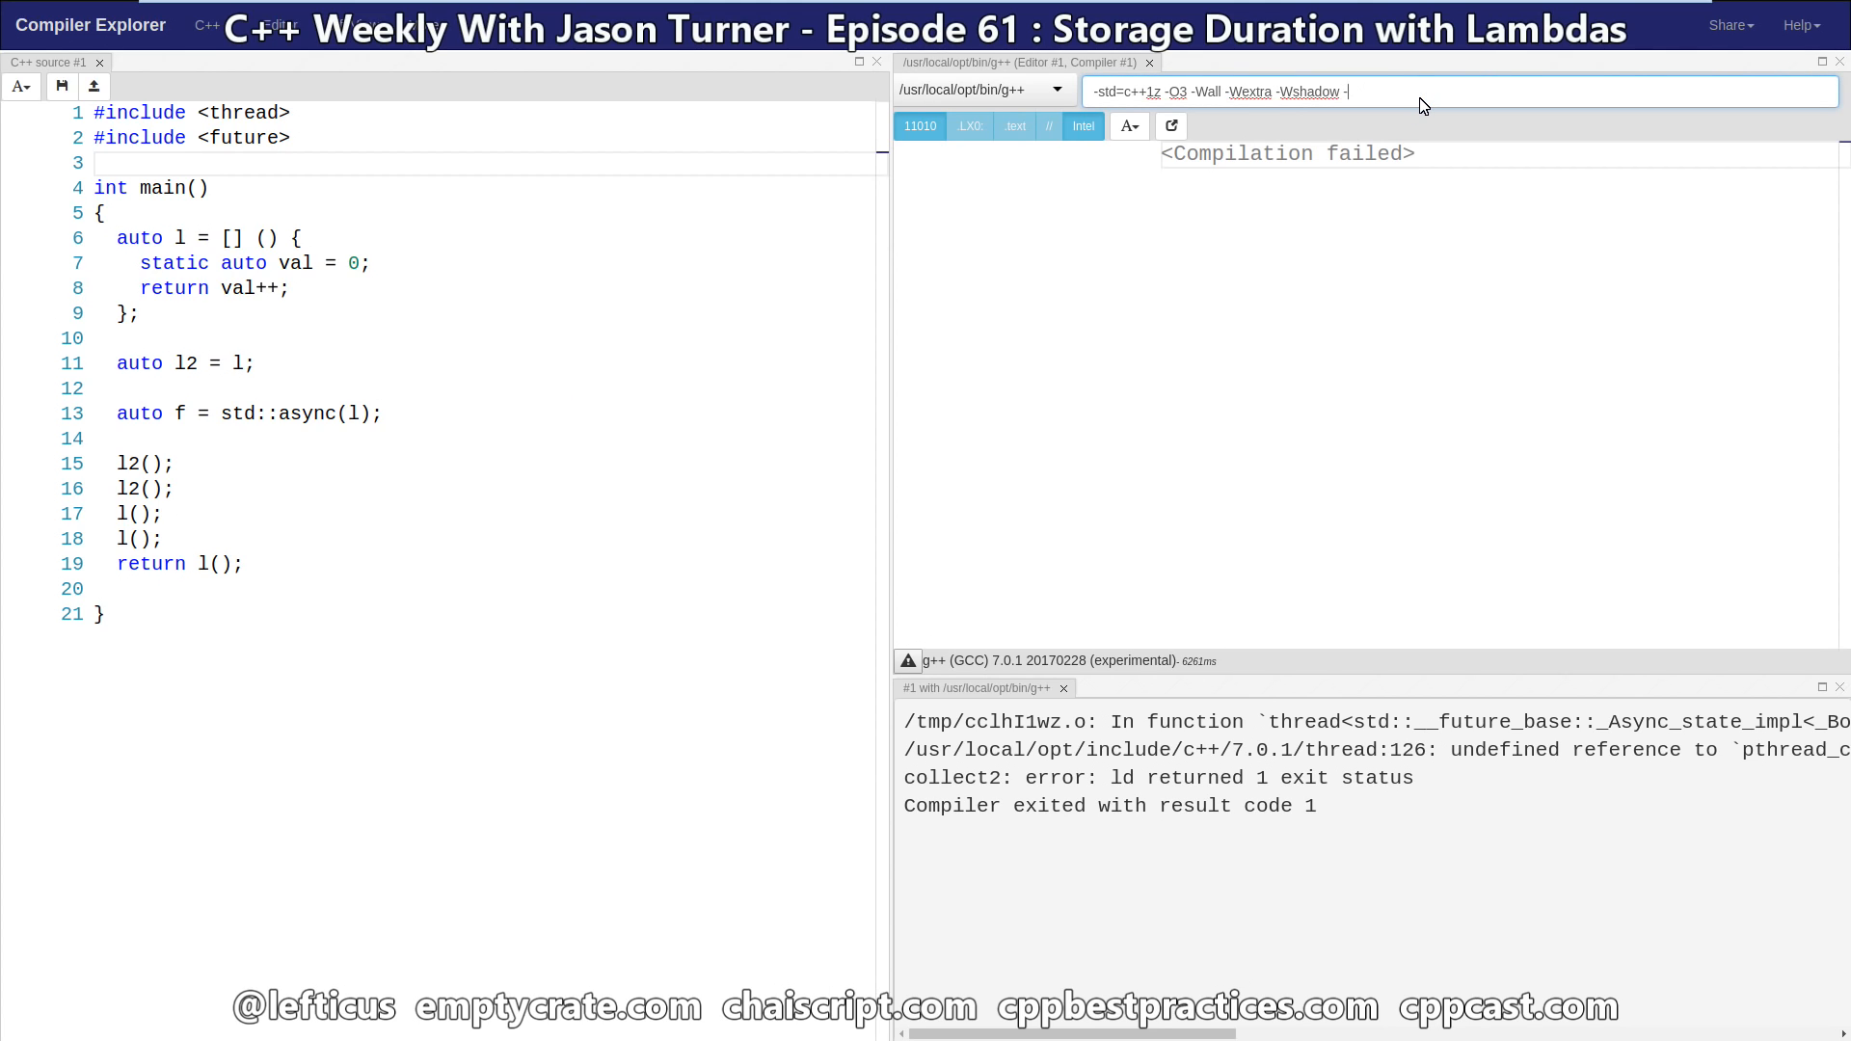
pyautogui.write('pthread')
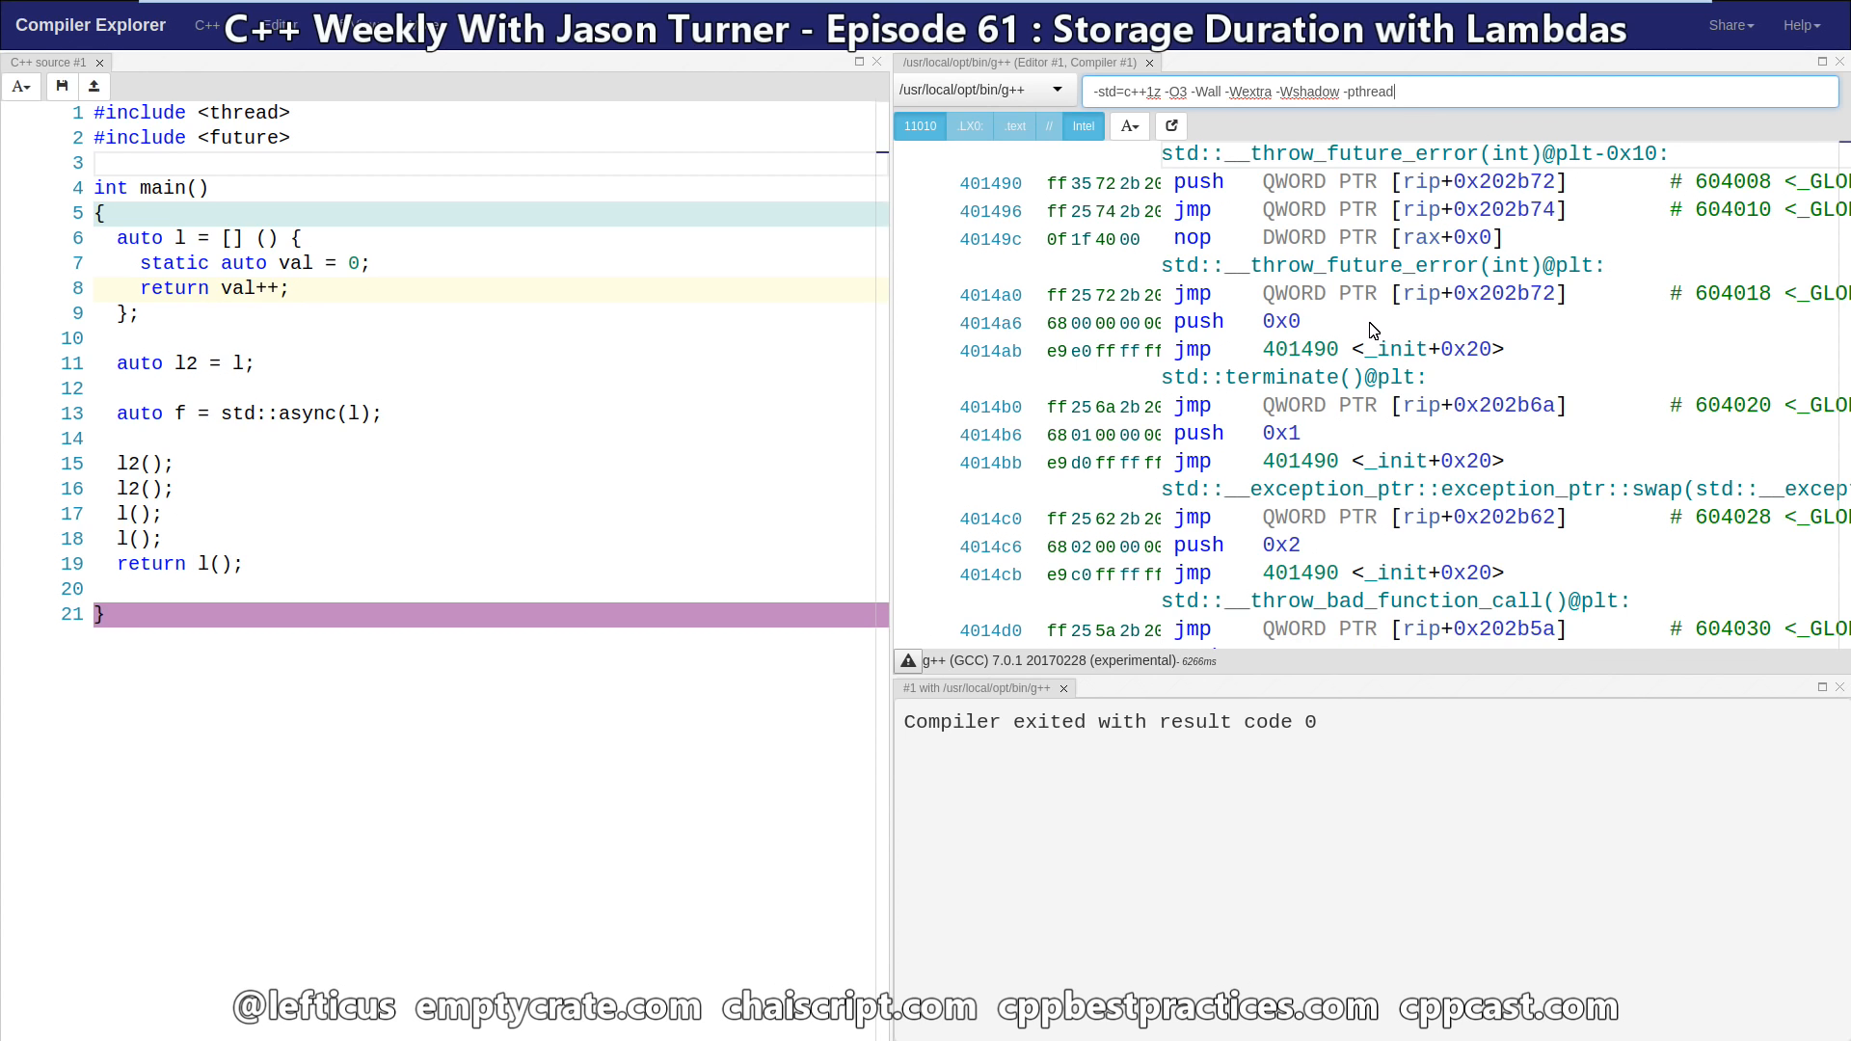
# Step: Scroll through the long assembly generated for std::async
pyautogui.scroll(-3)
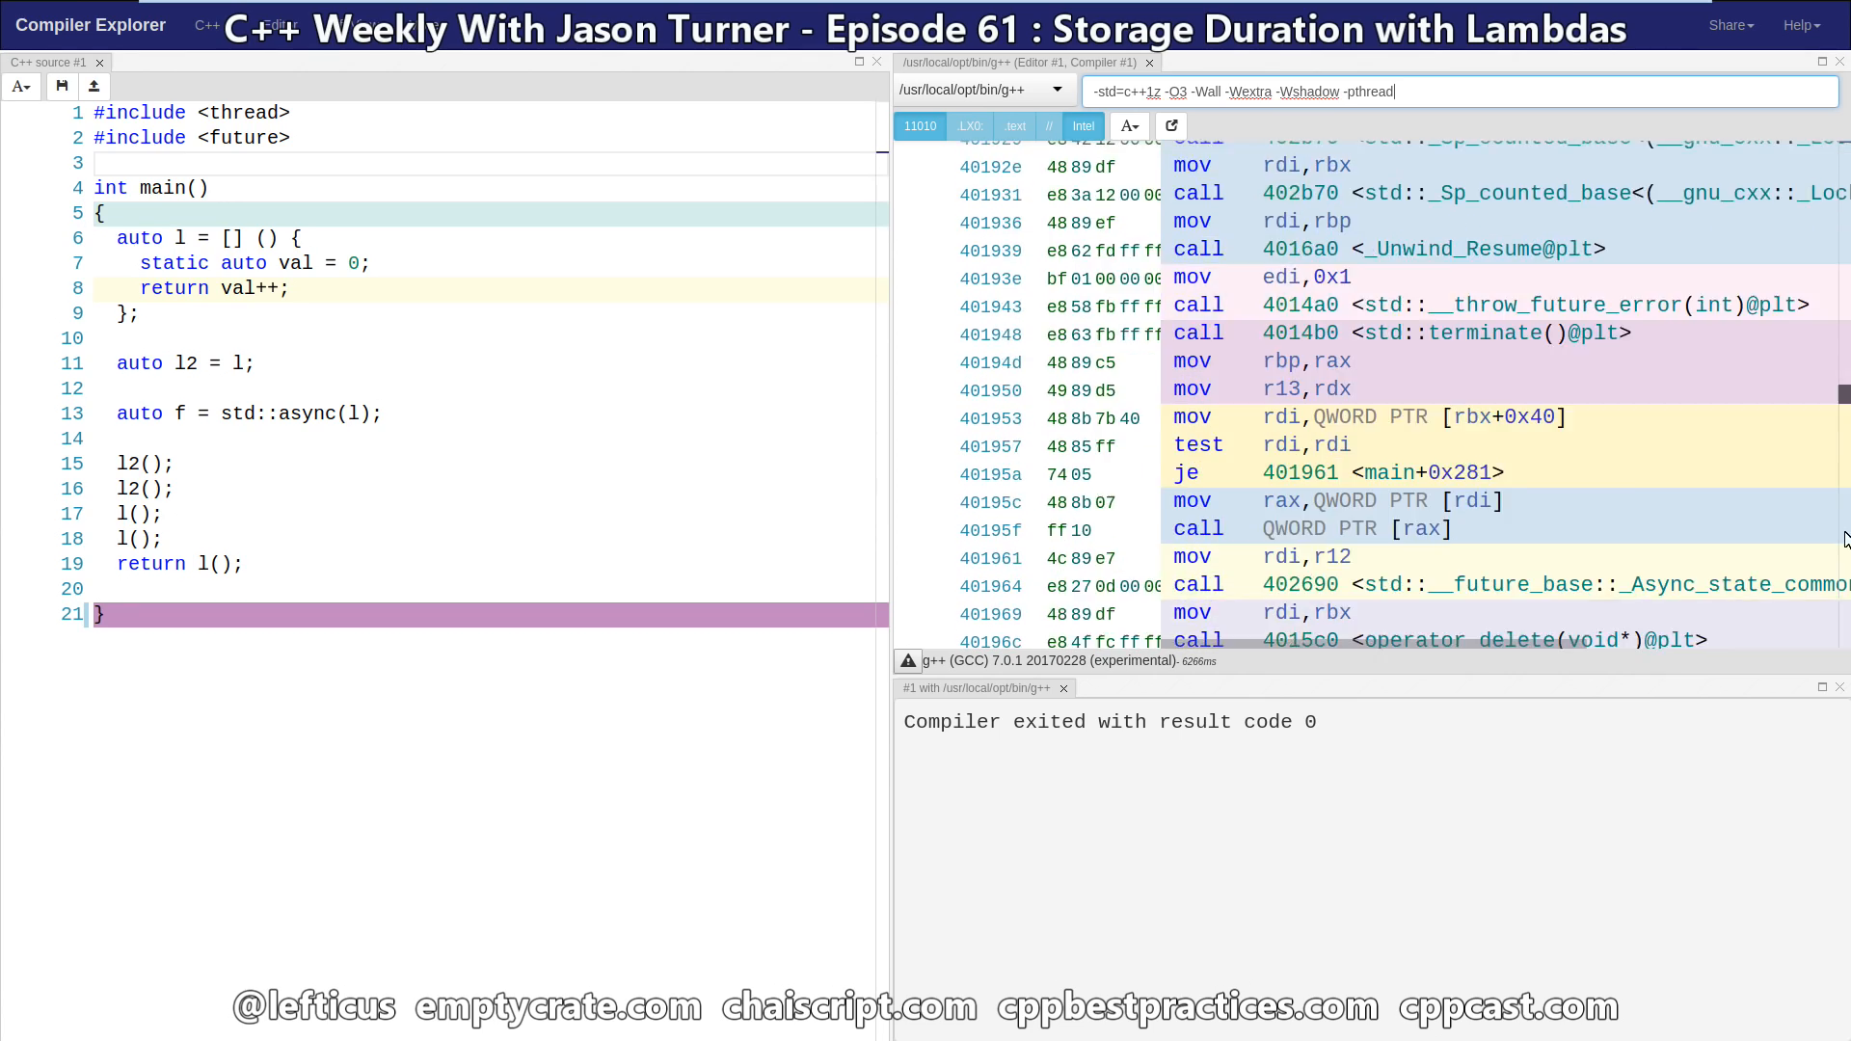
pyautogui.scroll(-3)
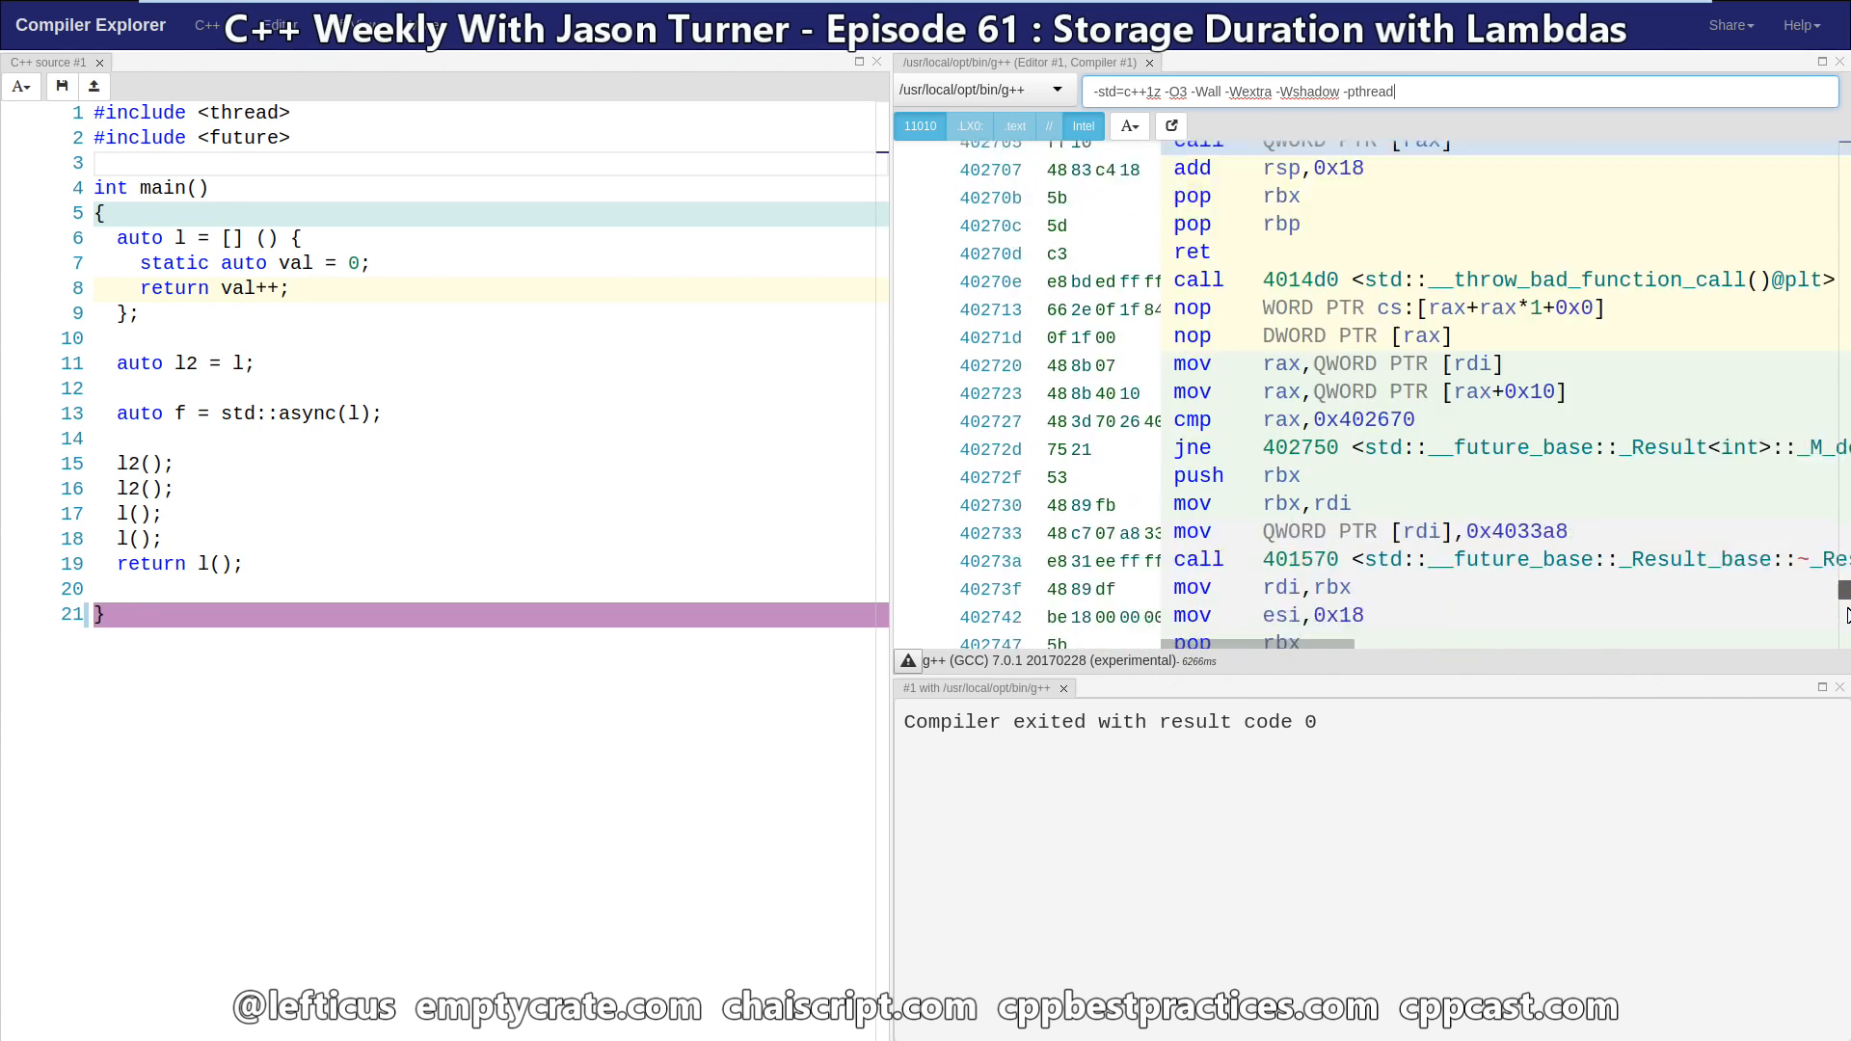
pyautogui.scroll(-3)
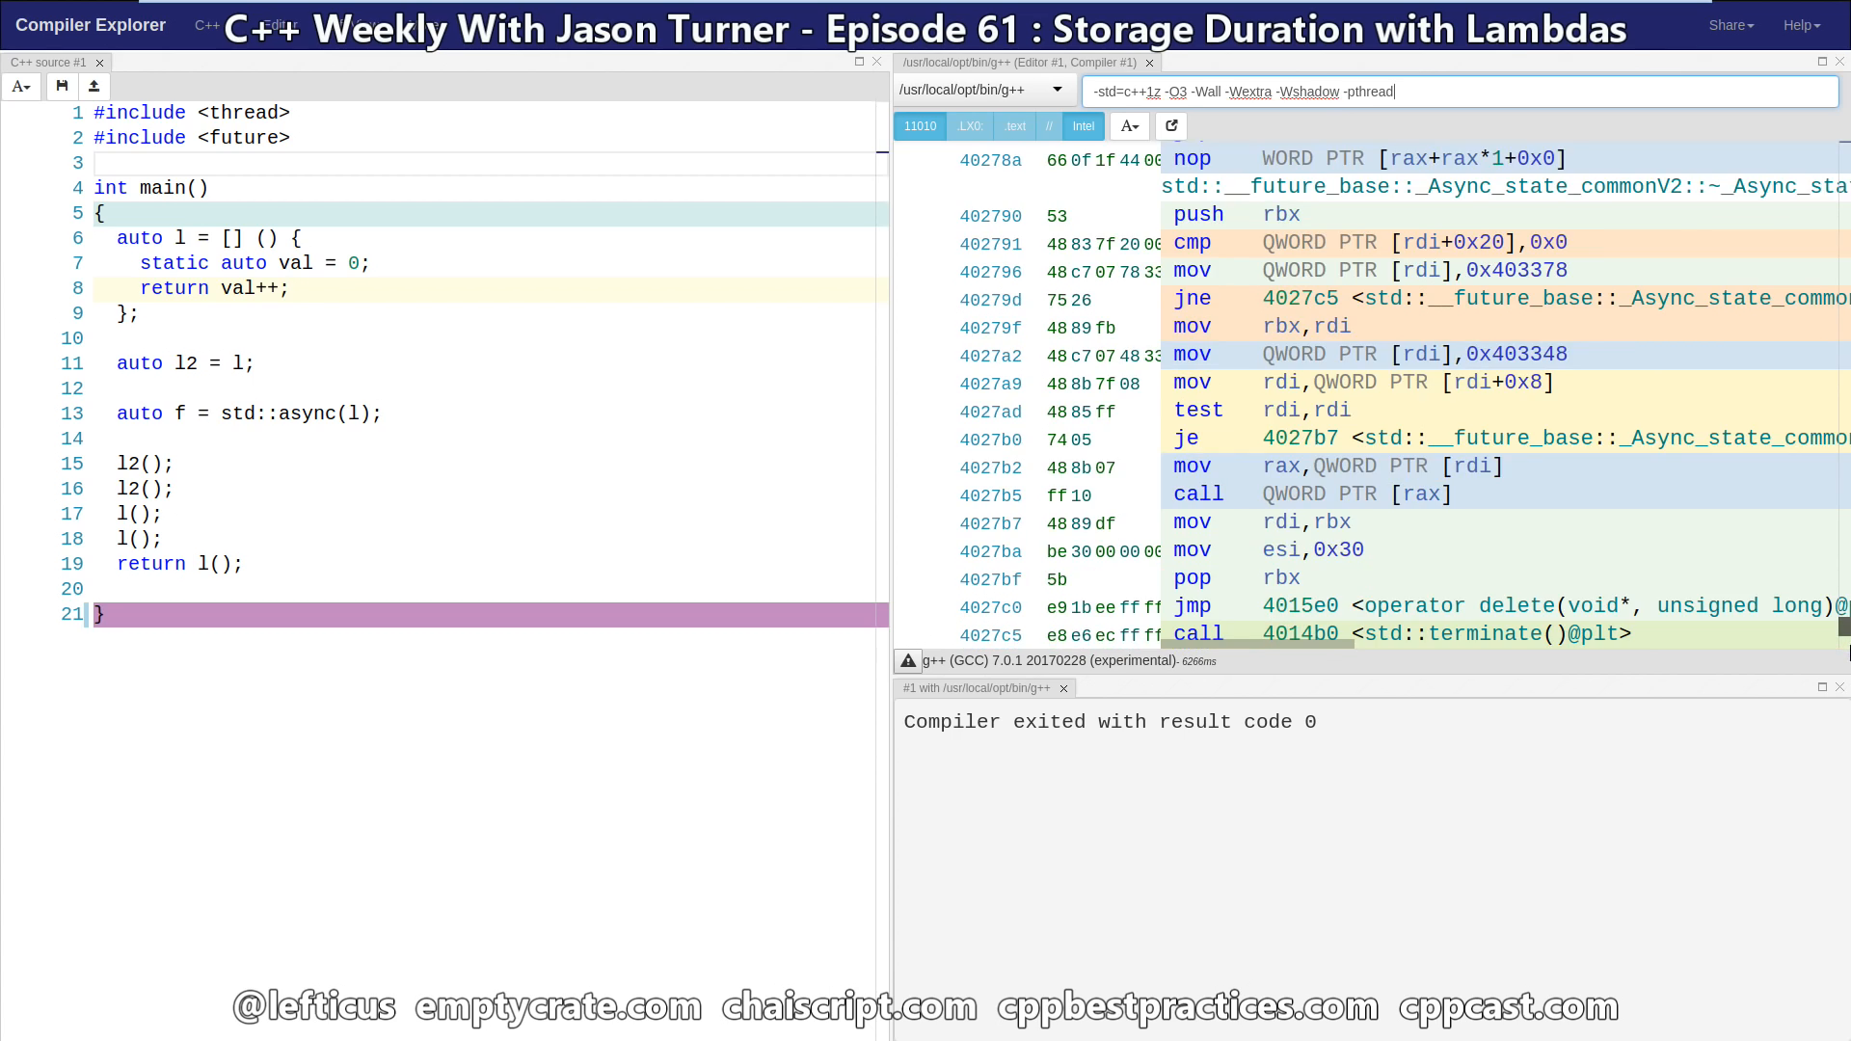
pyautogui.scroll(-3)
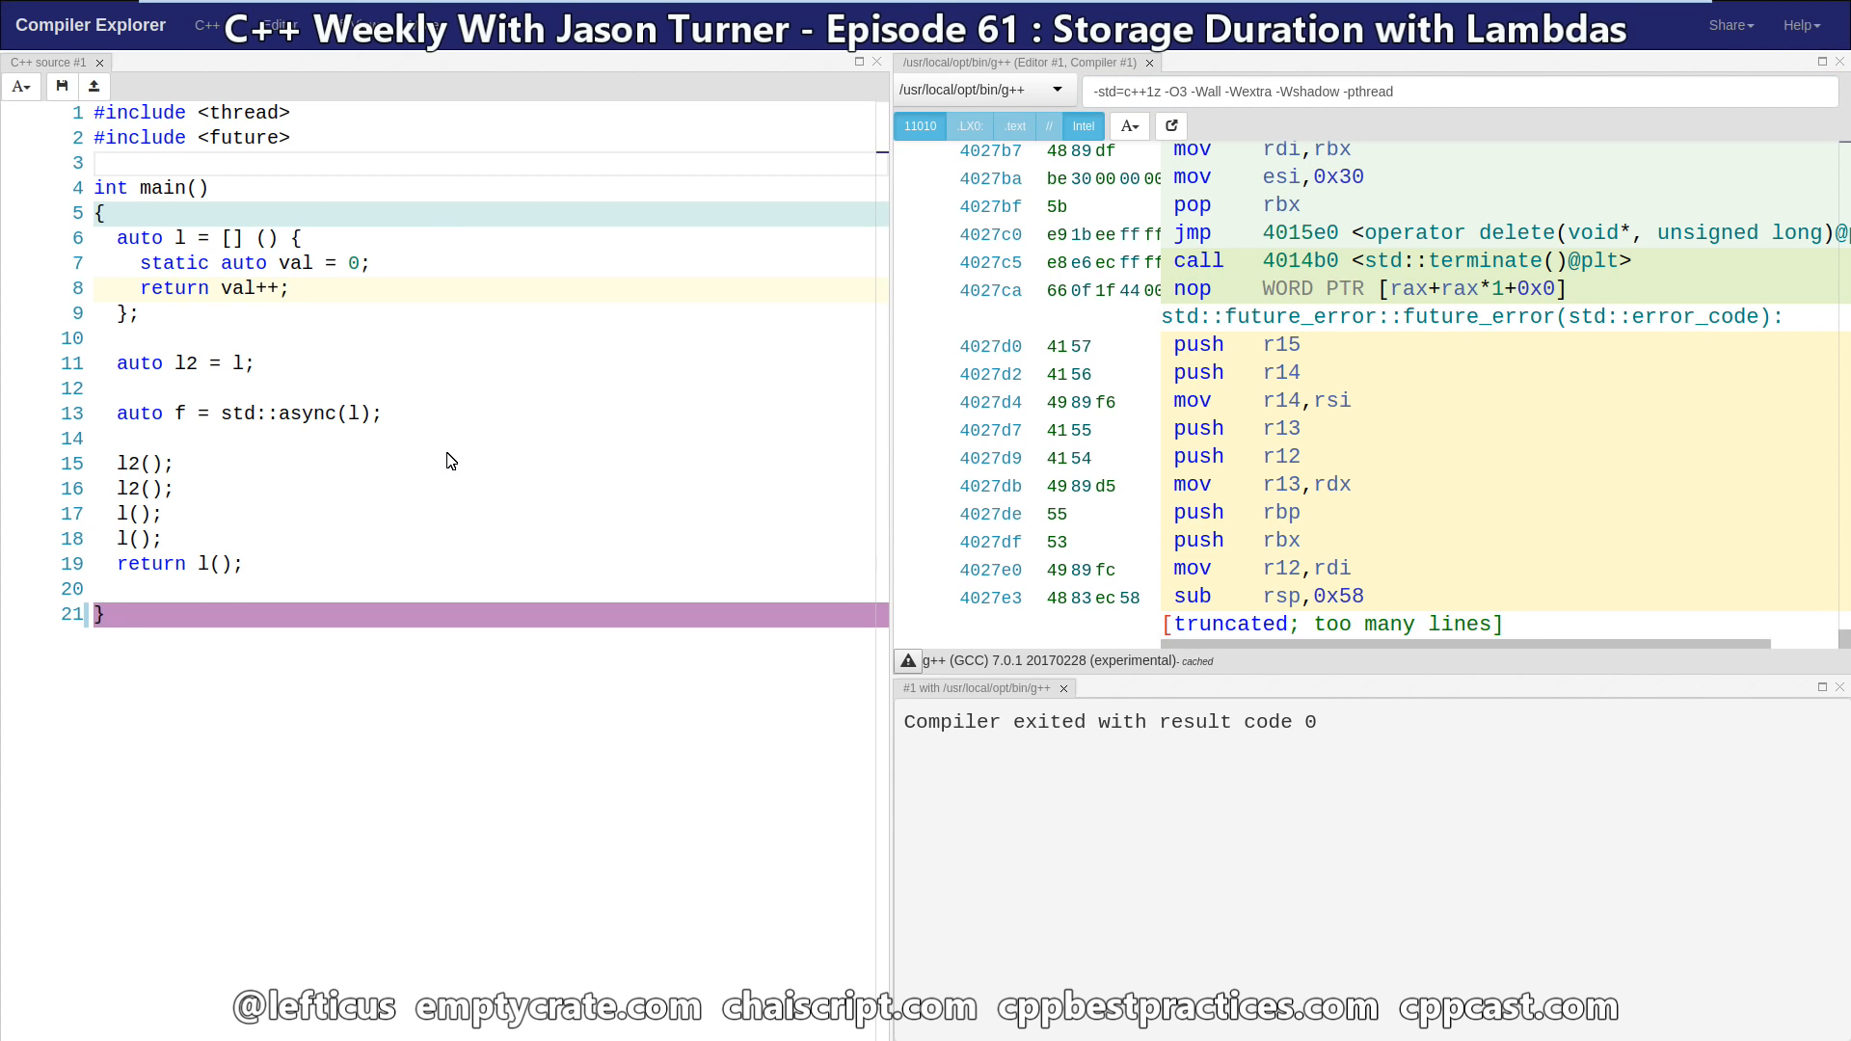
# Step: Start a std::cout << statement after the last l(); call
pyautogui.click(141, 462)
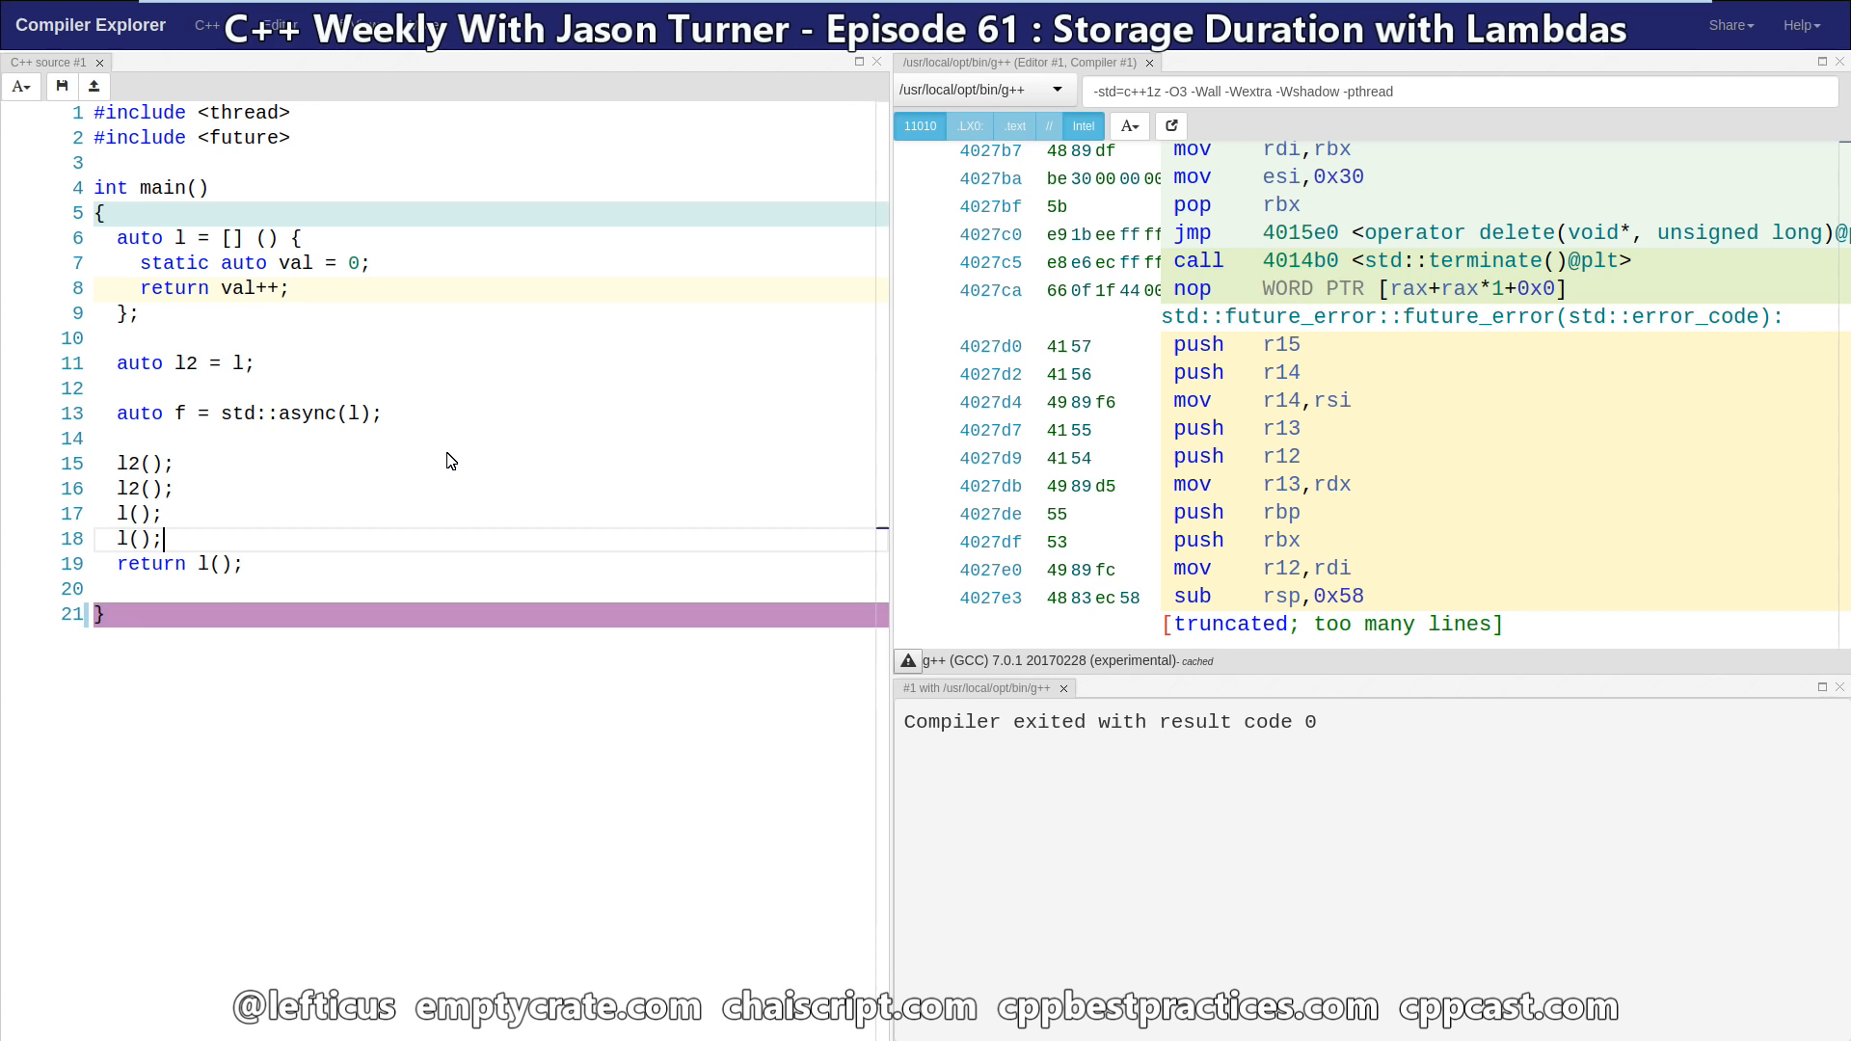
pyautogui.write('std::cout <')
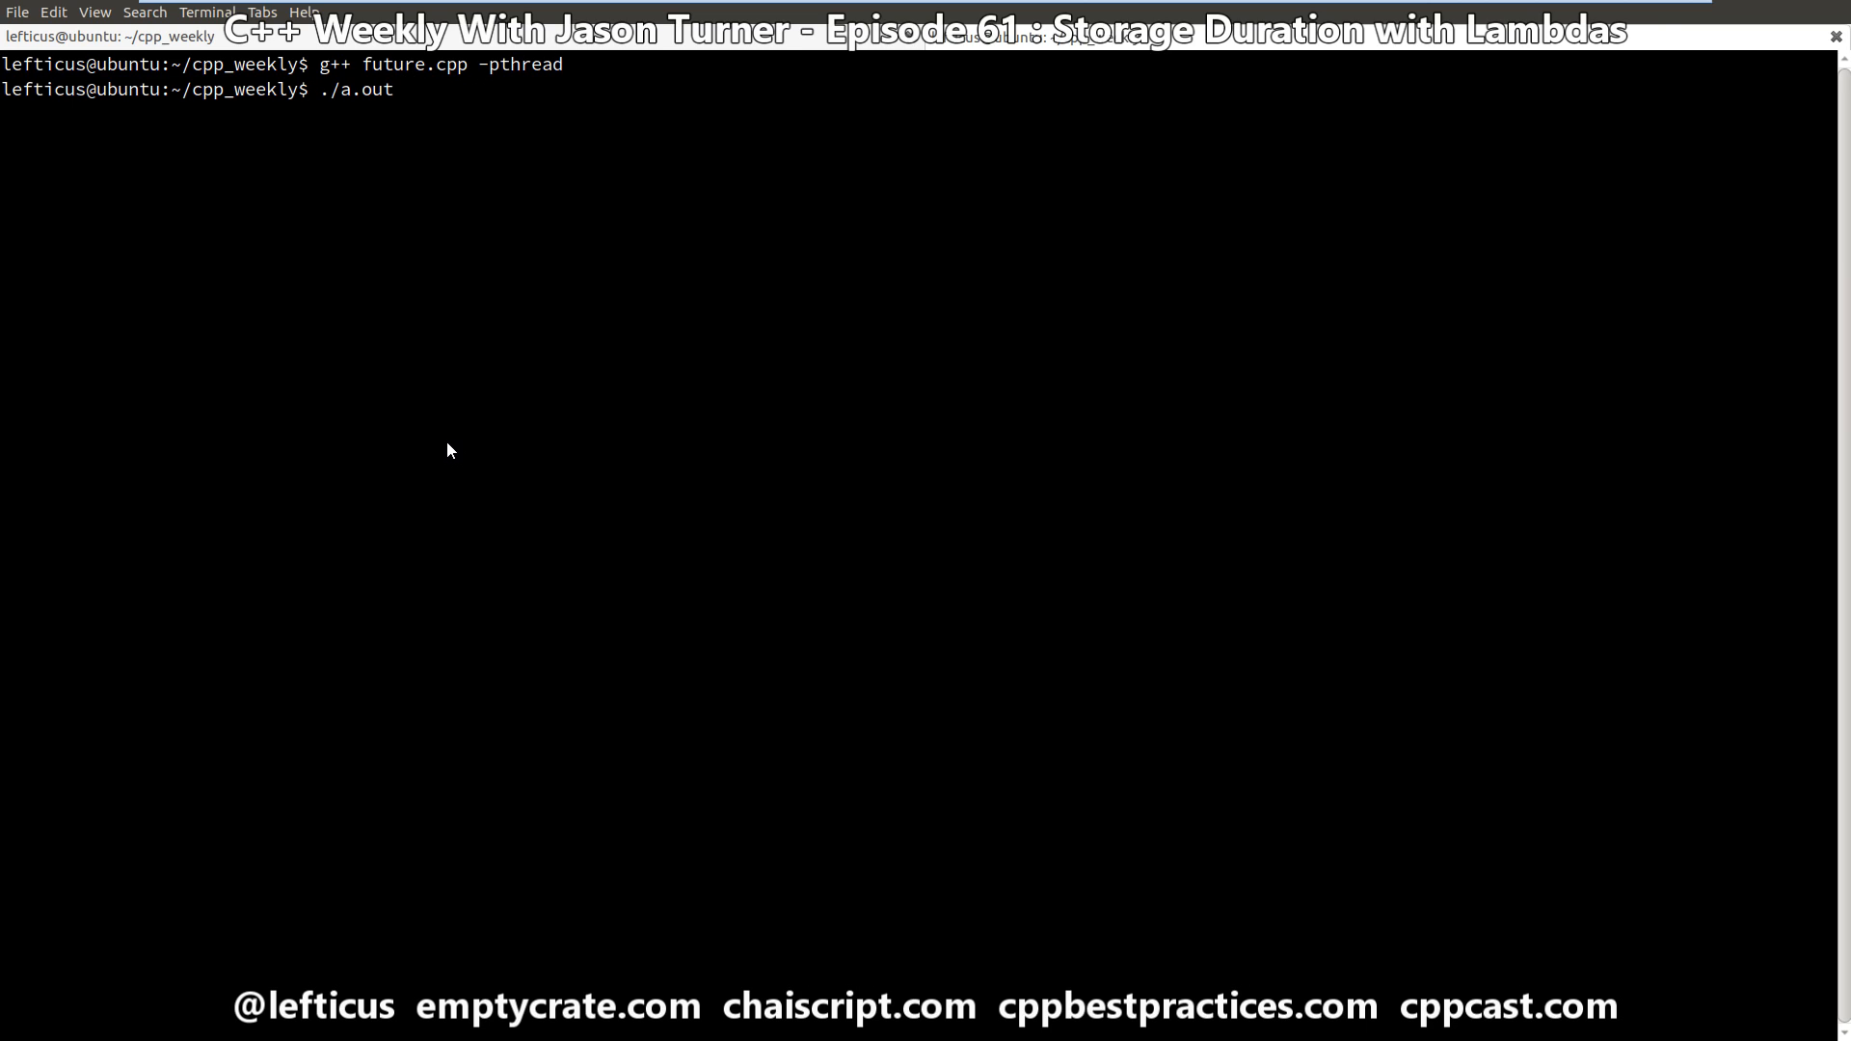
# Step: Run ./a.out, which prints 5, then rebuild with g++ -pthread and type ./a.out again
pyautogui.press('Return')
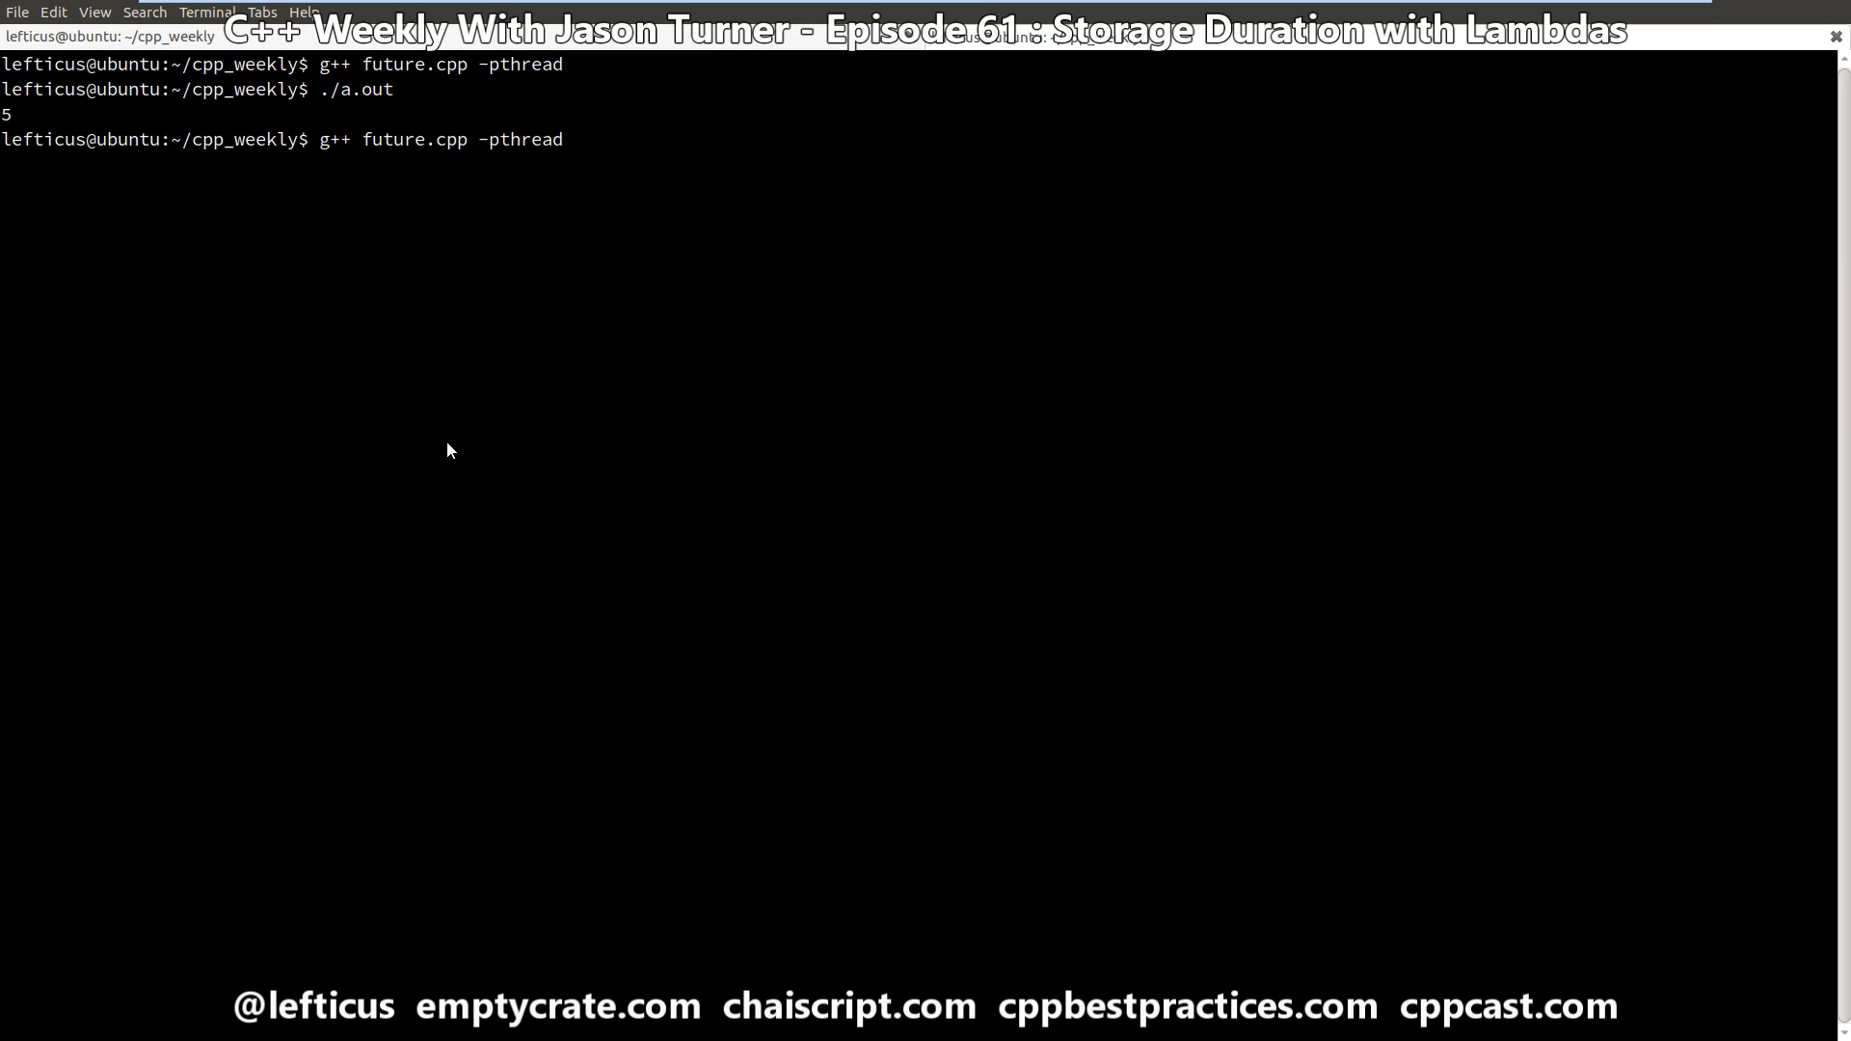
pyautogui.write('./a.out')
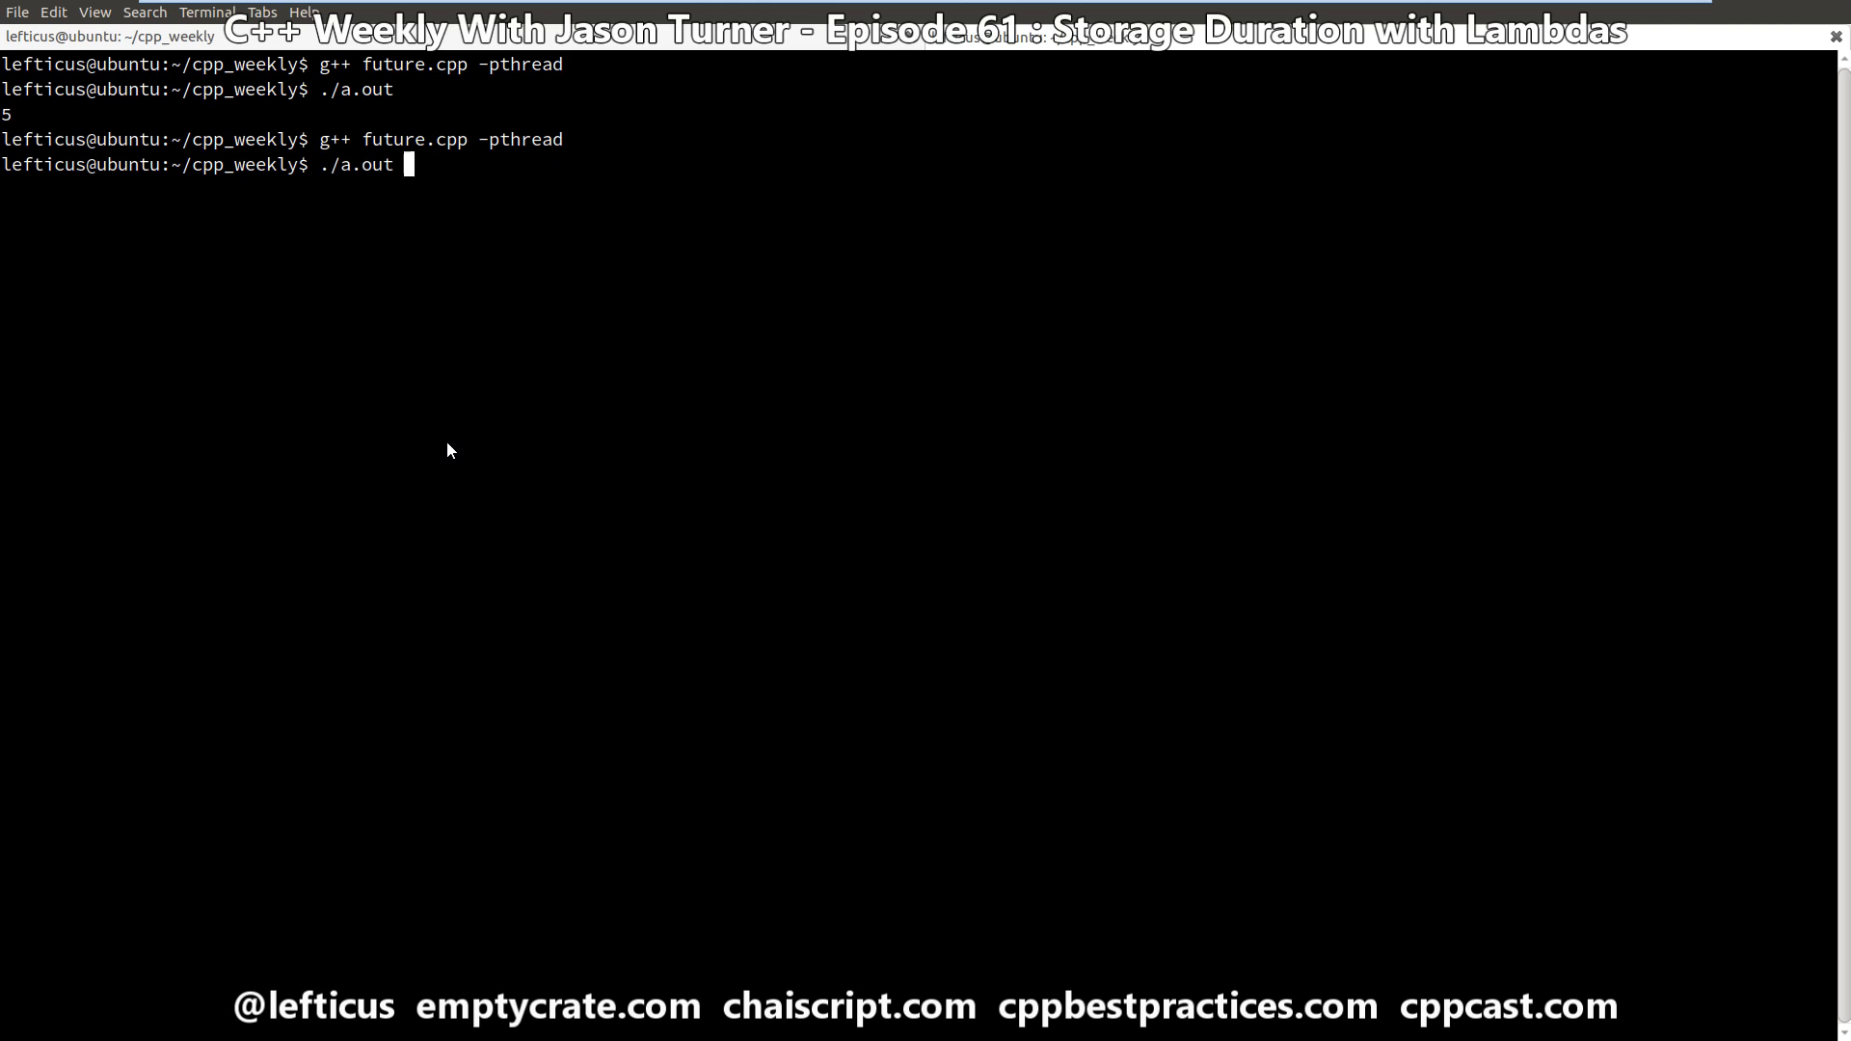